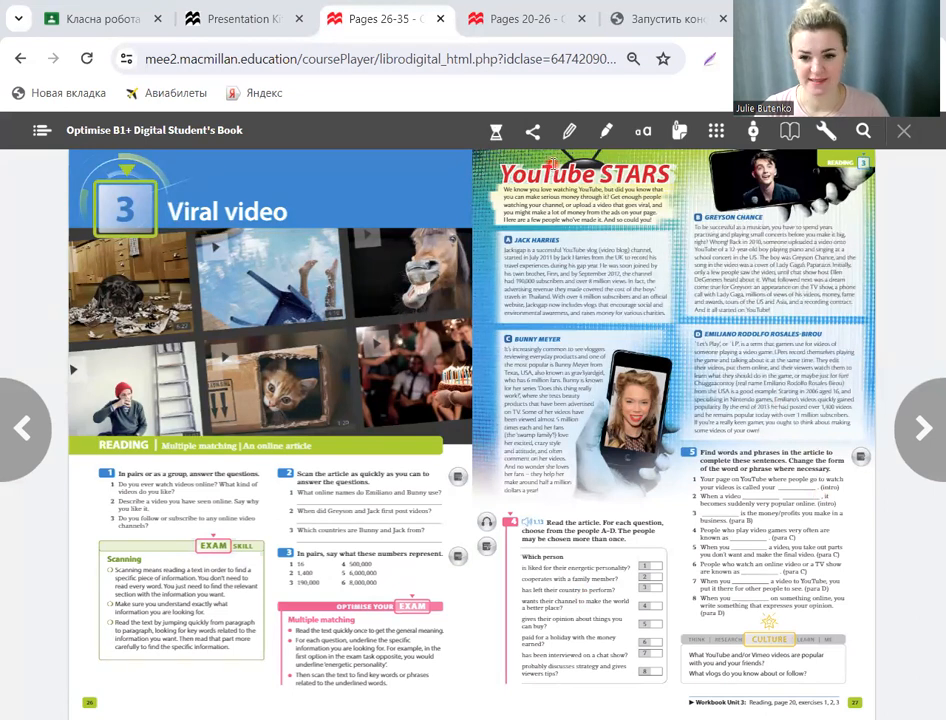
Step: Page forward from the Unit 3 opener through pages 28–29 and 30–31
{"action": "left_click", "coordinate": [918, 428]}
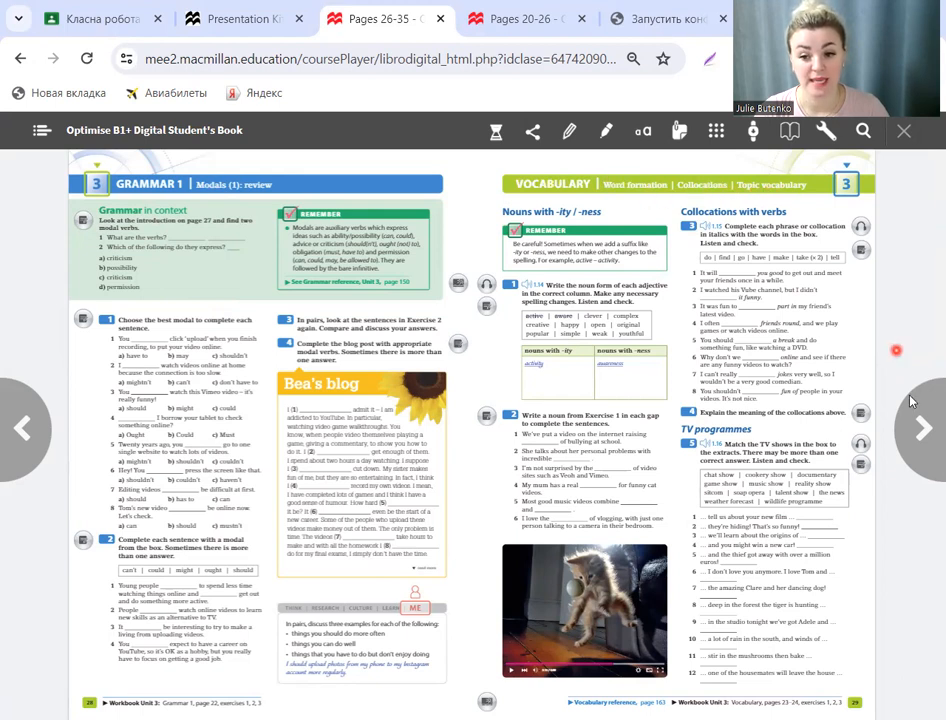
{"action": "left_click", "coordinate": [921, 428]}
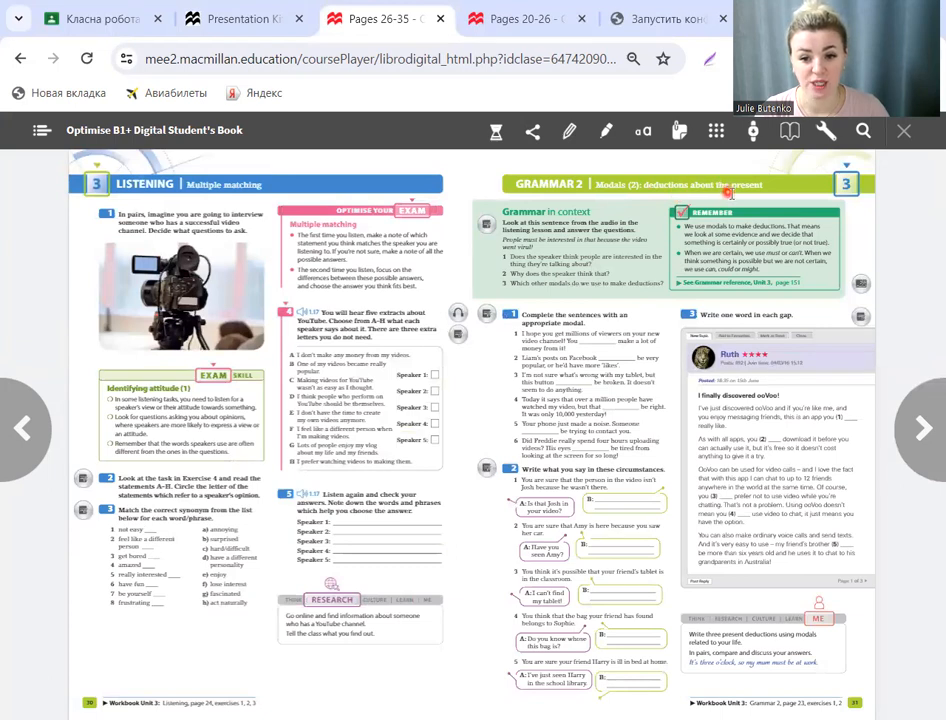
{"action": "left_click", "coordinate": [920, 429]}
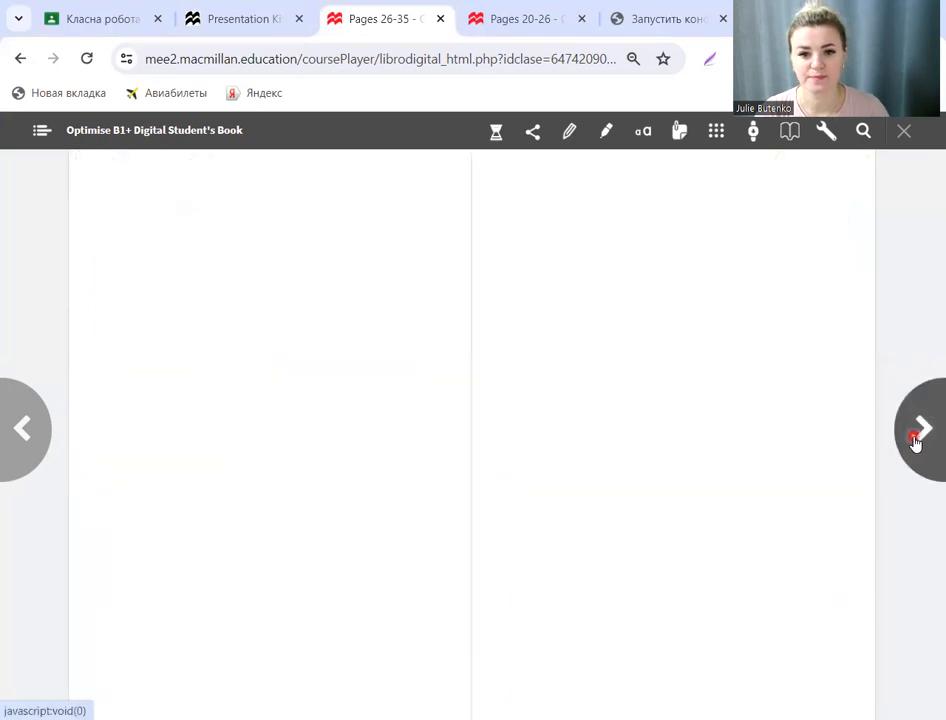
Step: Advance to the Use of English word formation page and scroll down to Exercise 1
{"action": "left_click", "coordinate": [913, 428]}
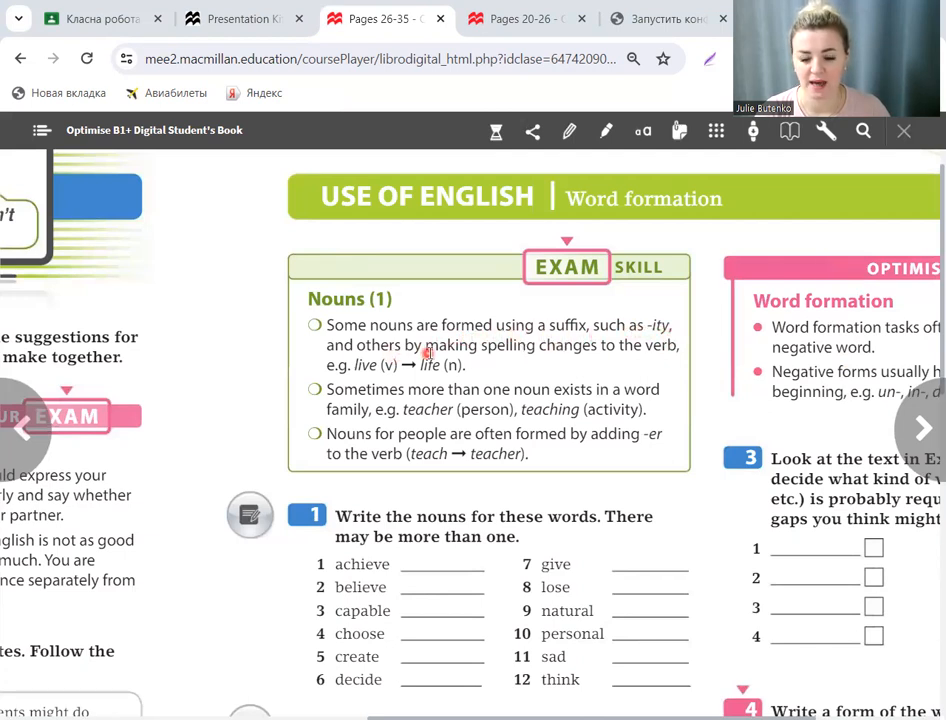
{"action": "mouse_move", "coordinate": [615, 356]}
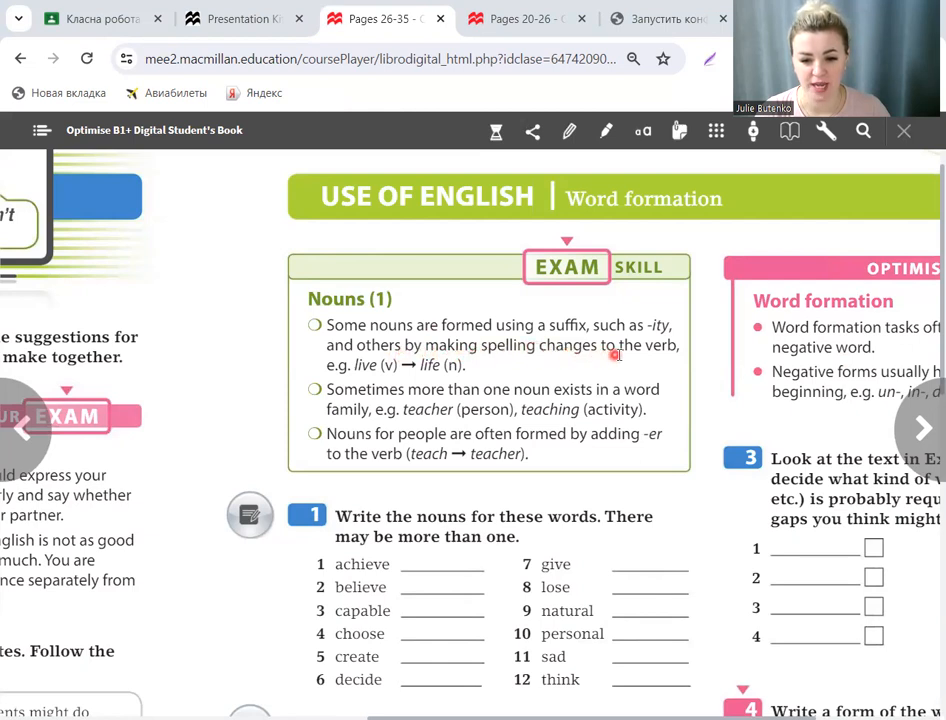
{"action": "mouse_move", "coordinate": [372, 378]}
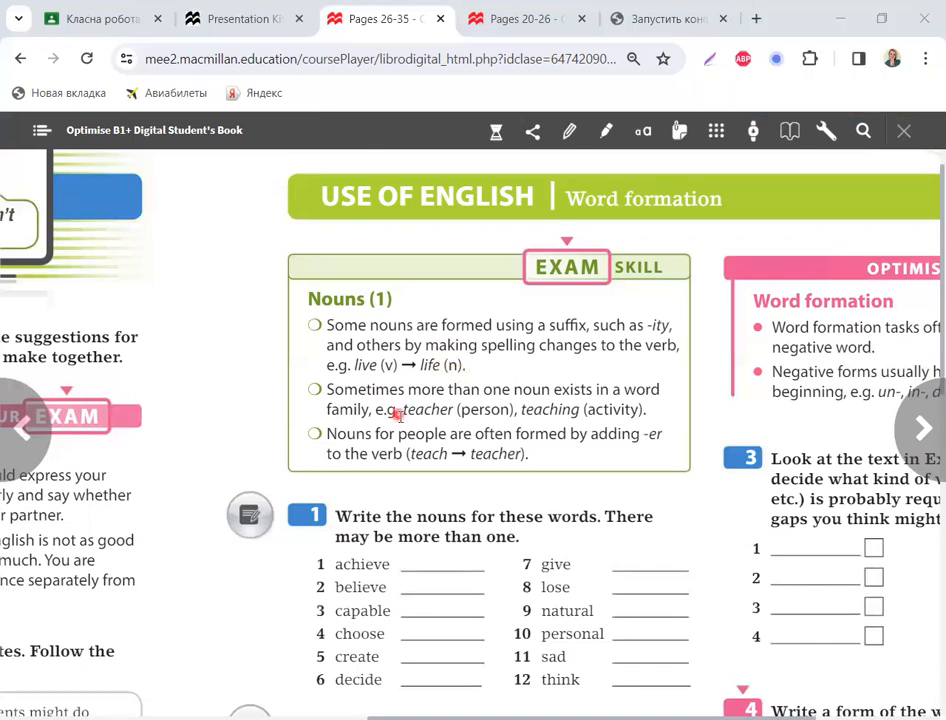
{"action": "mouse_move", "coordinate": [545, 397]}
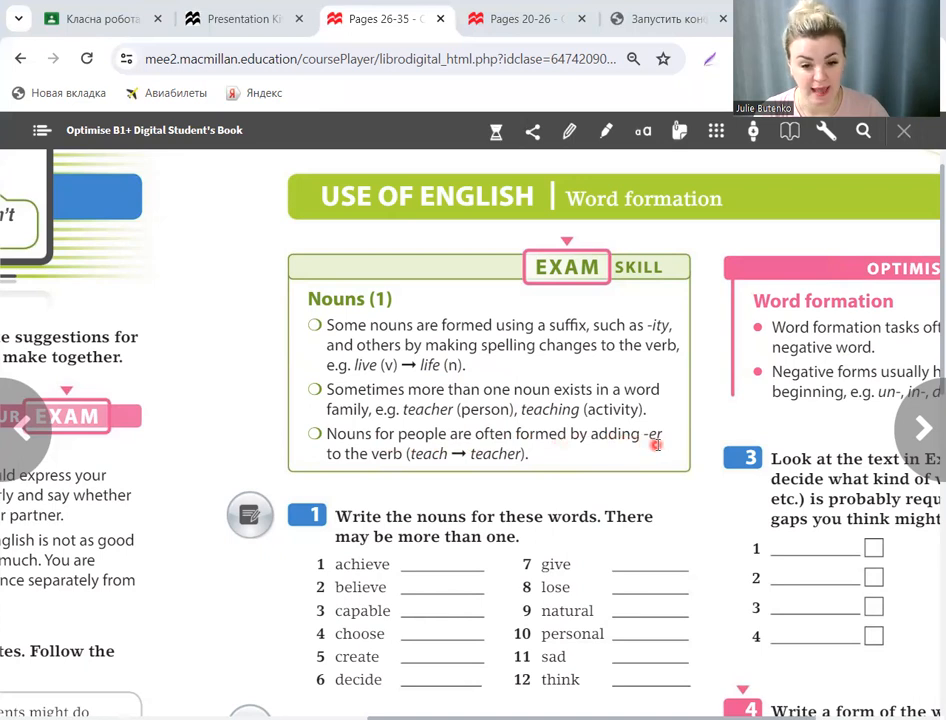
{"action": "mouse_move", "coordinate": [410, 466]}
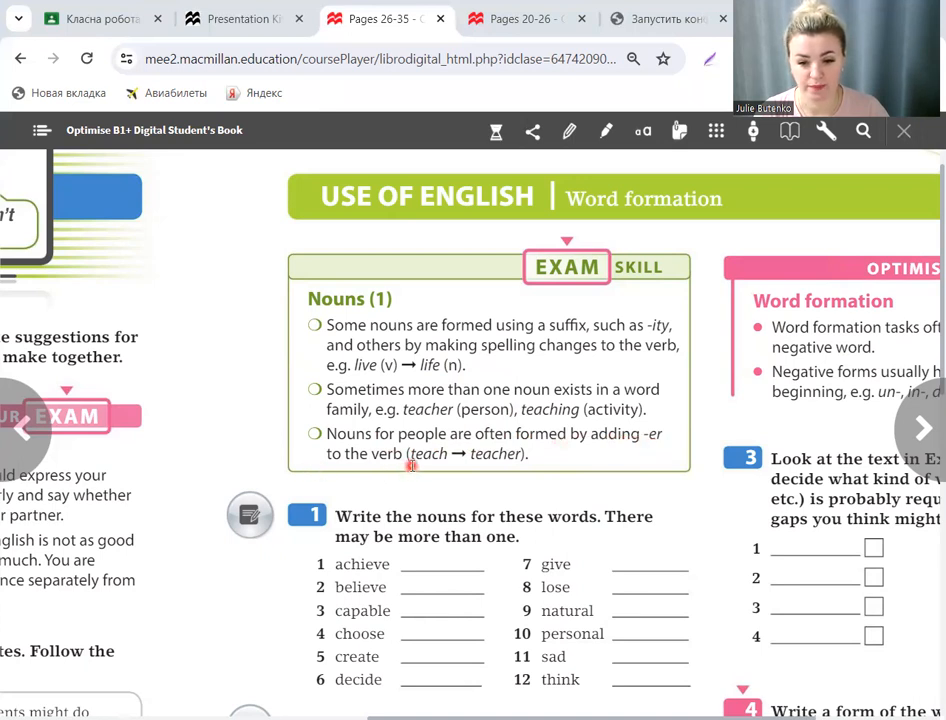
{"action": "mouse_move", "coordinate": [433, 447]}
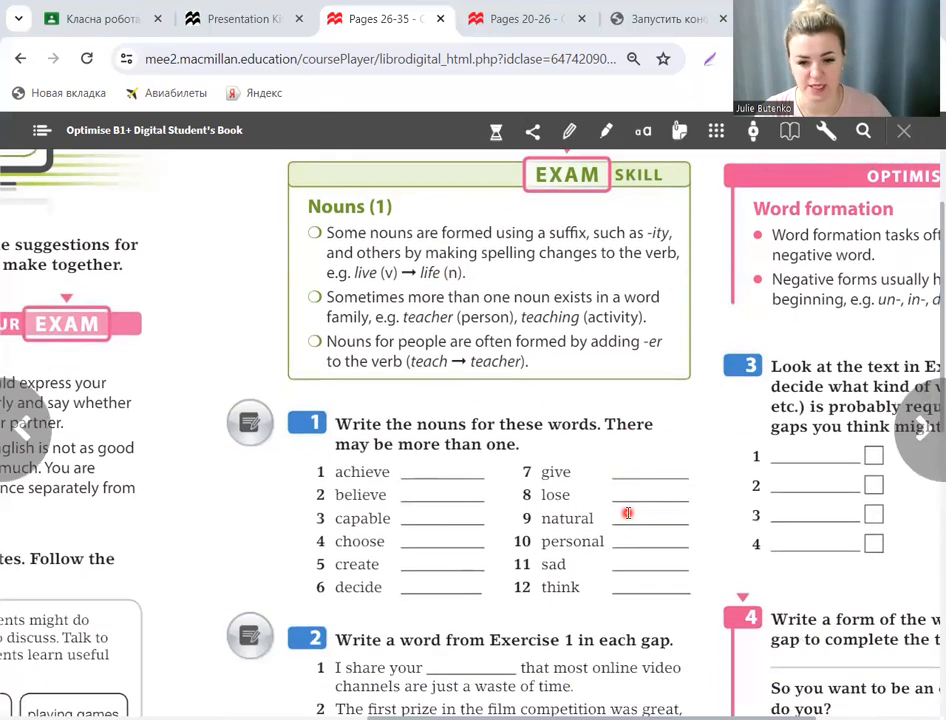
{"action": "scroll", "scroll_direction": "down", "scroll_amount": 3}
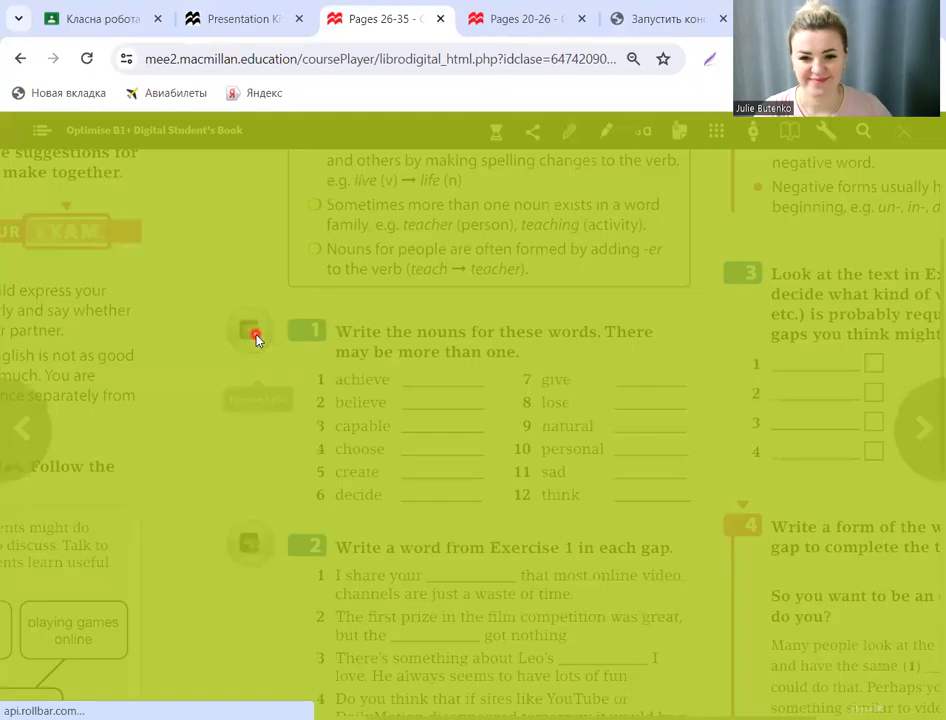
Step: Launch Exercise 1's interactive practice window with its twelve empty noun boxes
{"action": "left_click", "coordinate": [255, 335]}
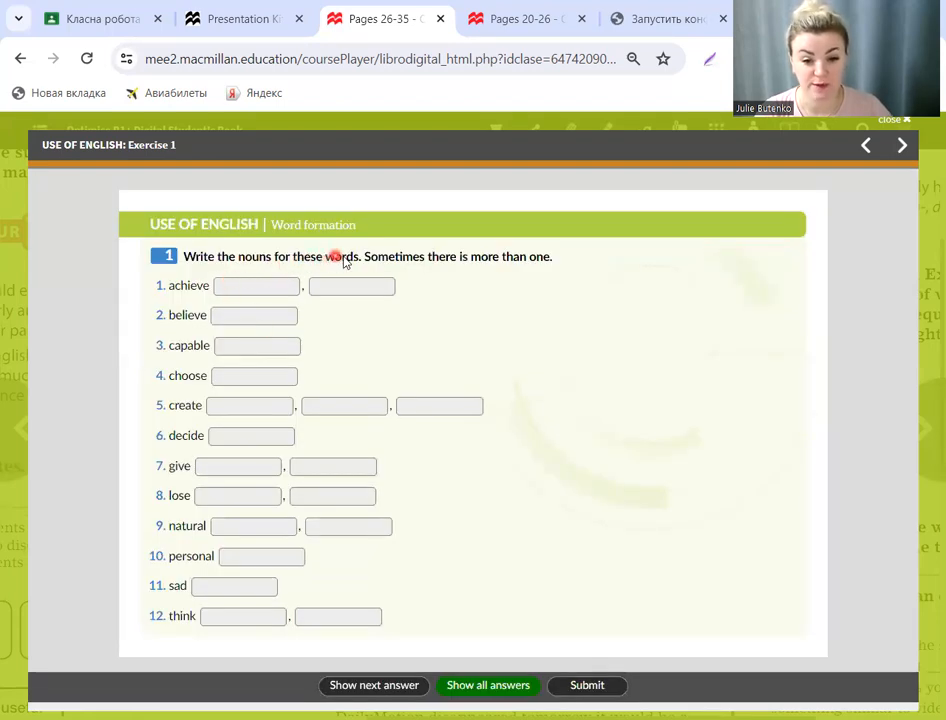
{"action": "mouse_move", "coordinate": [463, 273]}
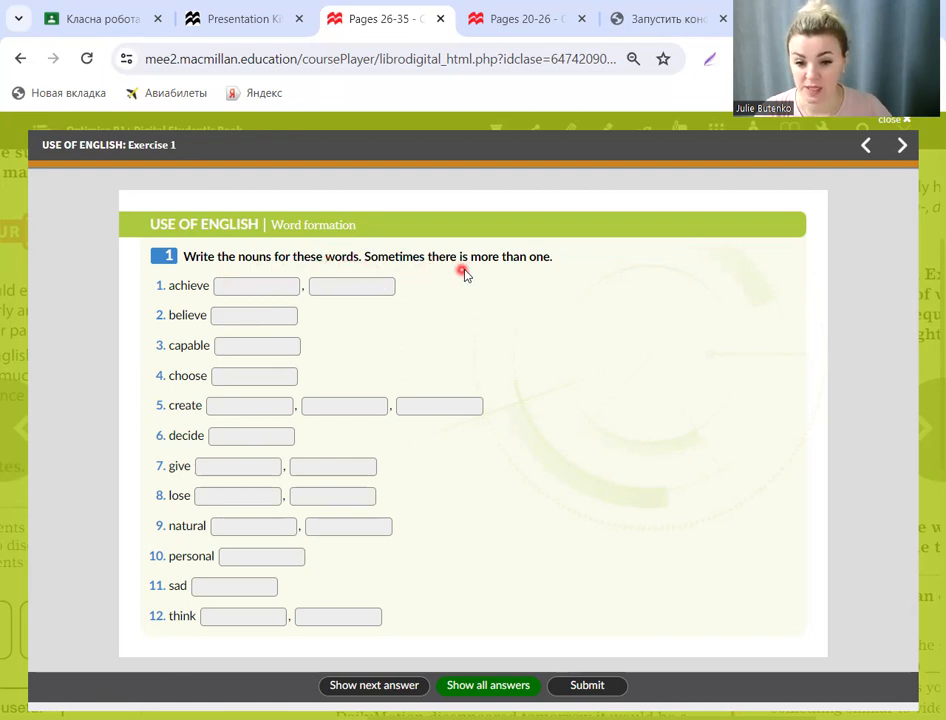
{"action": "mouse_move", "coordinate": [548, 273]}
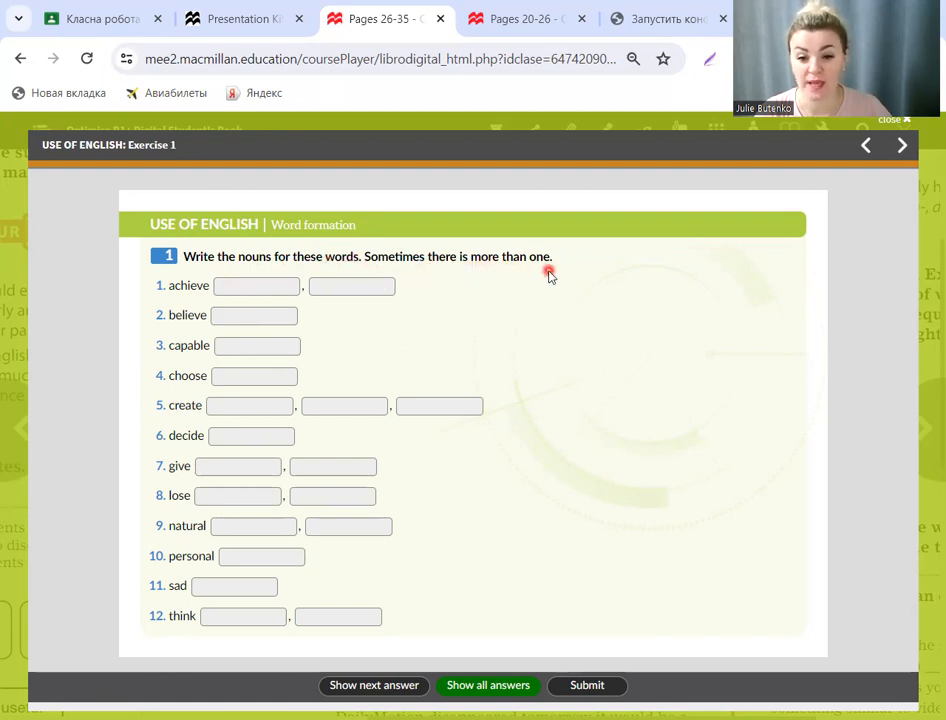
{"action": "mouse_move", "coordinate": [410, 280]}
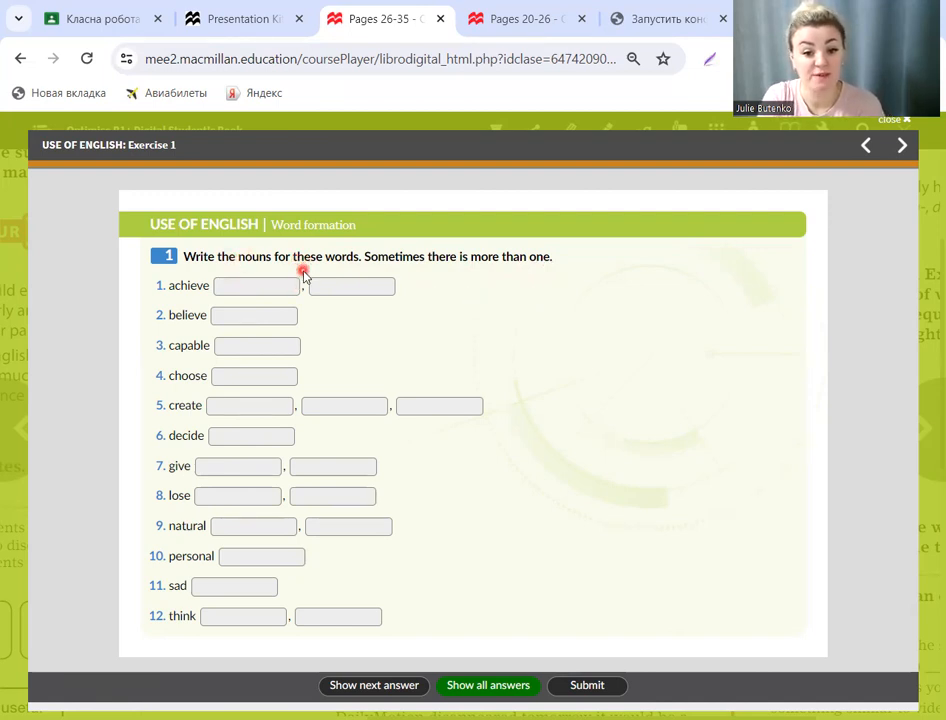
{"action": "mouse_move", "coordinate": [296, 278]}
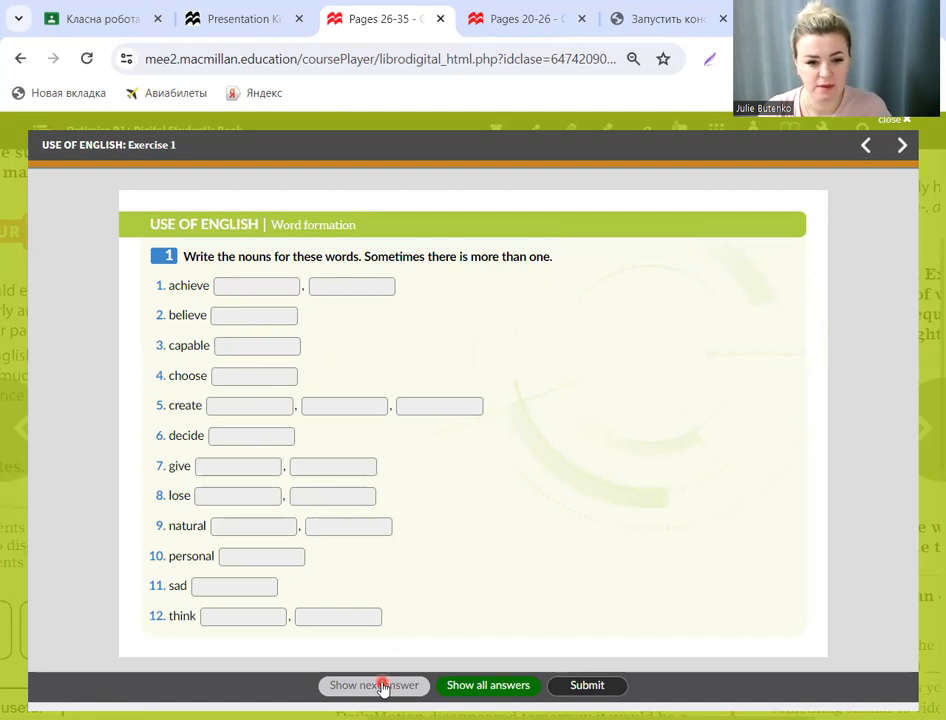
Step: Reveal nouns for achieve, capable, choose and create, typing 'belief' along the way
{"action": "left_click", "coordinate": [374, 685]}
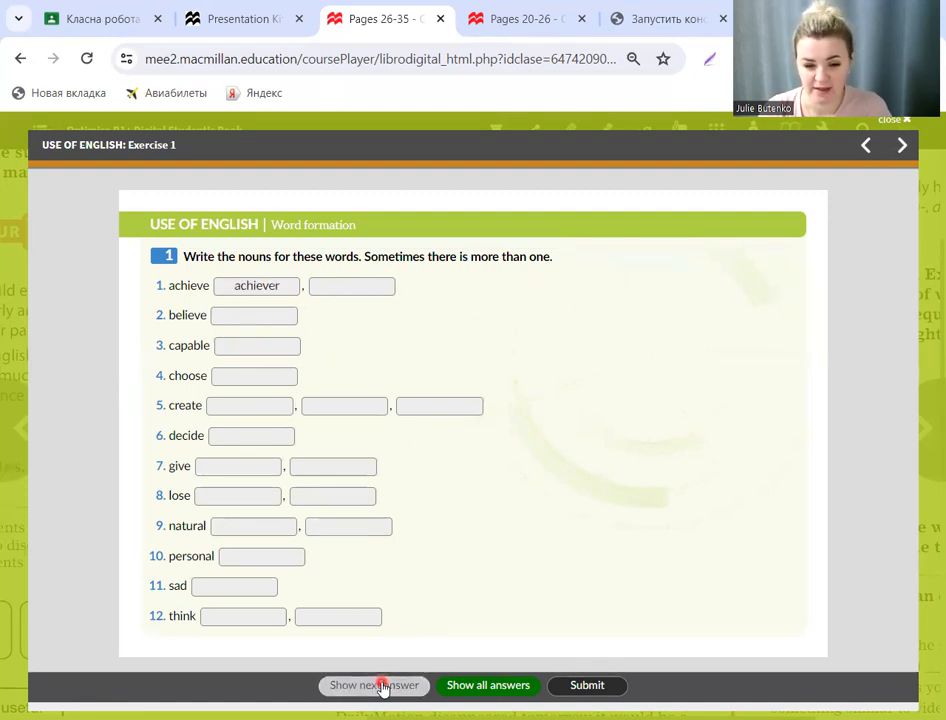
{"action": "left_click", "coordinate": [374, 685]}
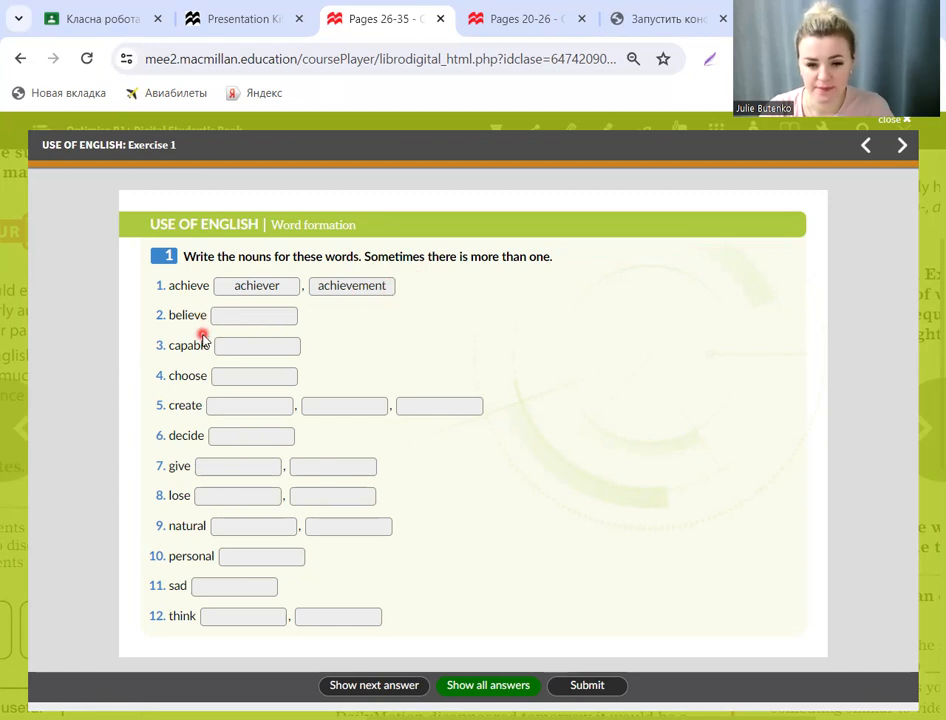
{"action": "type", "text": "belief"}
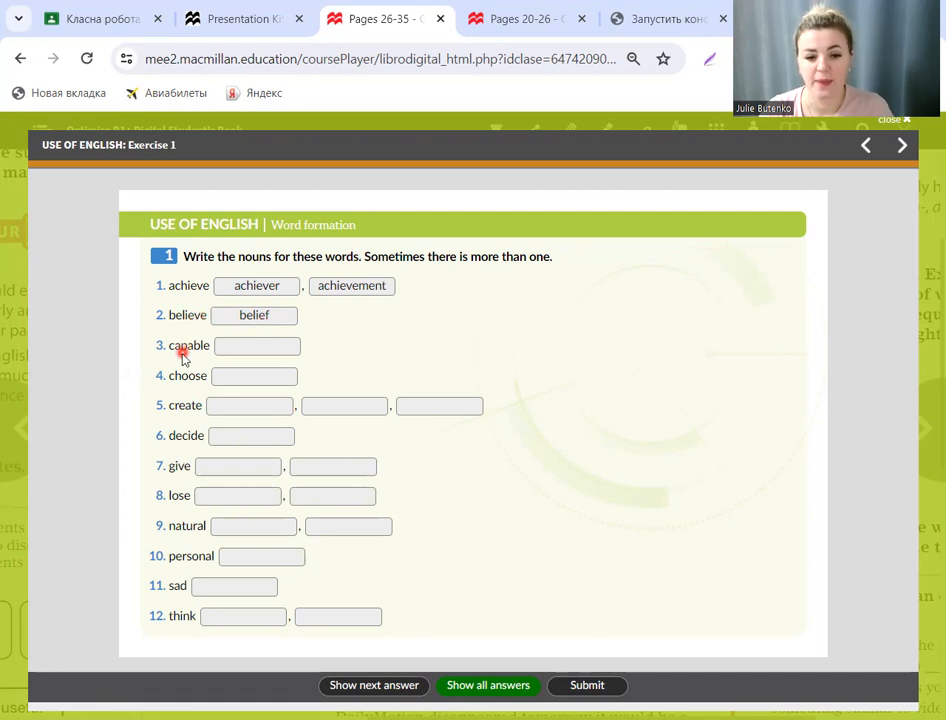
{"action": "left_click", "coordinate": [373, 685]}
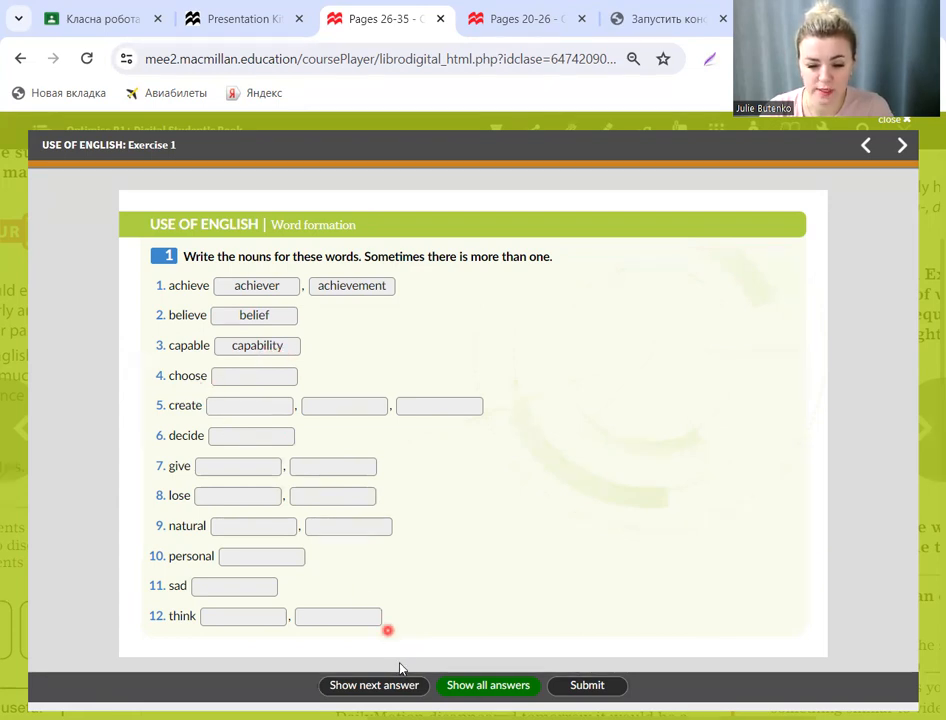
{"action": "left_click", "coordinate": [373, 685]}
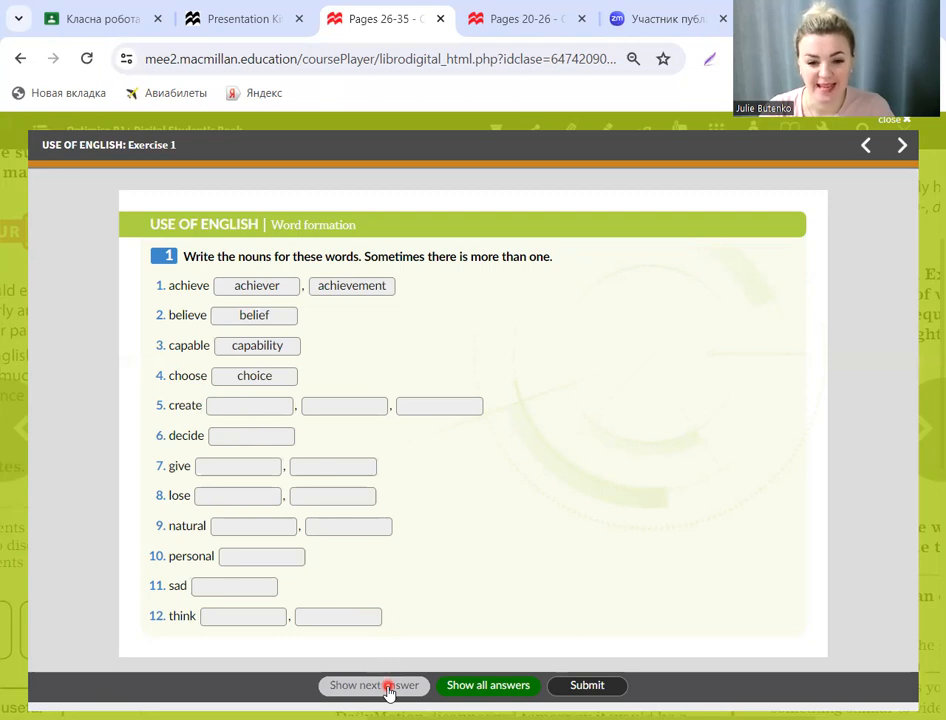
{"action": "left_click", "coordinate": [373, 685]}
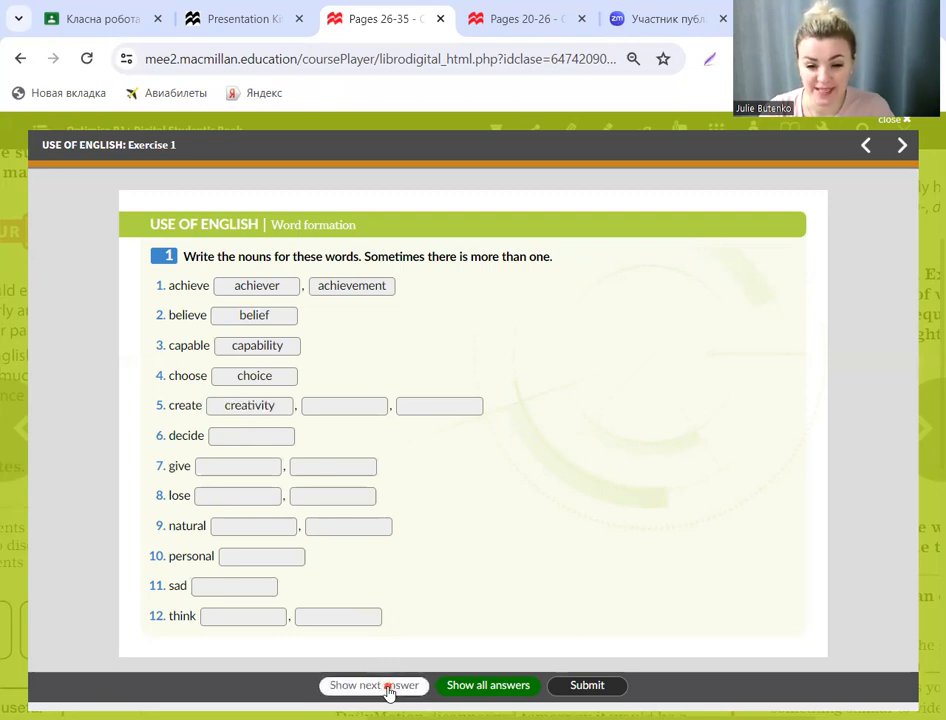
{"action": "left_click", "coordinate": [374, 685]}
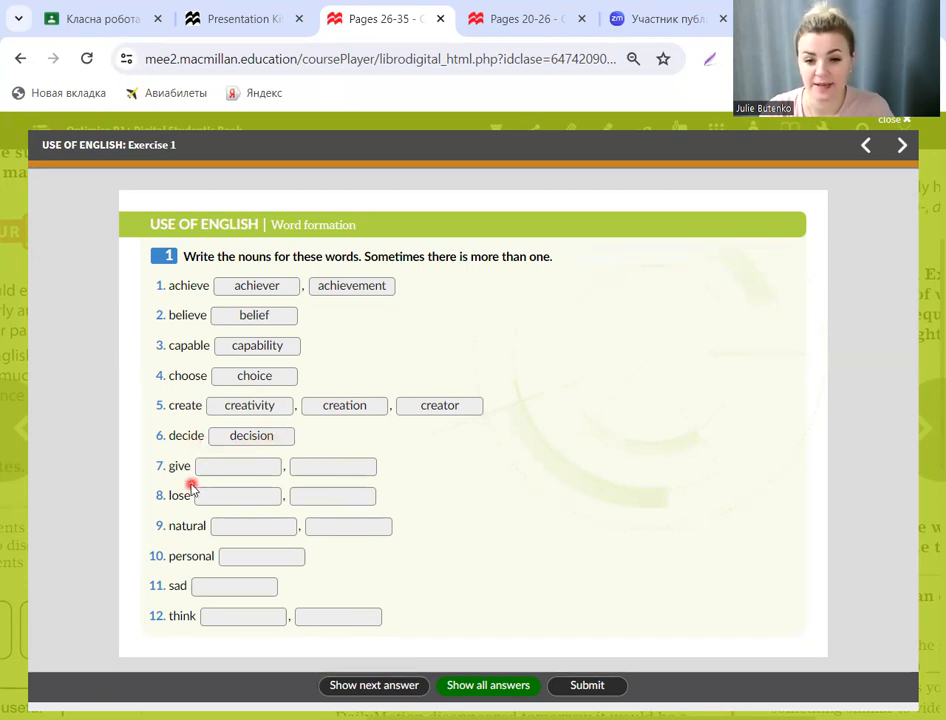
Step: Reveal the nouns for give, lose, natural, personal, sad and think
{"action": "left_click", "coordinate": [374, 685]}
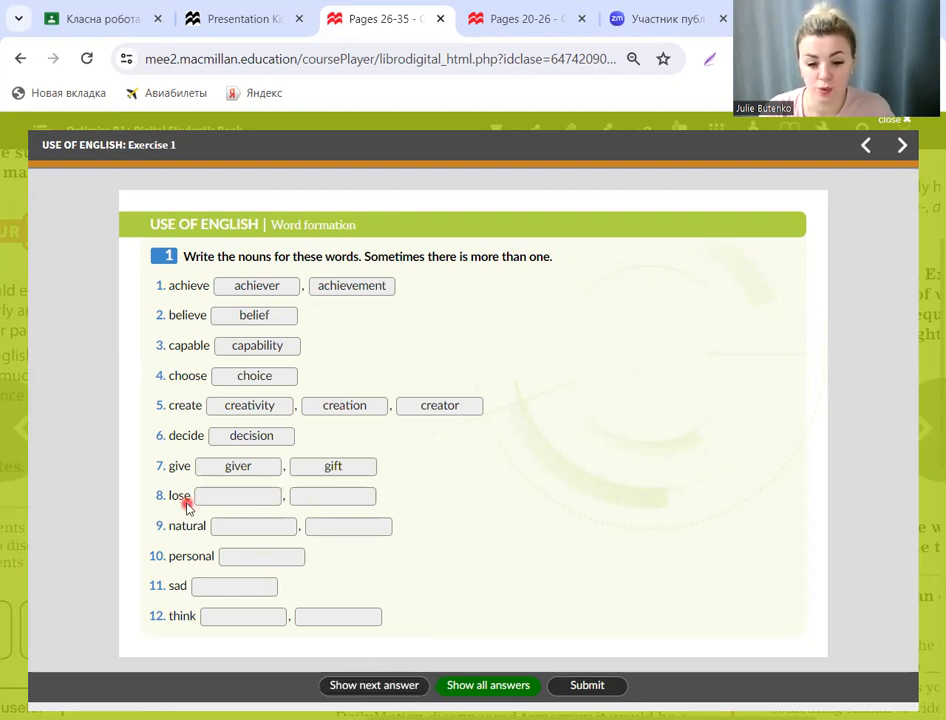
{"action": "left_click", "coordinate": [373, 685]}
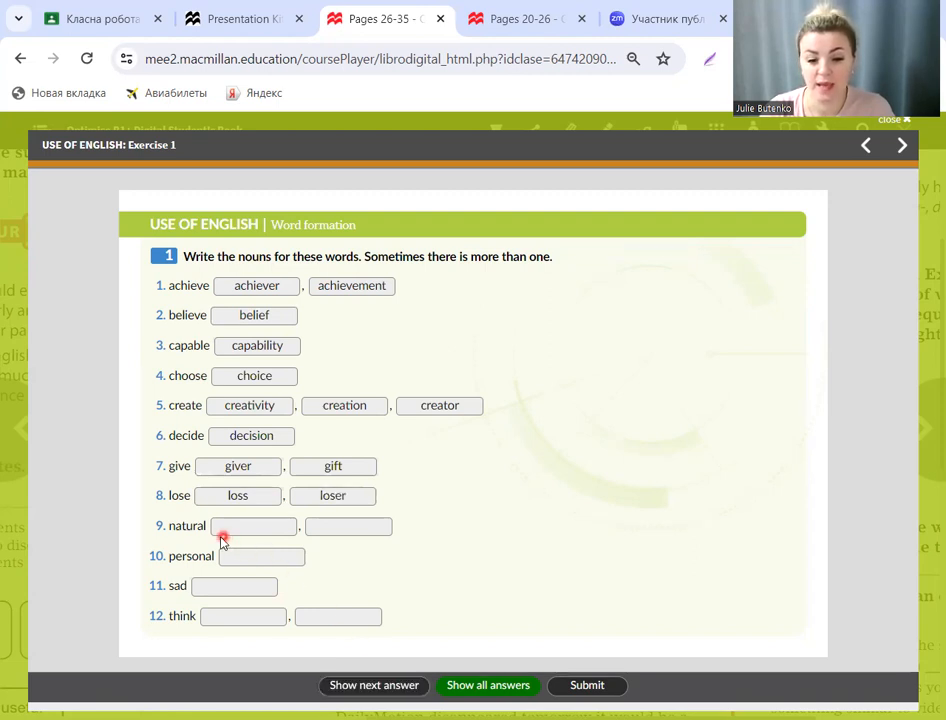
{"action": "left_click", "coordinate": [373, 685]}
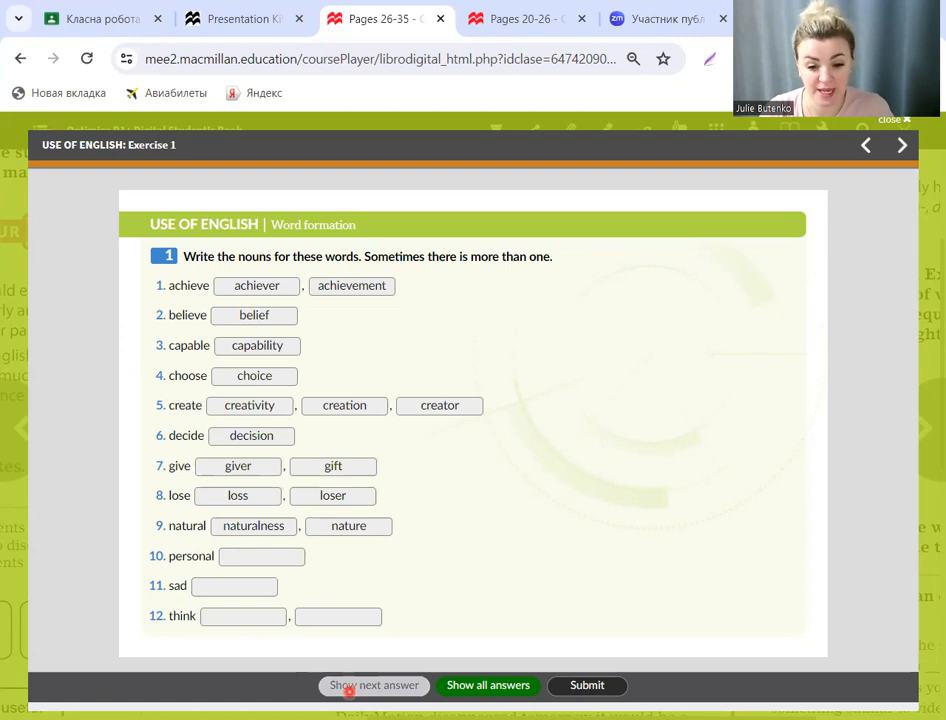
{"action": "mouse_move", "coordinate": [203, 568]}
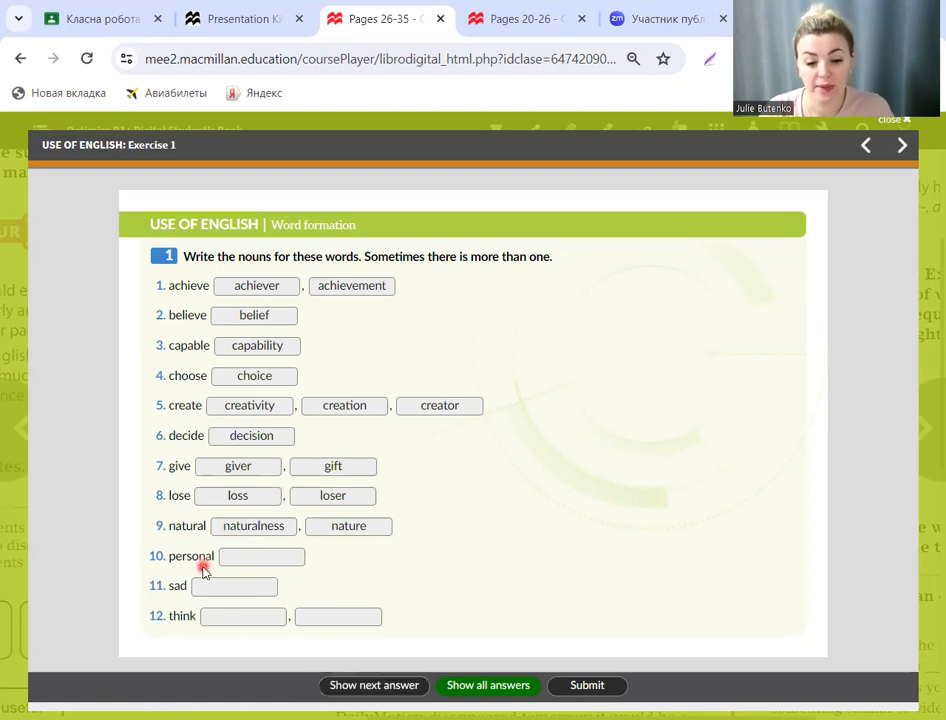
{"action": "left_click", "coordinate": [374, 685]}
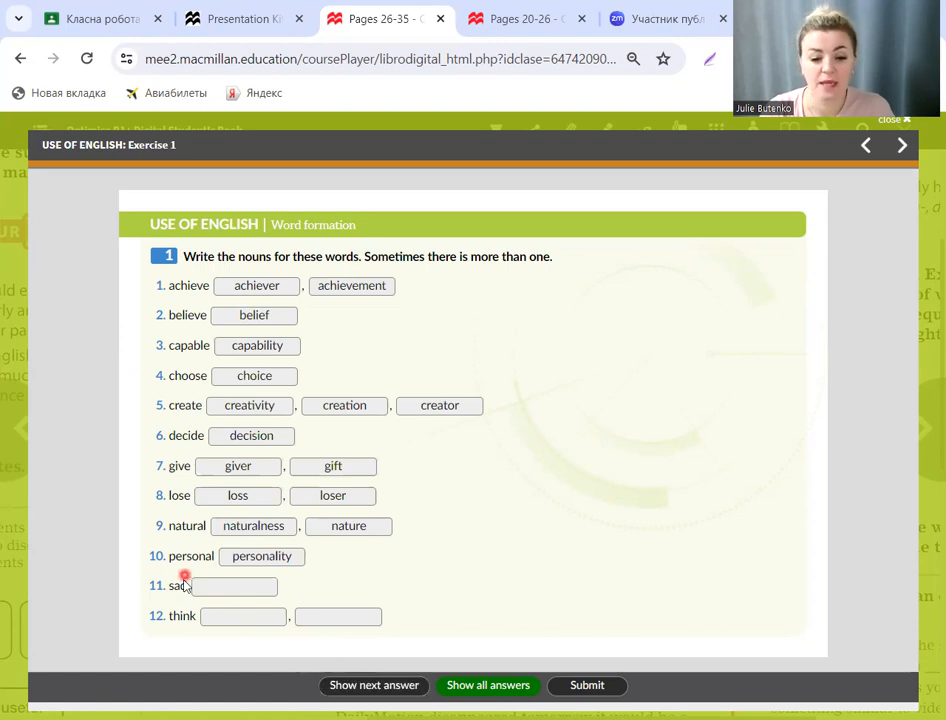
{"action": "left_click", "coordinate": [373, 685]}
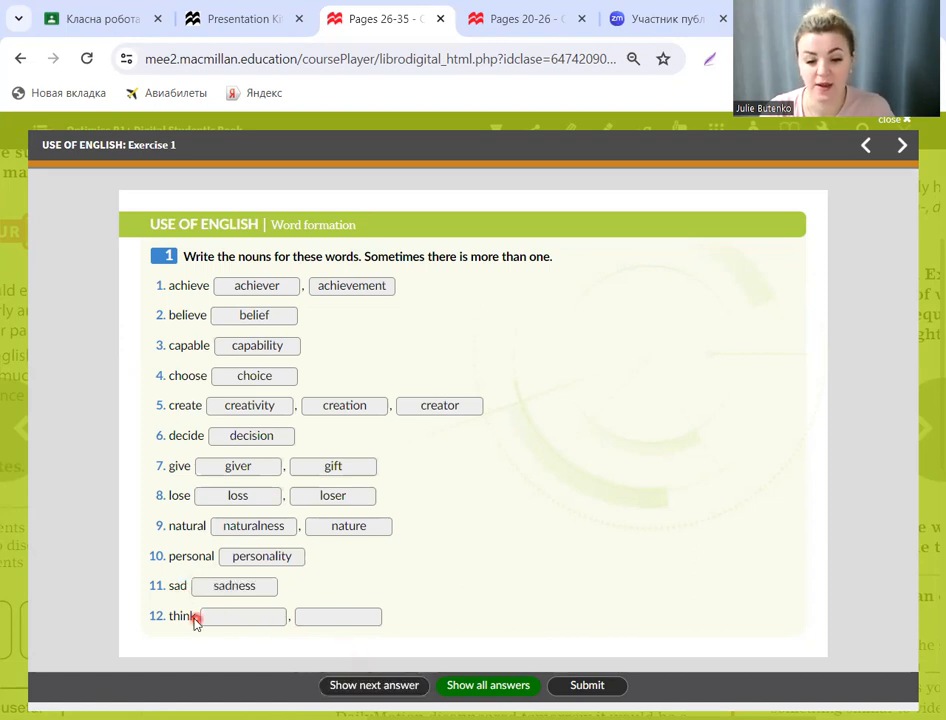
{"action": "left_click", "coordinate": [373, 685]}
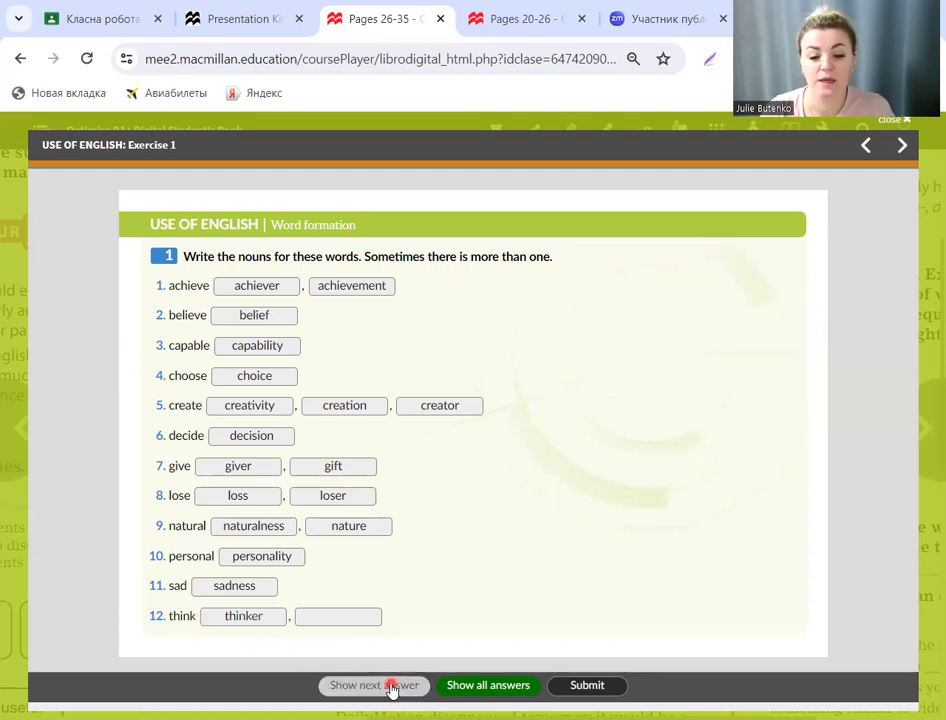
{"action": "left_click", "coordinate": [374, 685]}
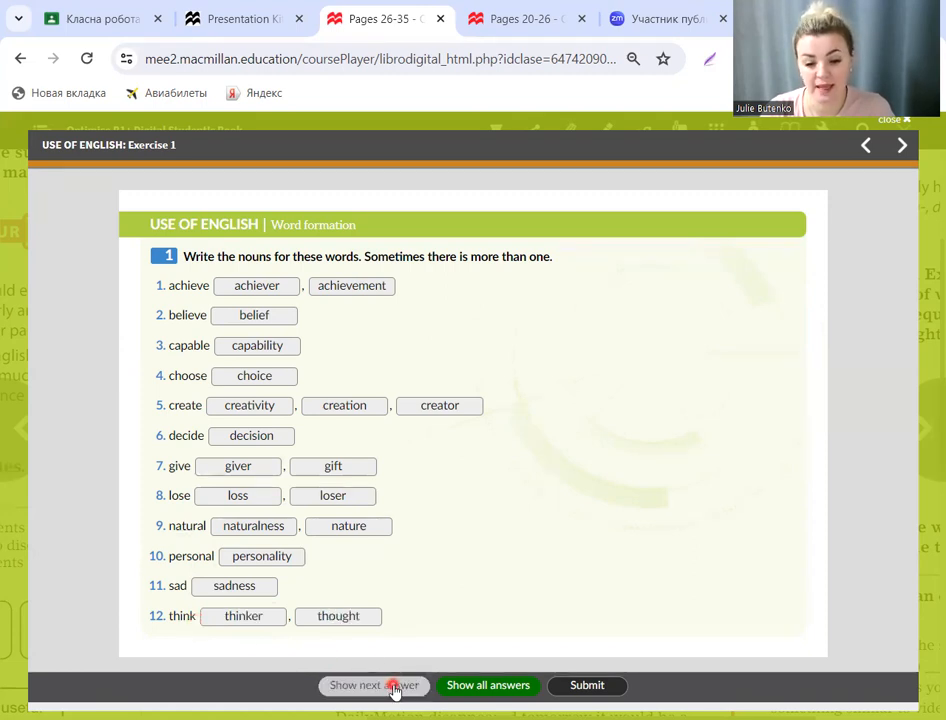
{"action": "mouse_move", "coordinate": [911, 211]}
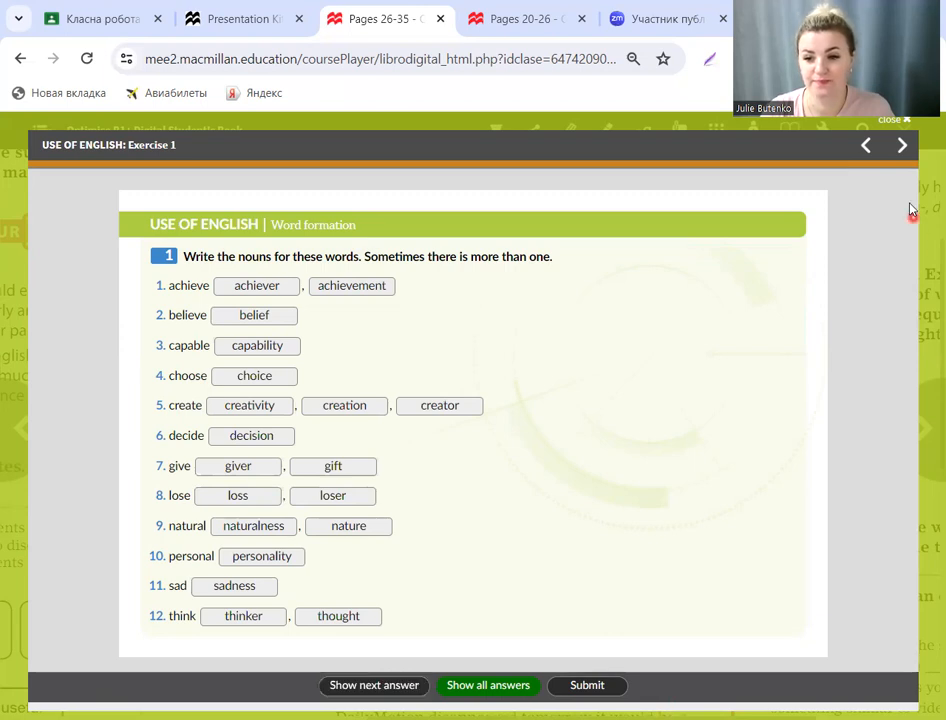
Step: Move to Exercise 2 and reveal the words for sentences 1–5
{"action": "left_click", "coordinate": [901, 145]}
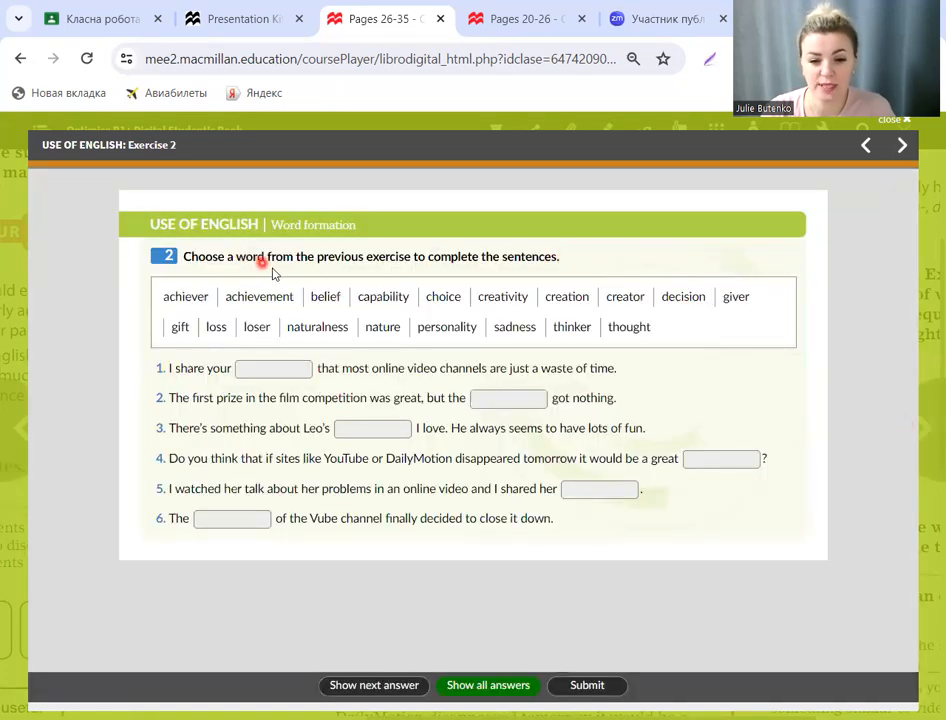
{"action": "mouse_move", "coordinate": [387, 263]}
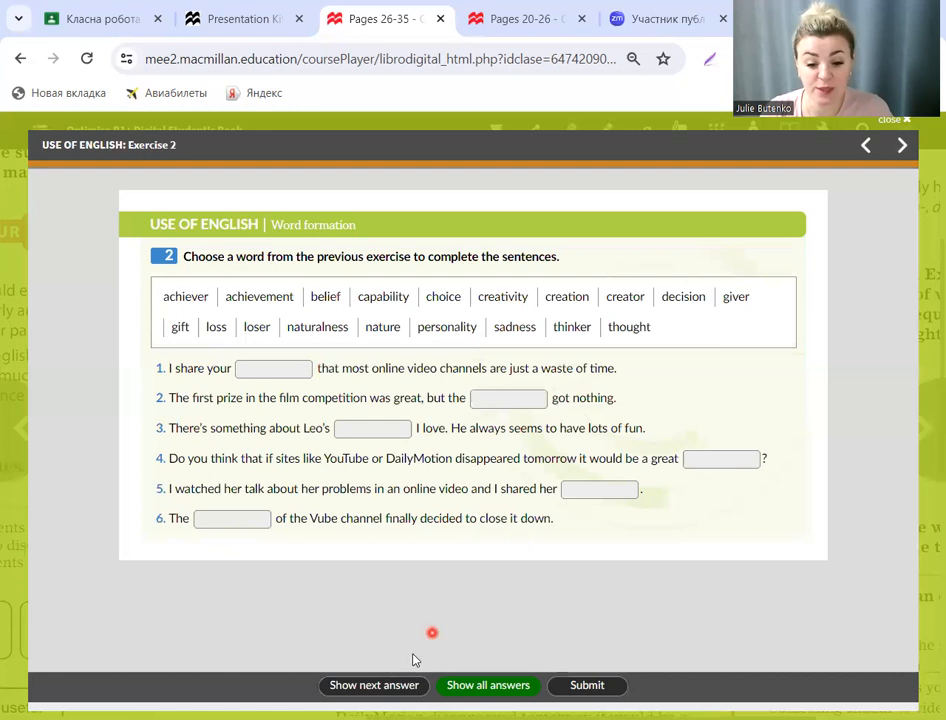
{"action": "left_click", "coordinate": [374, 685]}
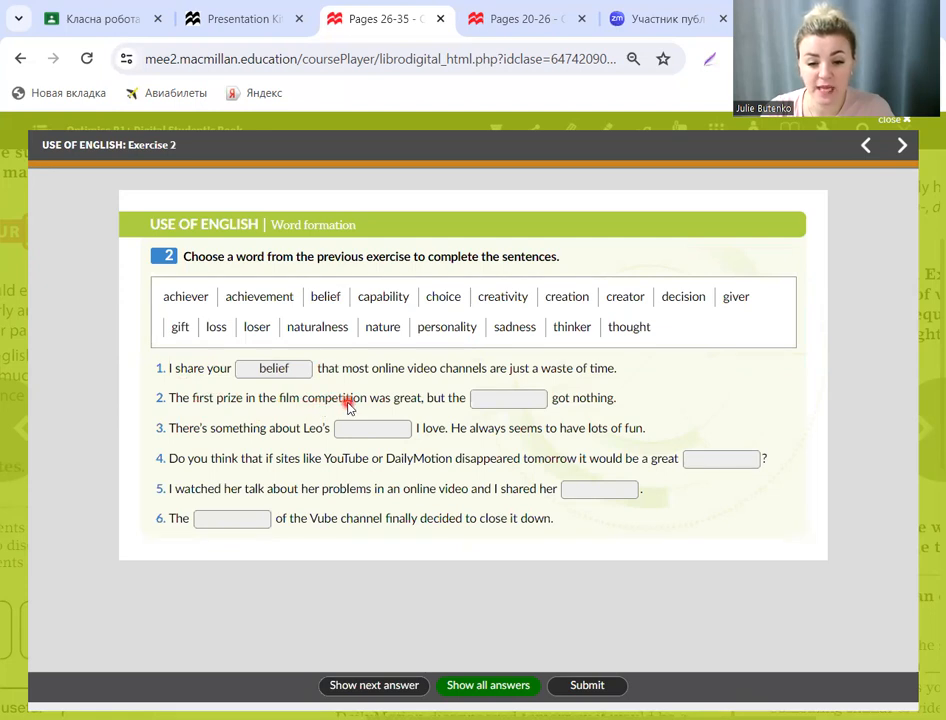
{"action": "mouse_move", "coordinate": [428, 408]}
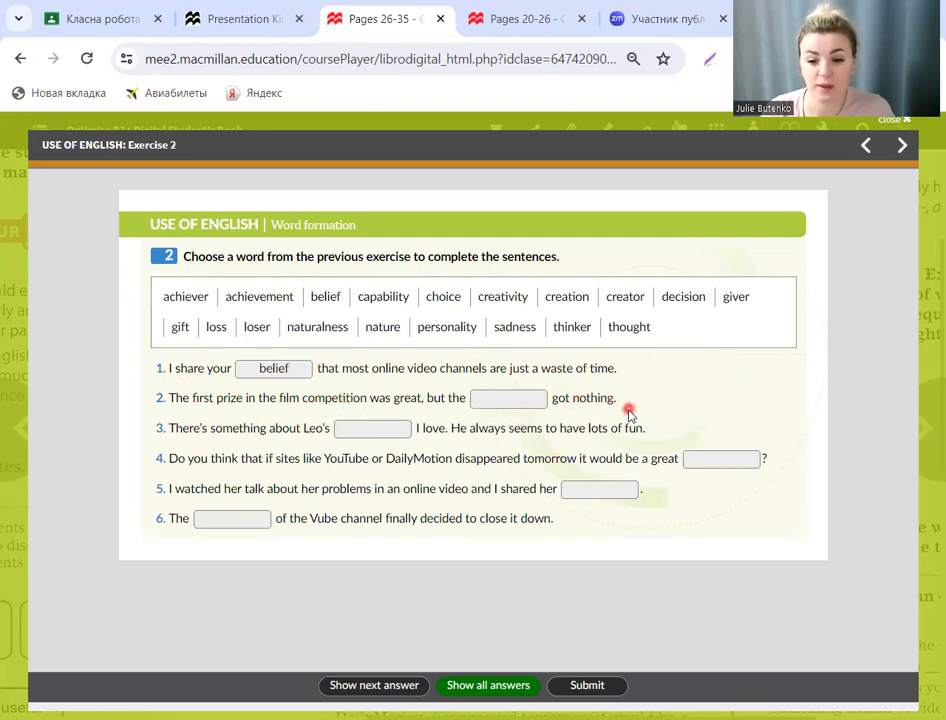
{"action": "left_click", "coordinate": [373, 685]}
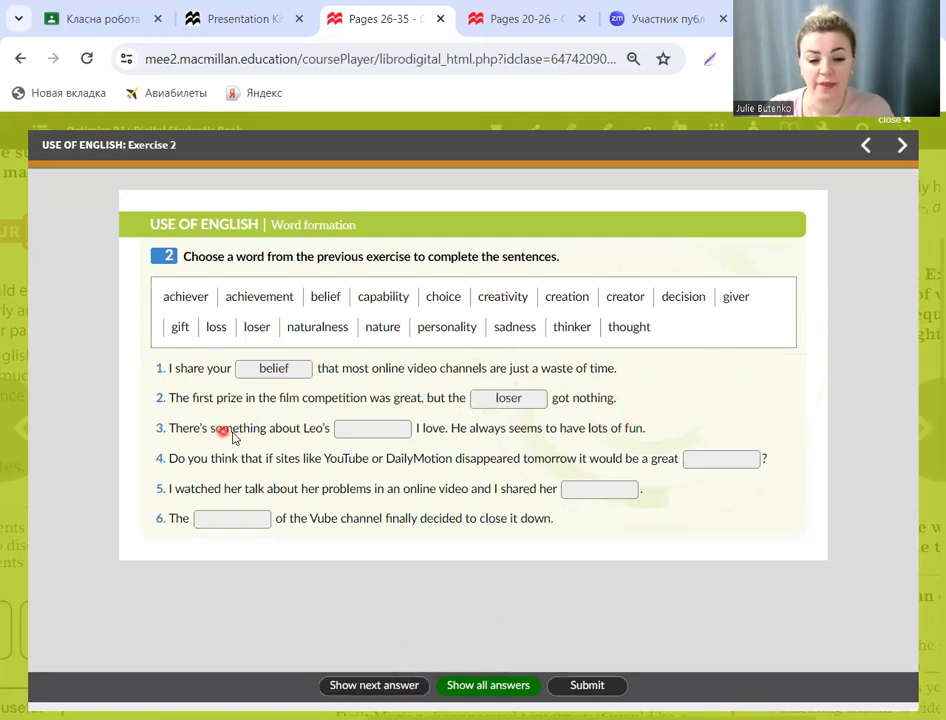
{"action": "left_click", "coordinate": [372, 428]}
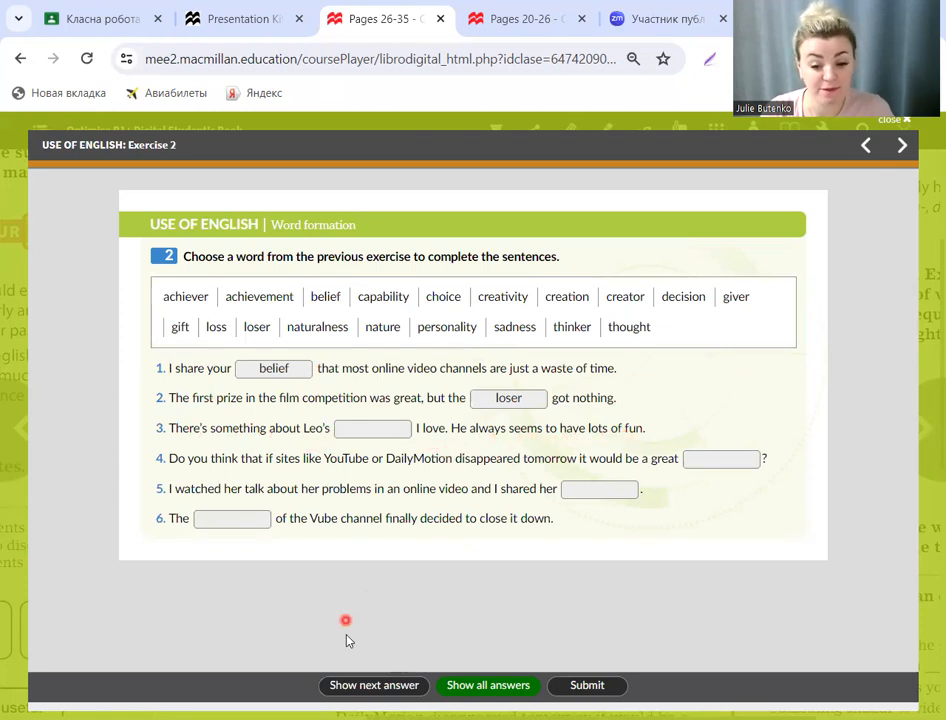
{"action": "left_click", "coordinate": [374, 685]}
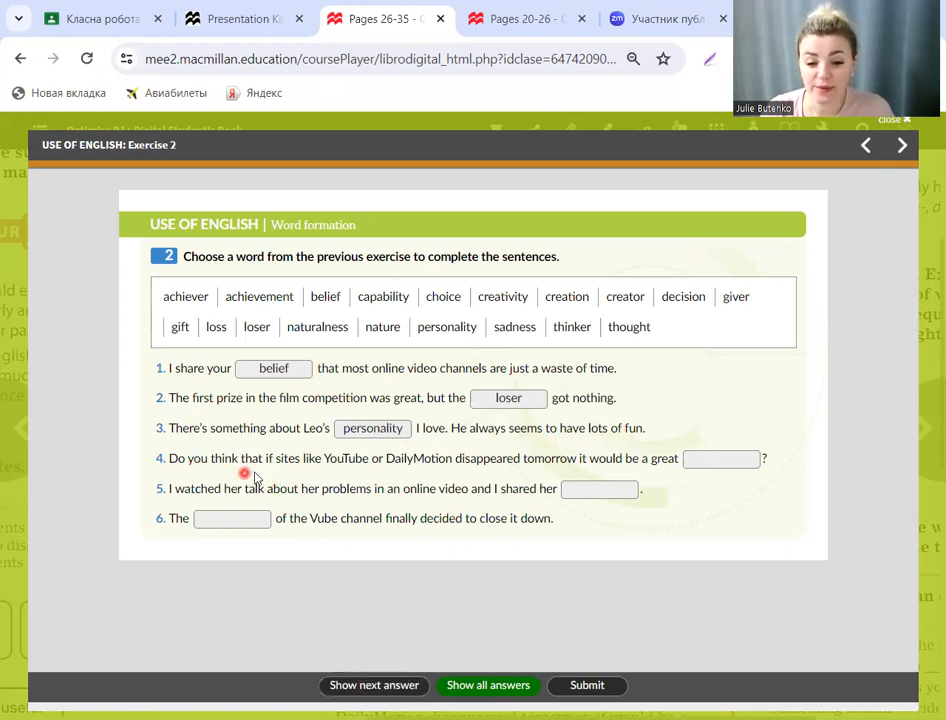
{"action": "mouse_move", "coordinate": [310, 470]}
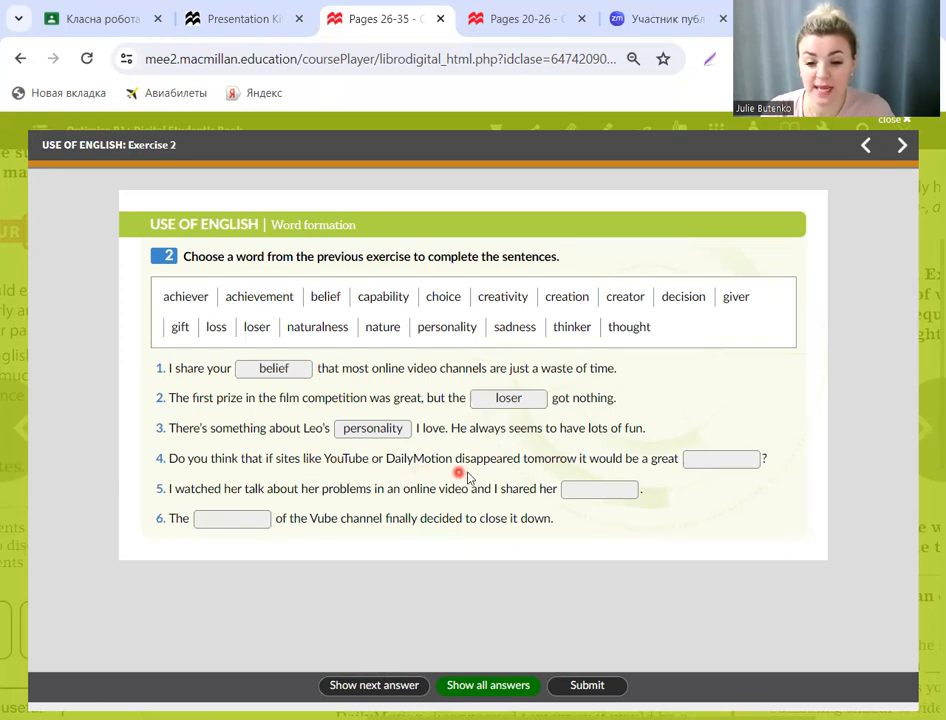
{"action": "mouse_move", "coordinate": [565, 473]}
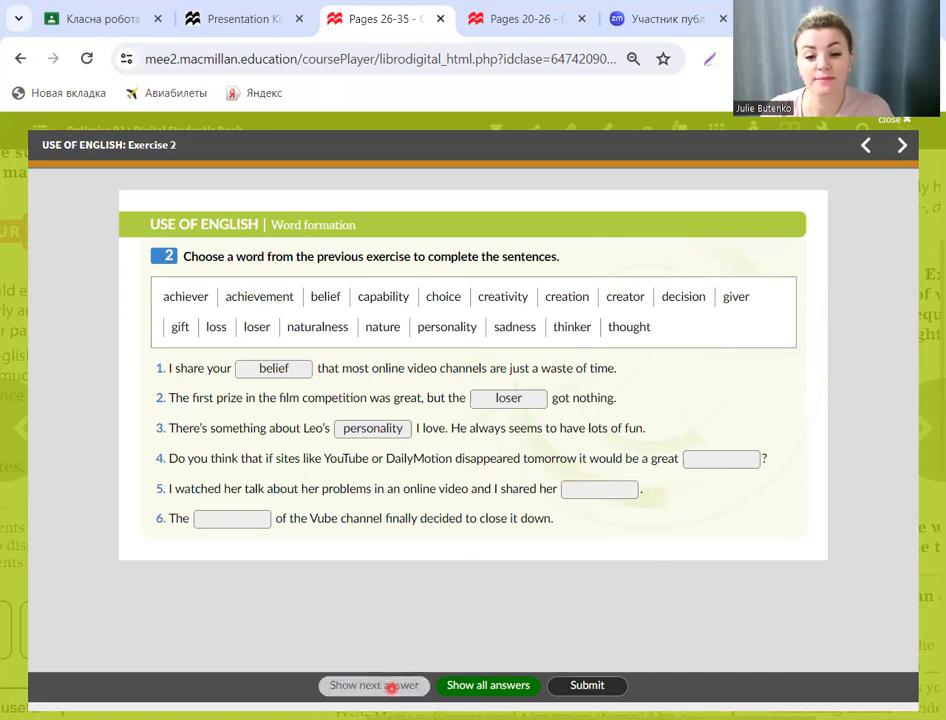
{"action": "left_click", "coordinate": [373, 685]}
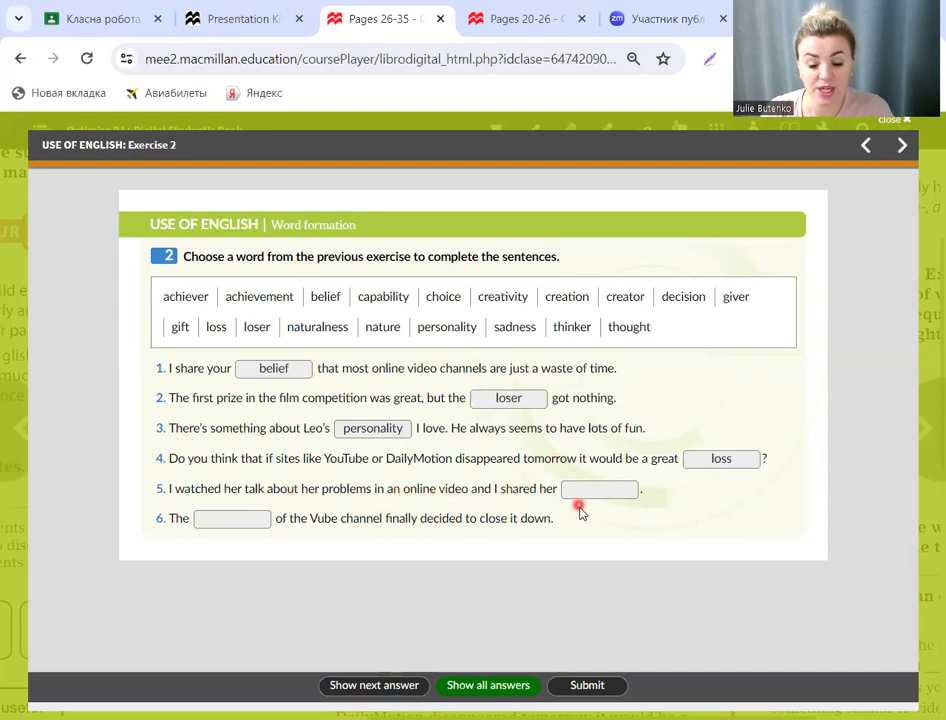
{"action": "left_click", "coordinate": [373, 685]}
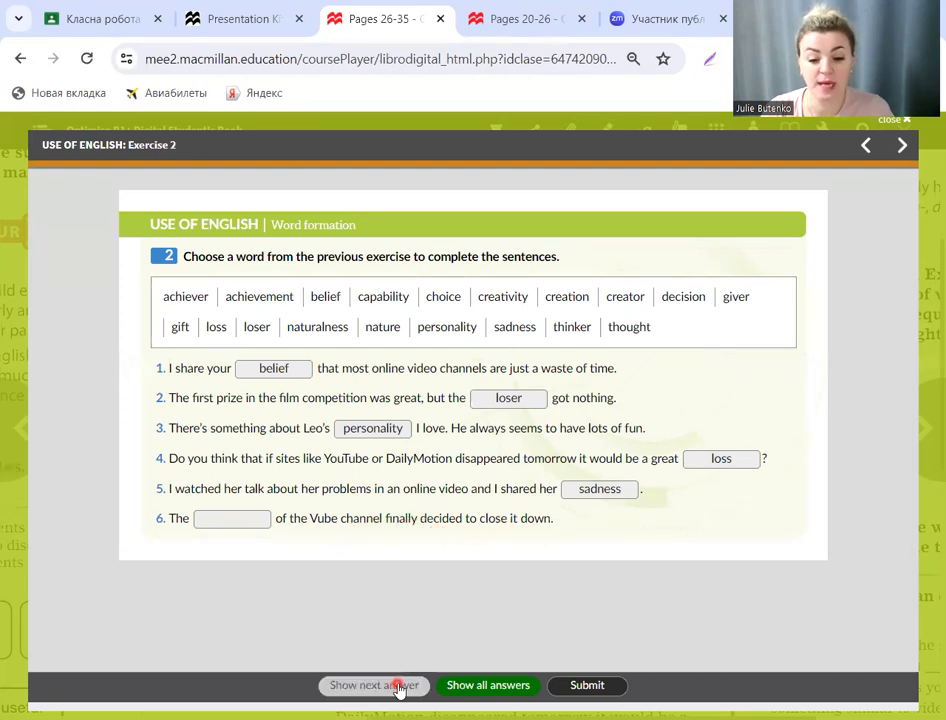
Step: Close the exercise and switch to the Workbook pages tab
{"action": "left_click", "coordinate": [374, 685]}
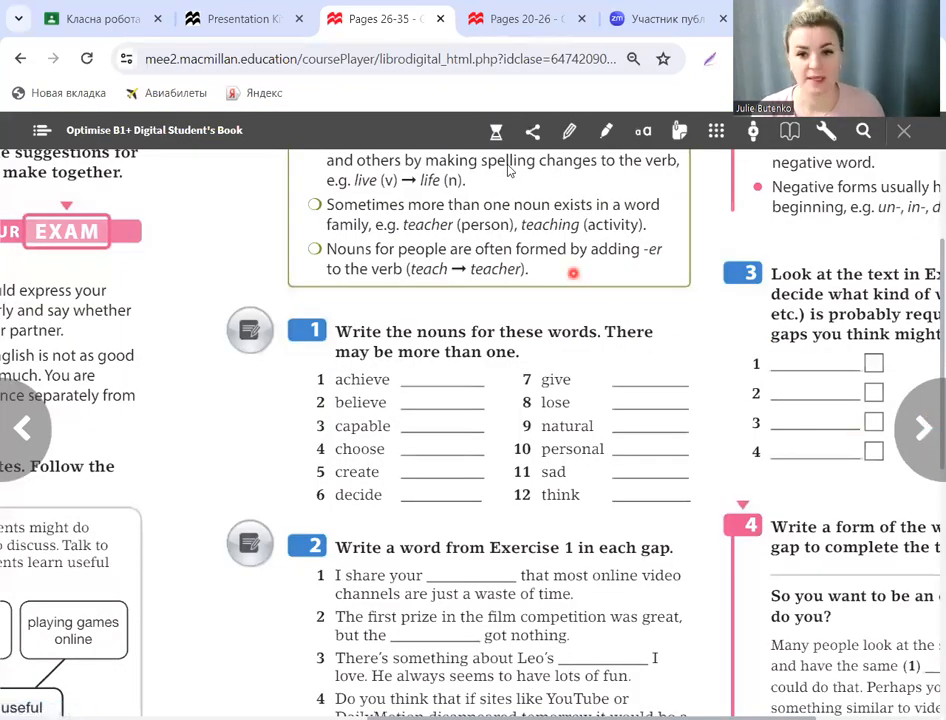
{"action": "left_click", "coordinate": [520, 18]}
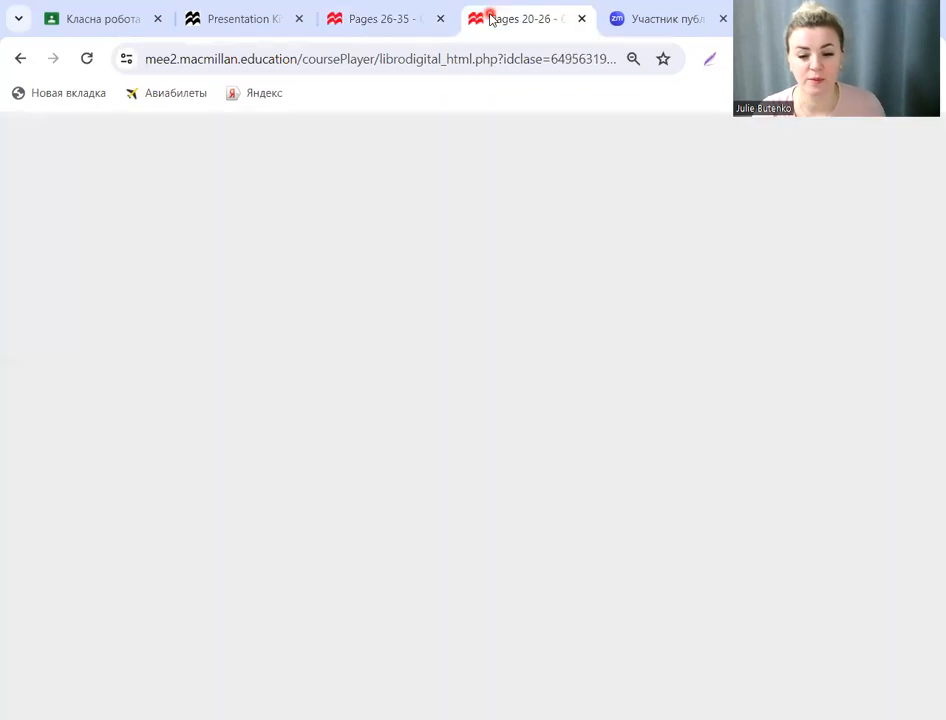
{"action": "left_click", "coordinate": [527, 18]}
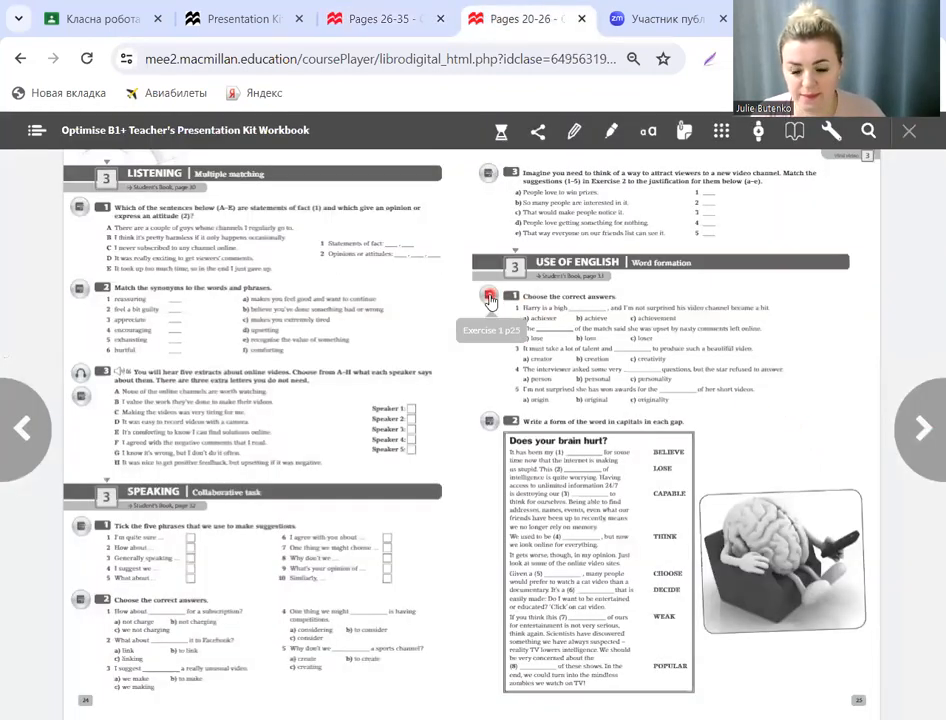
Step: Reveal Workbook Exercise 1 answers through question 5, then return to the Student's Book tab
{"action": "left_click", "coordinate": [490, 300]}
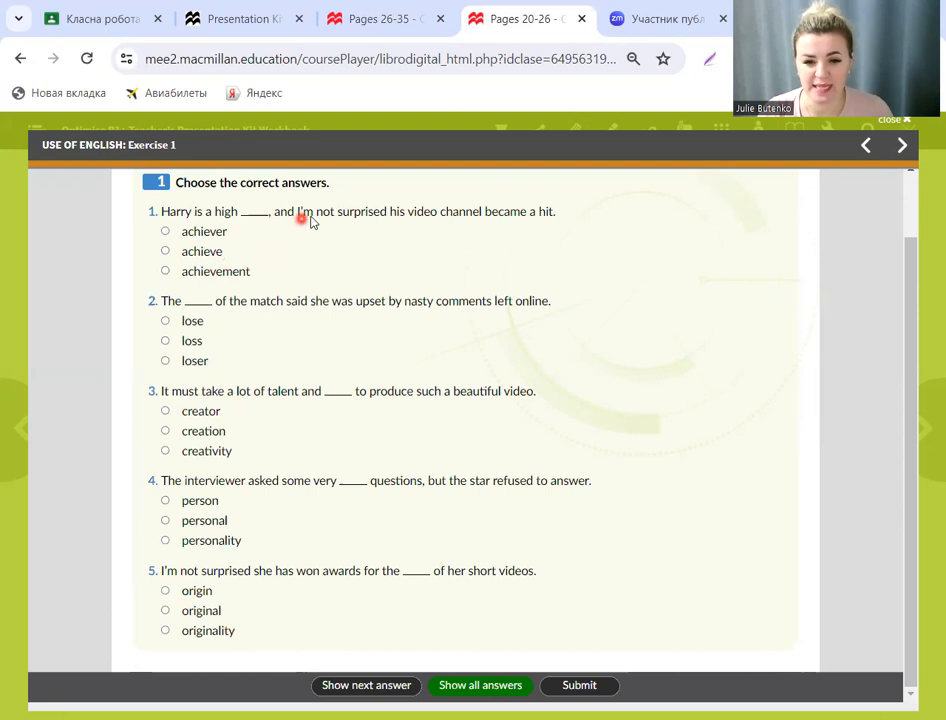
{"action": "mouse_move", "coordinate": [515, 227]}
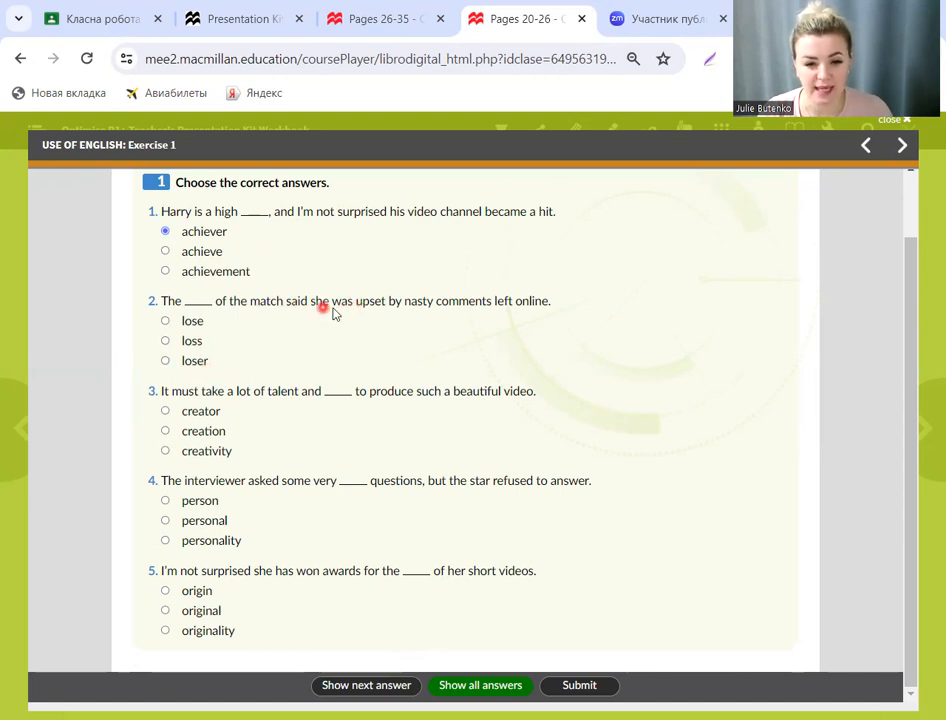
{"action": "mouse_move", "coordinate": [484, 320]}
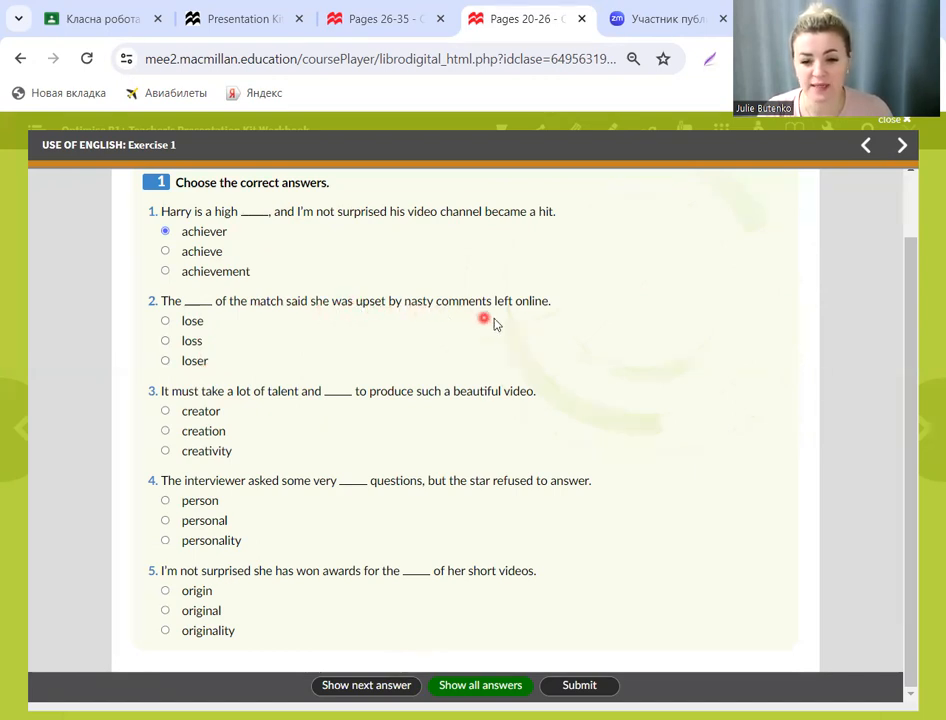
{"action": "left_click", "coordinate": [165, 360]}
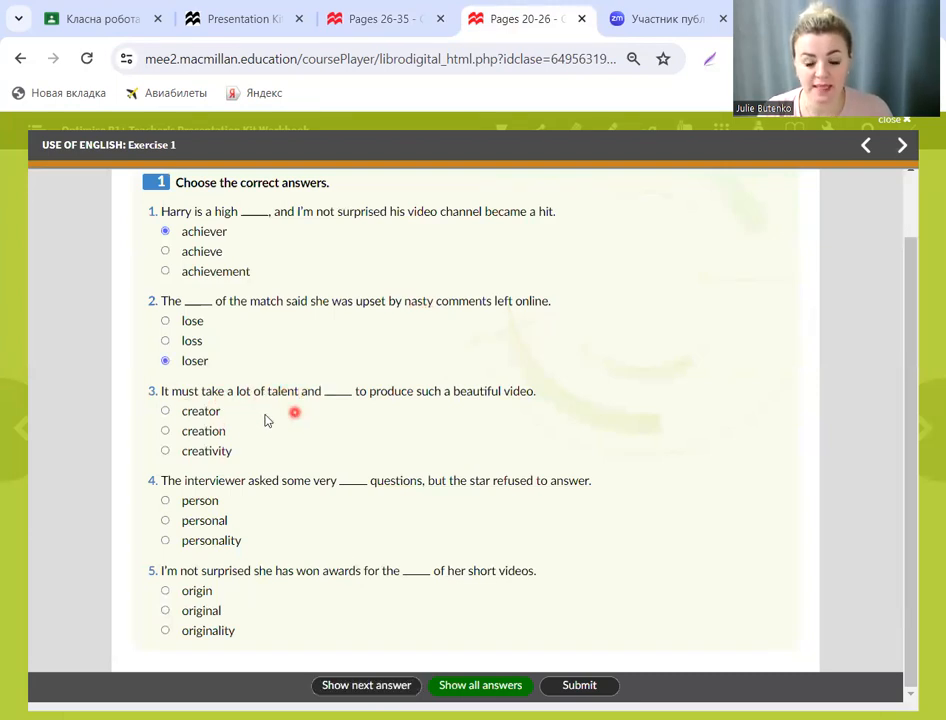
{"action": "mouse_move", "coordinate": [223, 470]}
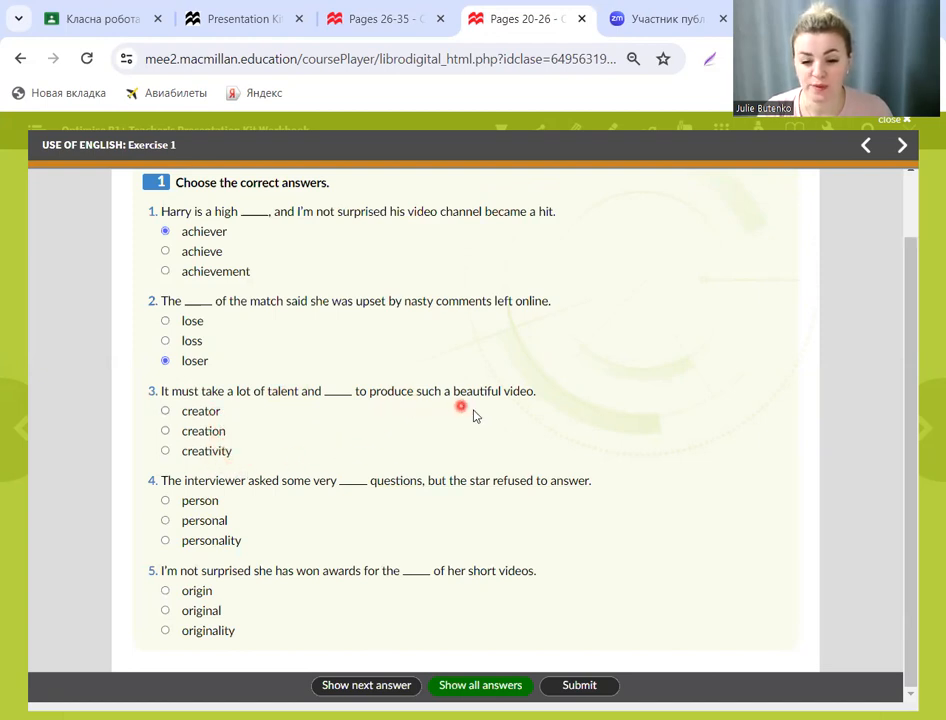
{"action": "left_click", "coordinate": [166, 451]}
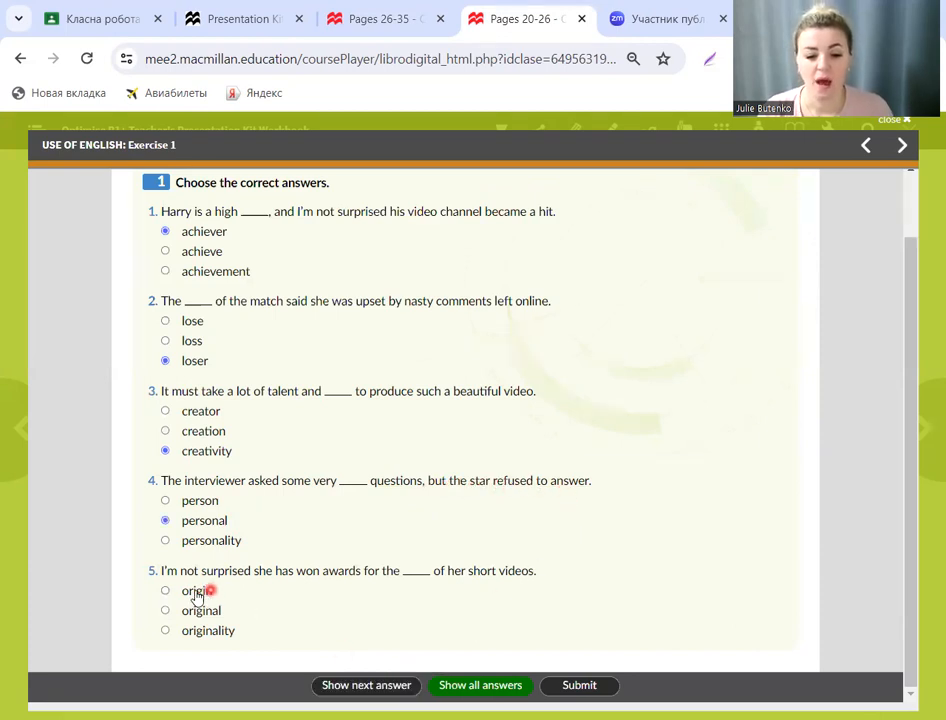
{"action": "mouse_move", "coordinate": [303, 581]}
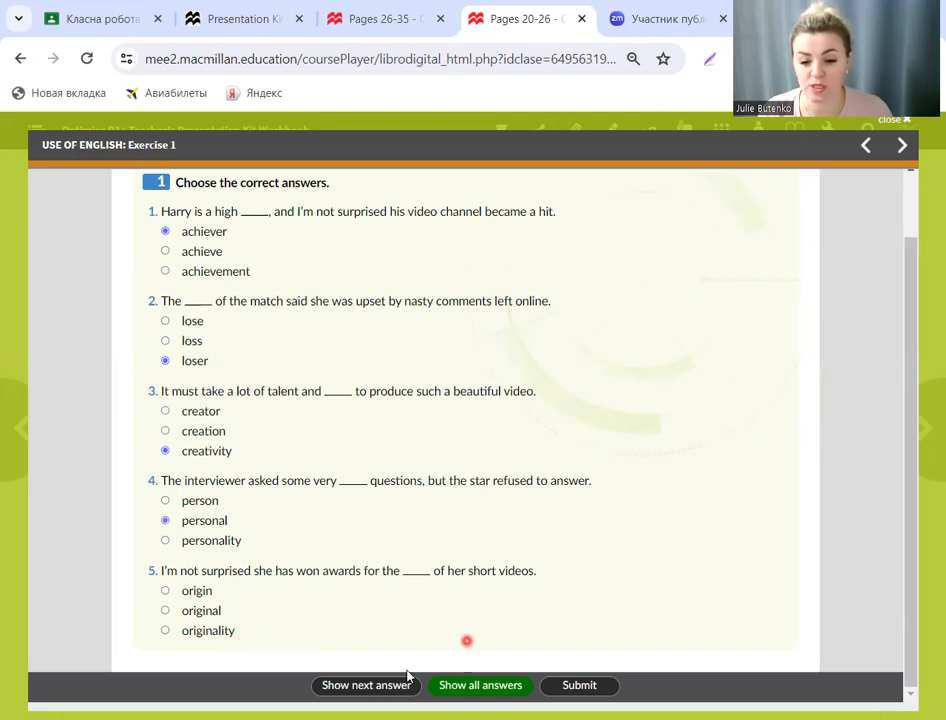
{"action": "left_click", "coordinate": [165, 630]}
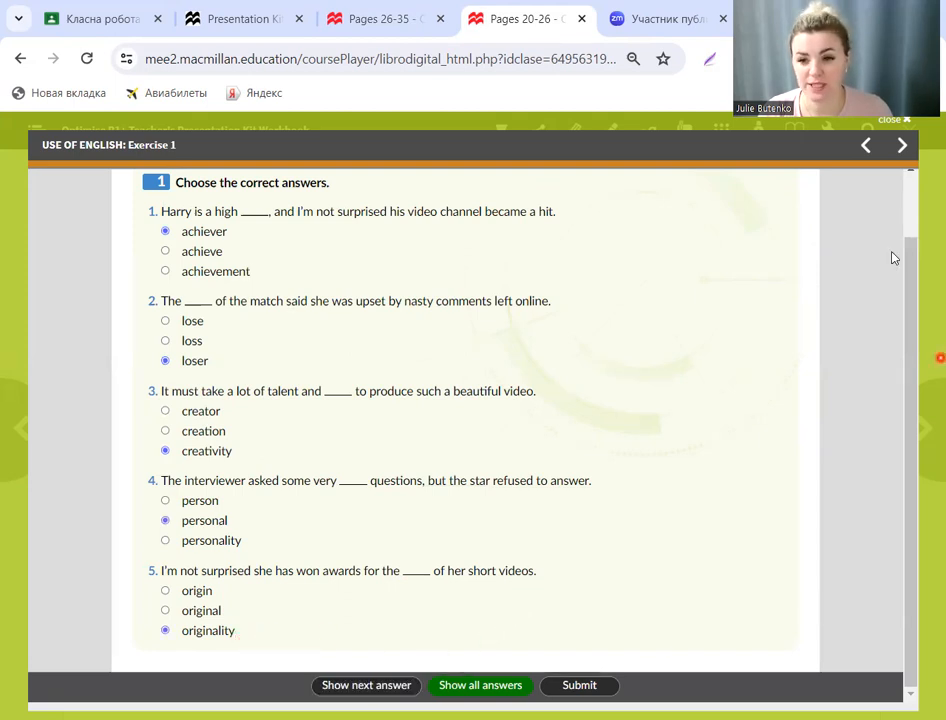
{"action": "left_click", "coordinate": [375, 18]}
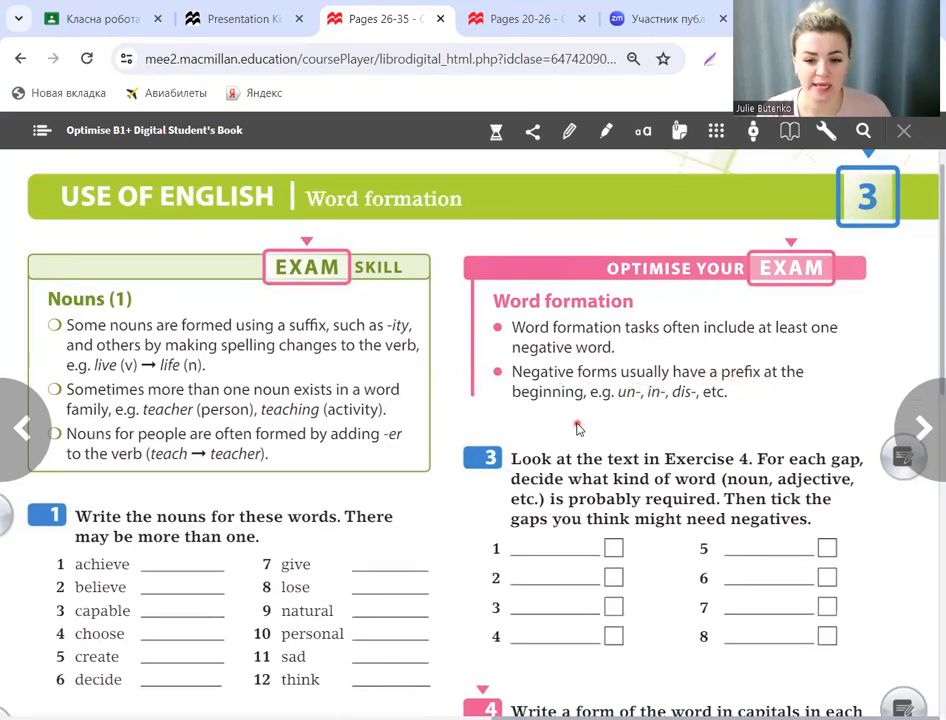
{"action": "mouse_move", "coordinate": [730, 414]}
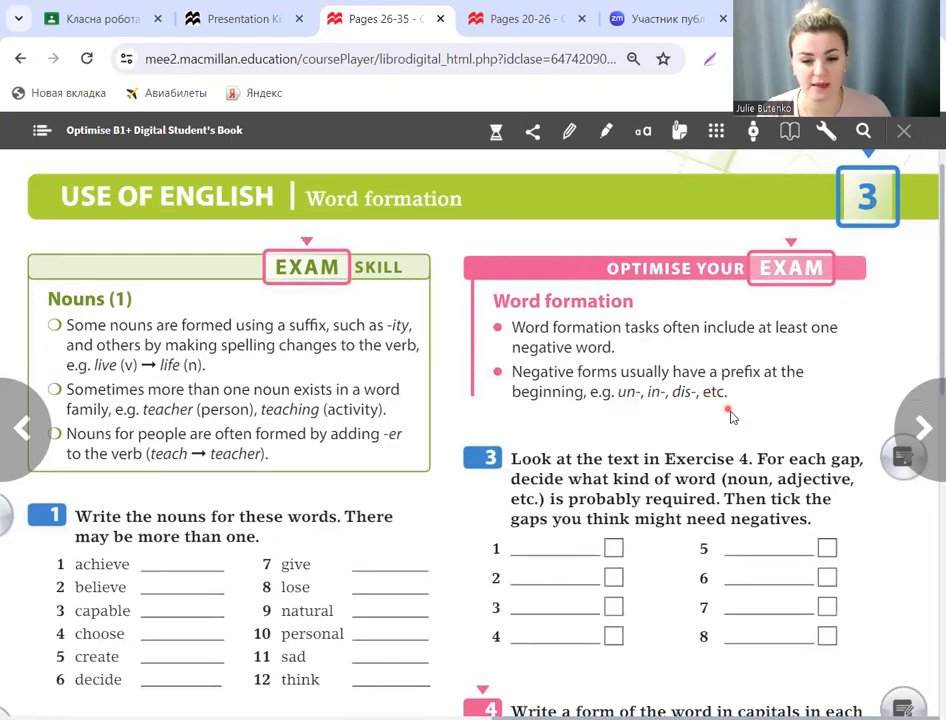
{"action": "mouse_move", "coordinate": [741, 432]}
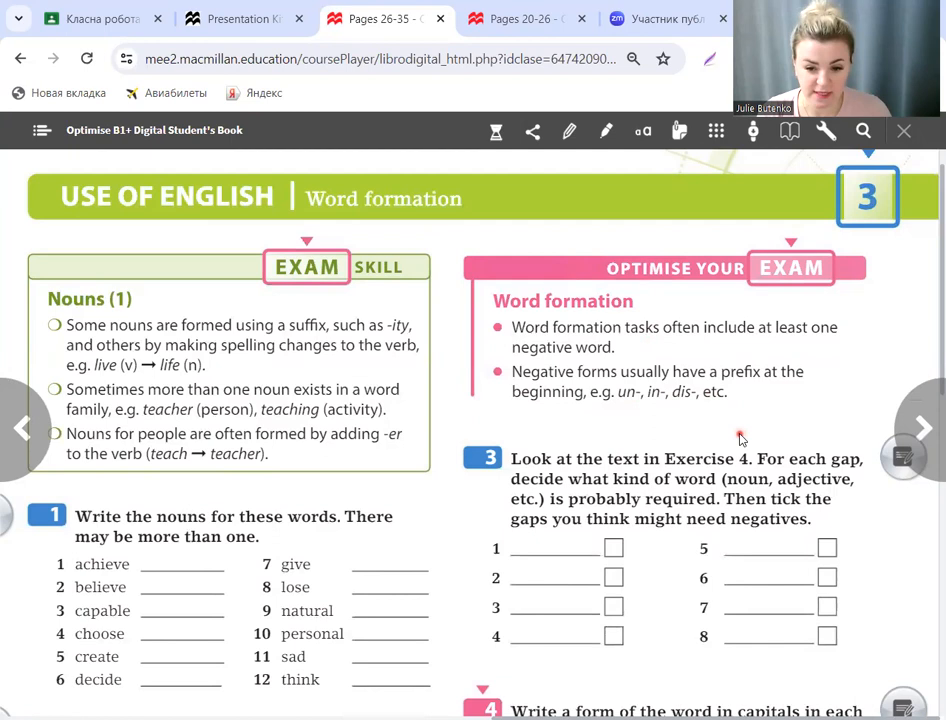
{"action": "mouse_move", "coordinate": [758, 390]}
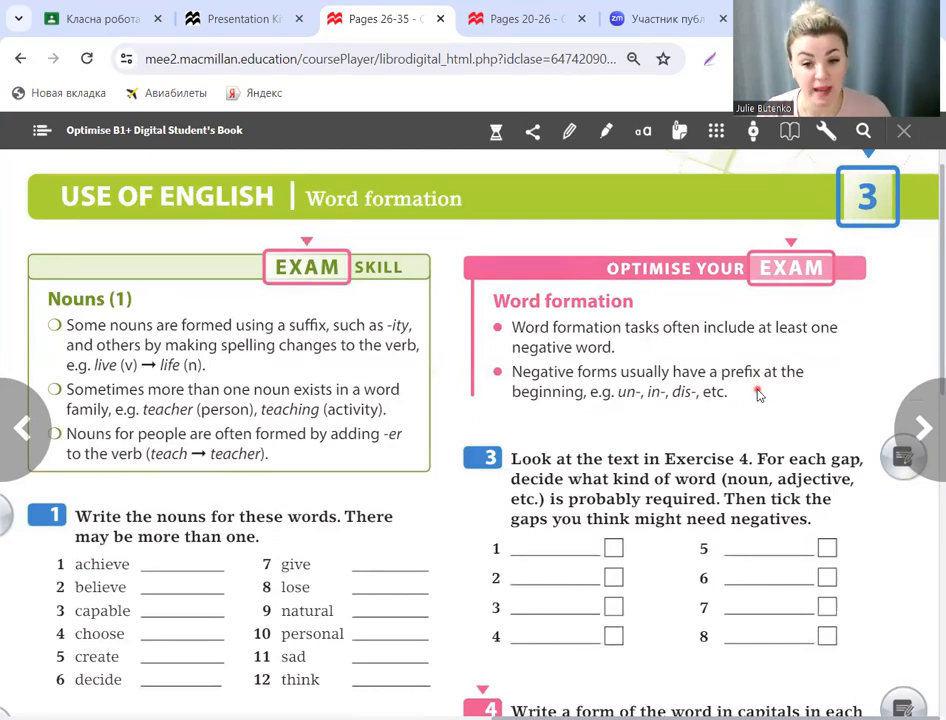
{"action": "mouse_move", "coordinate": [688, 410]}
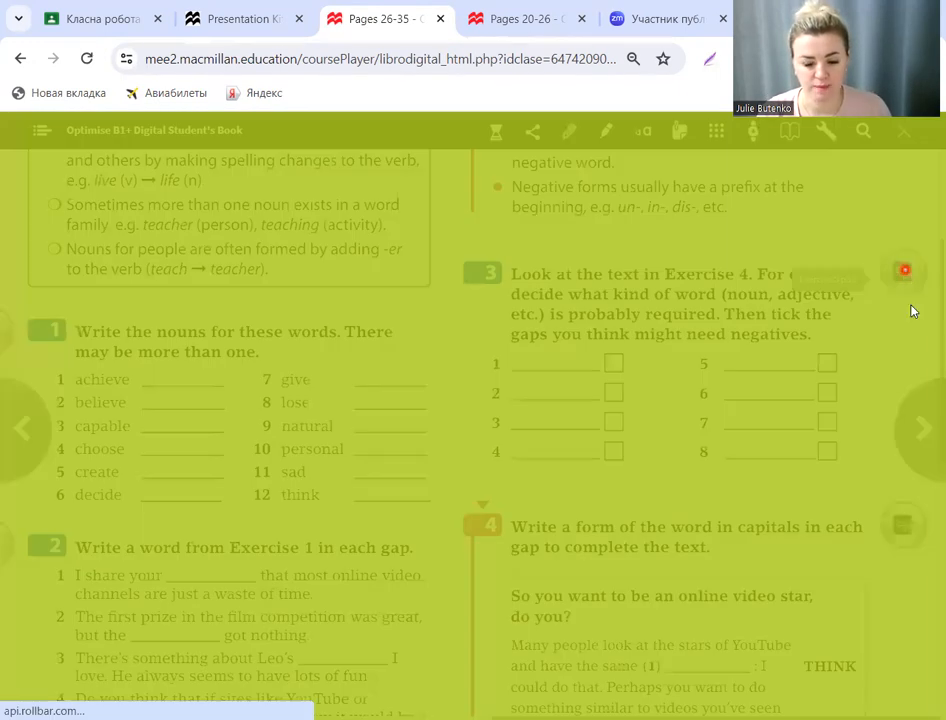
Step: Open interactive Exercise 3 and set gap 1's word type to noun
{"action": "left_click", "coordinate": [904, 270]}
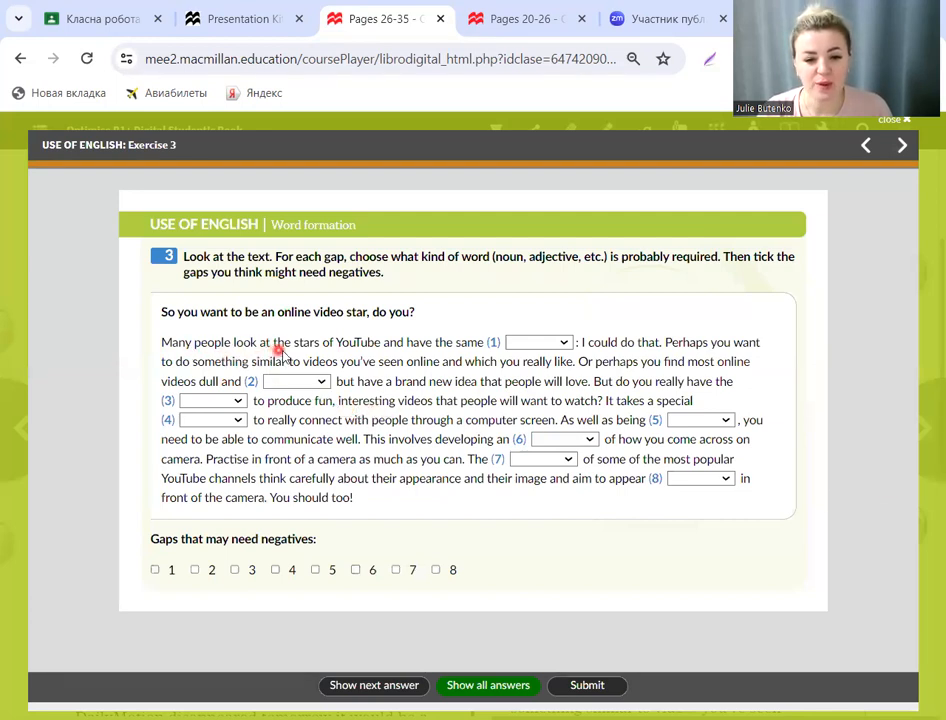
{"action": "mouse_move", "coordinate": [458, 345]}
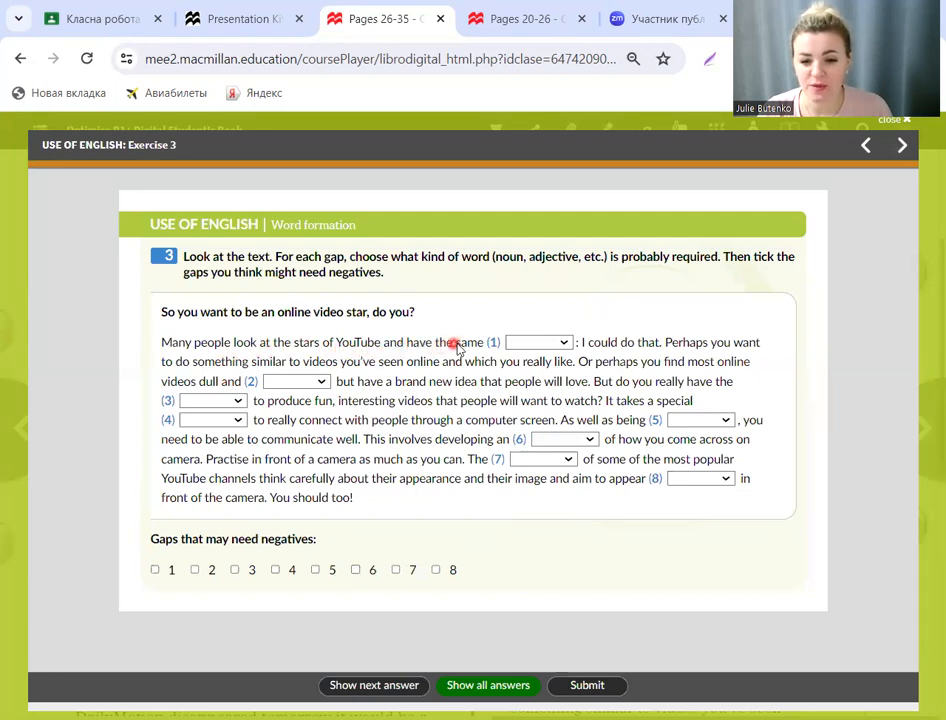
{"action": "left_click", "coordinate": [538, 342]}
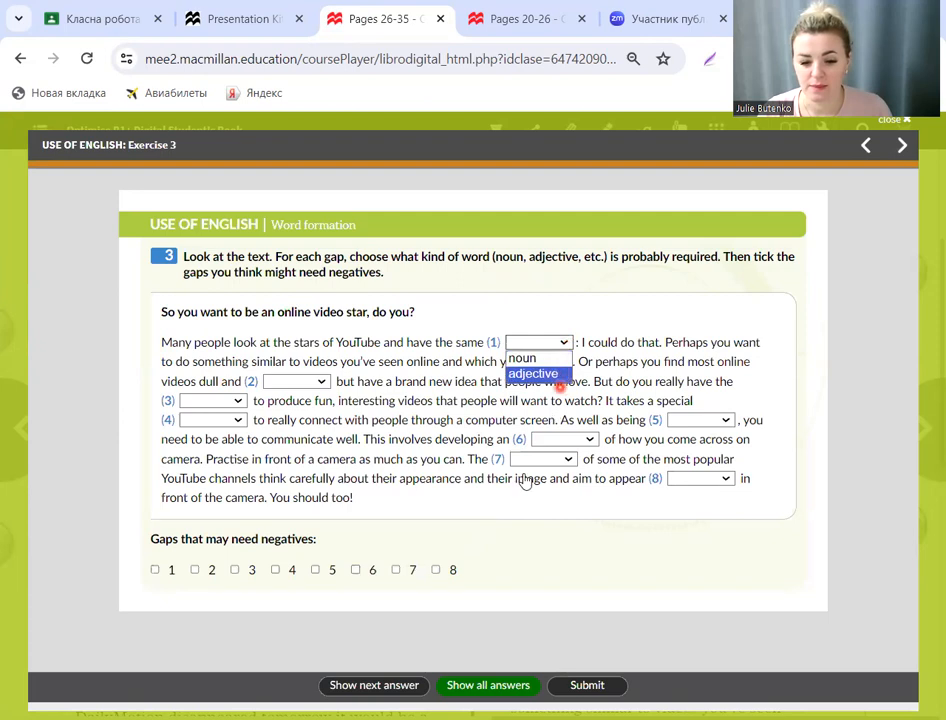
{"action": "left_click", "coordinate": [520, 357]}
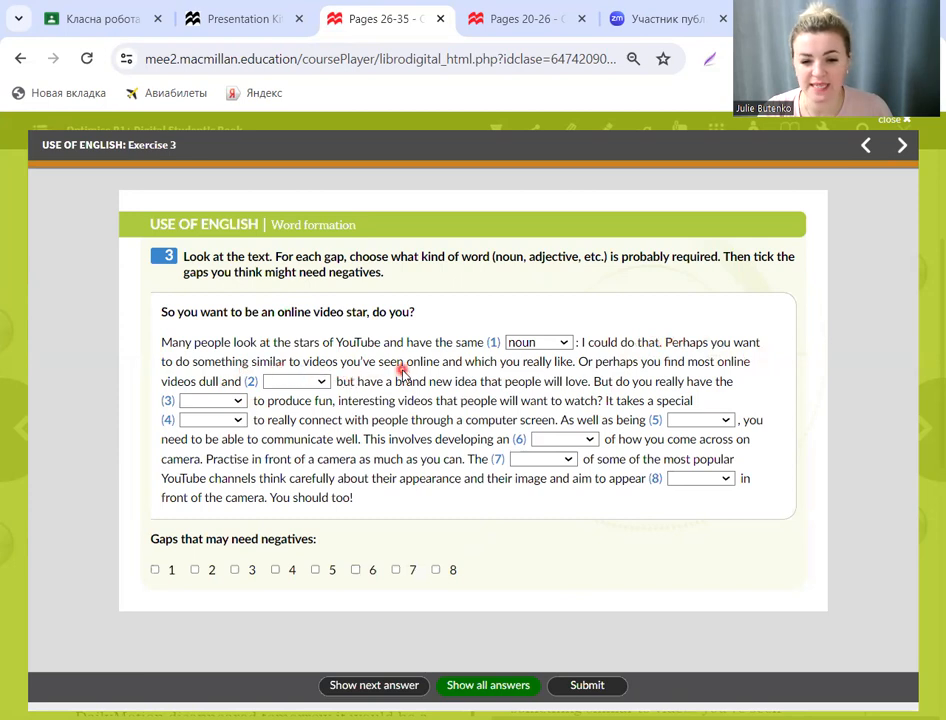
{"action": "mouse_move", "coordinate": [562, 377]}
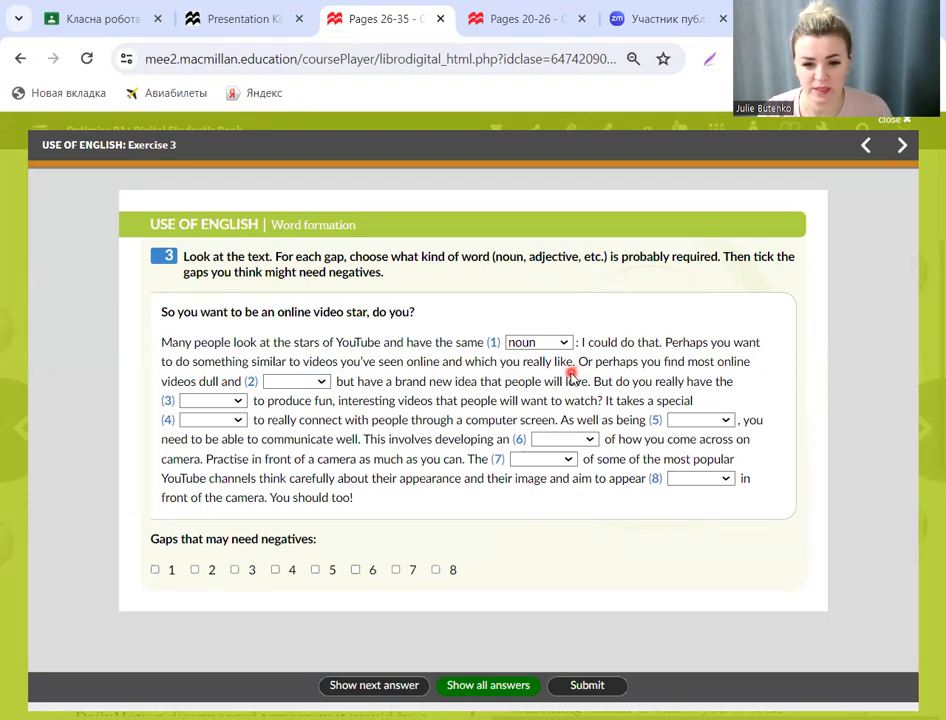
{"action": "mouse_move", "coordinate": [521, 291]}
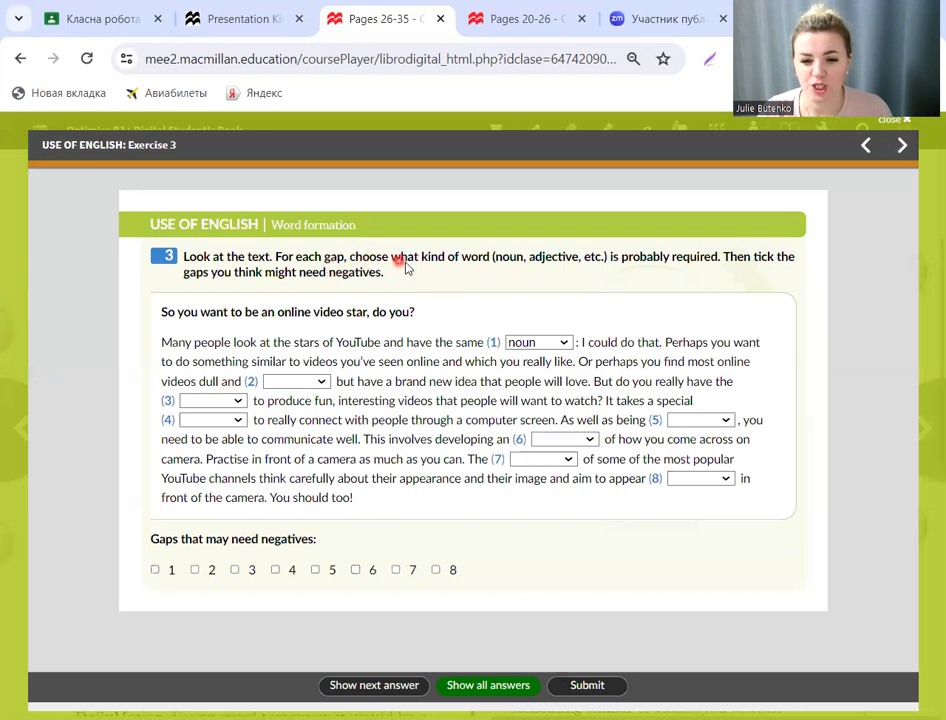
{"action": "mouse_move", "coordinate": [515, 270]}
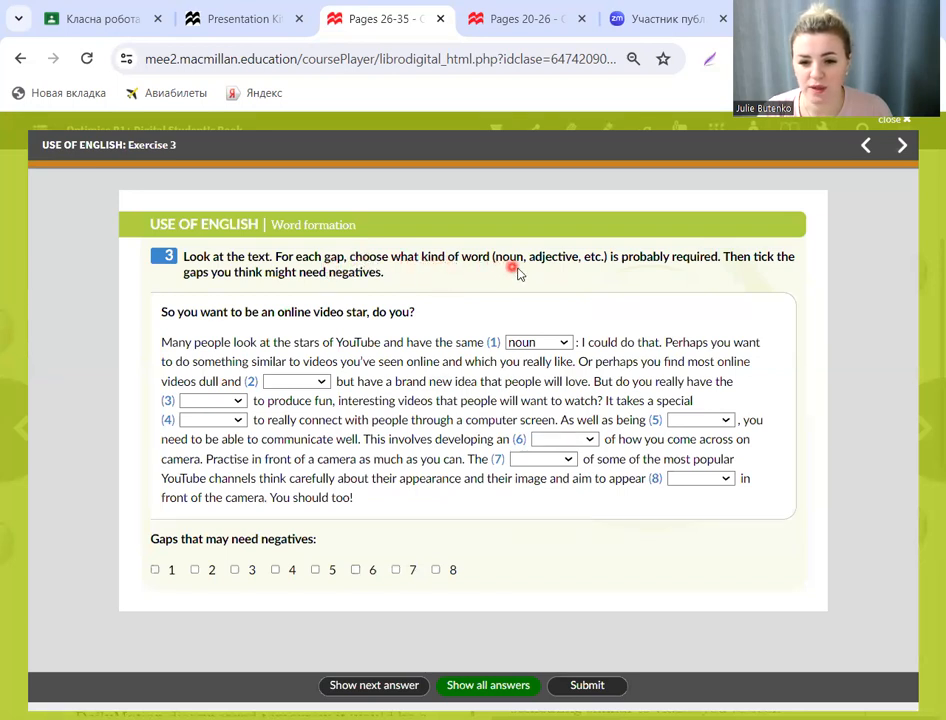
{"action": "mouse_move", "coordinate": [706, 261]}
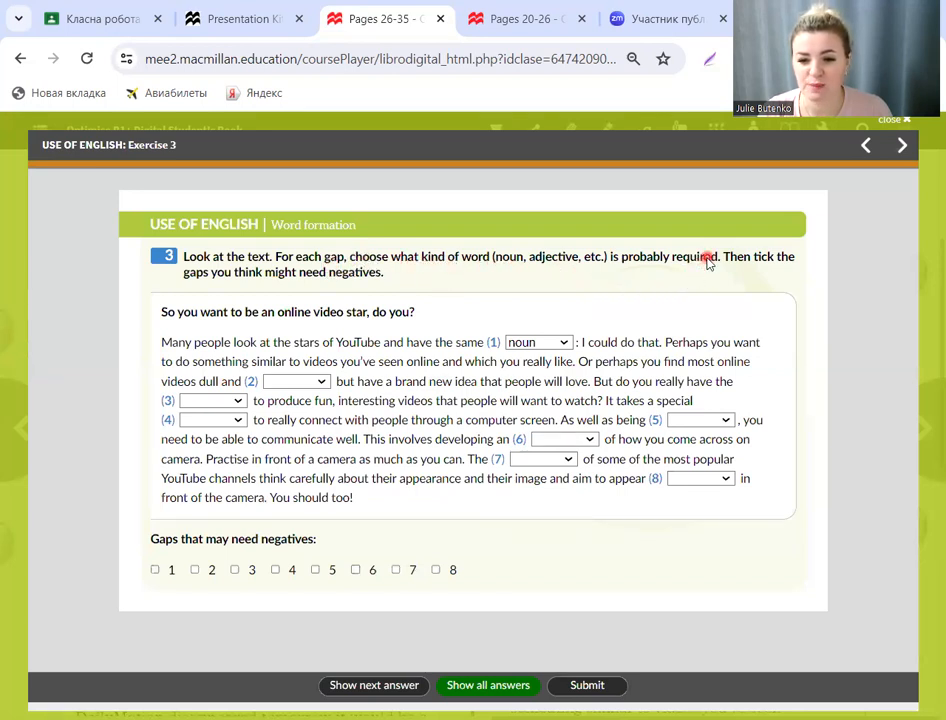
{"action": "mouse_move", "coordinate": [755, 256]}
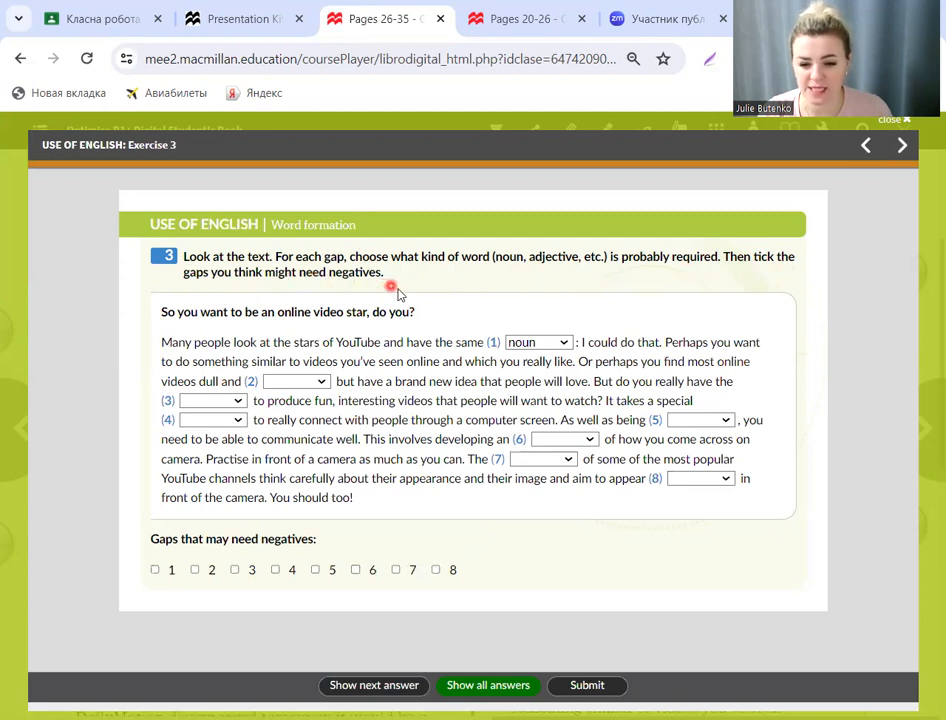
{"action": "mouse_move", "coordinate": [557, 388]}
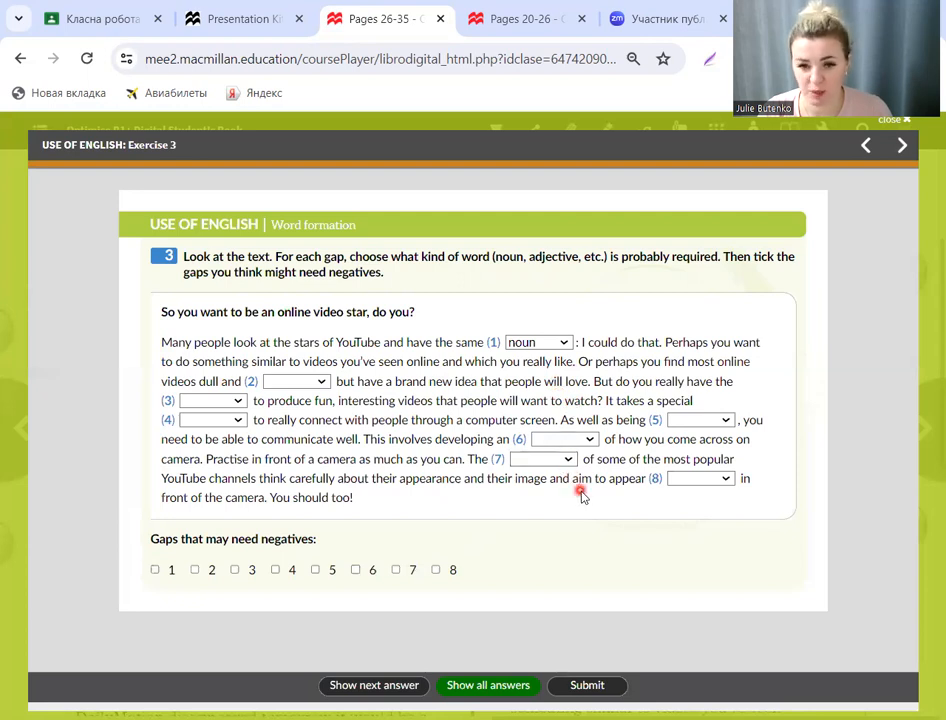
{"action": "mouse_move", "coordinate": [677, 532]}
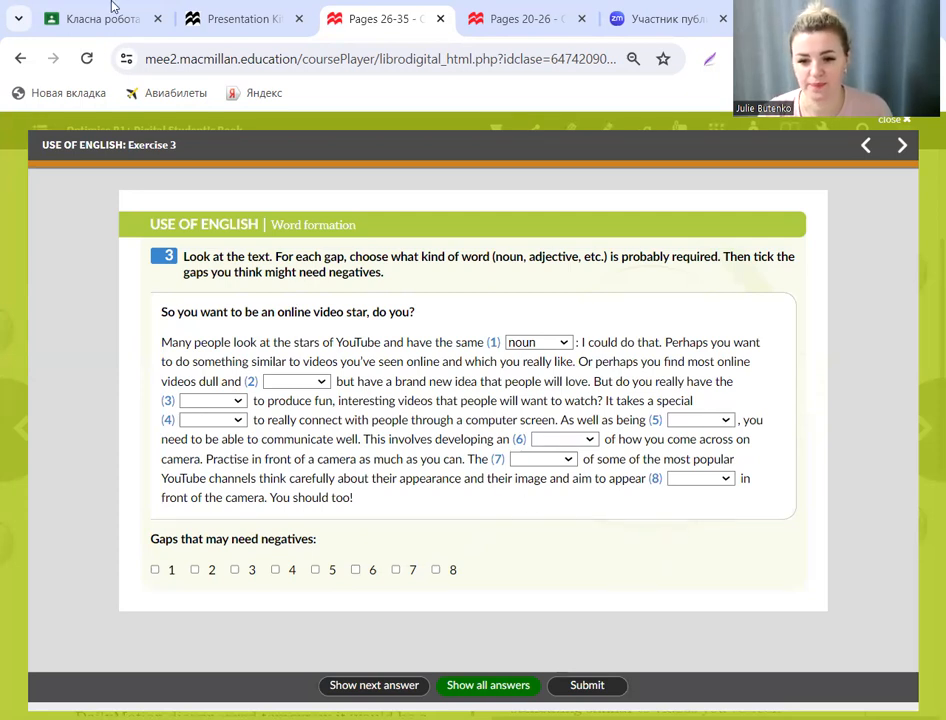
{"action": "mouse_move", "coordinate": [90, 18]}
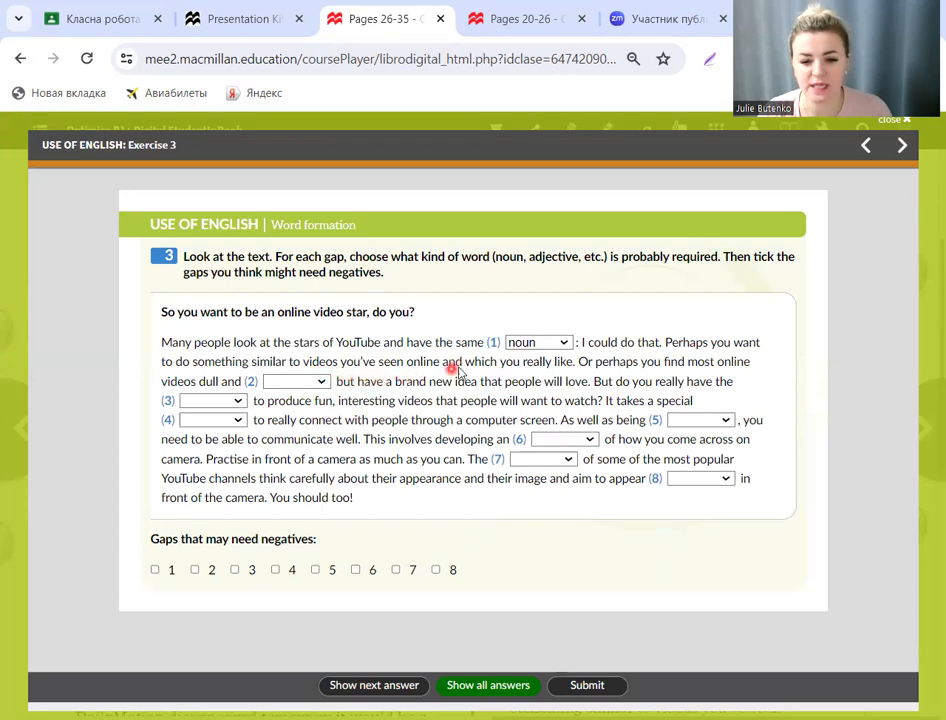
{"action": "mouse_move", "coordinate": [573, 370]}
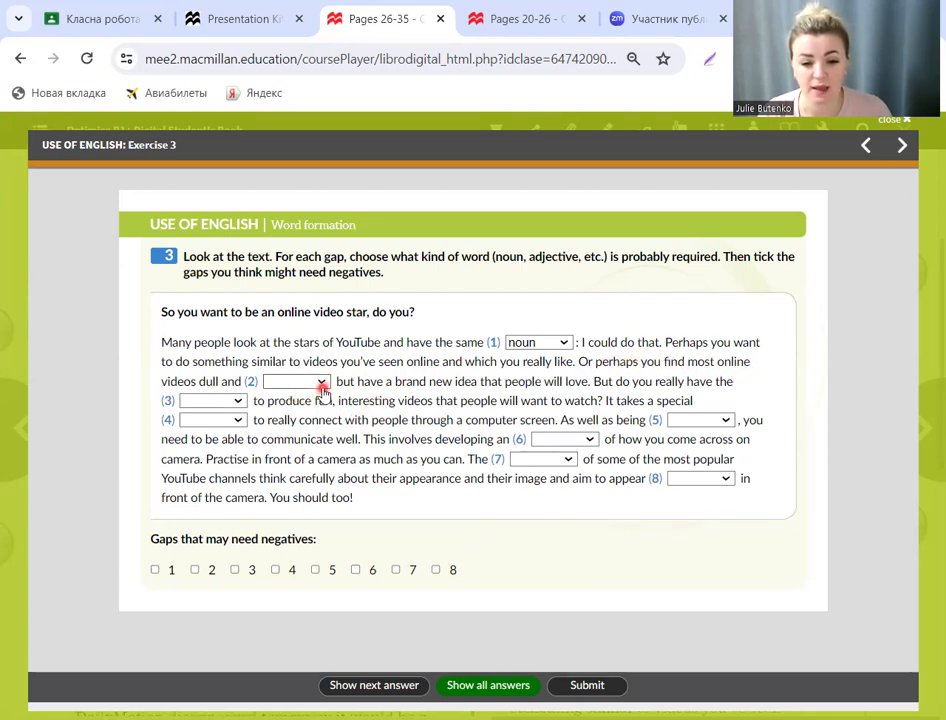
Step: Reveal gap 2, mark gaps 3 and 4 as nouns, reveal gap 8, then clear the gaps
{"action": "left_click", "coordinate": [296, 381]}
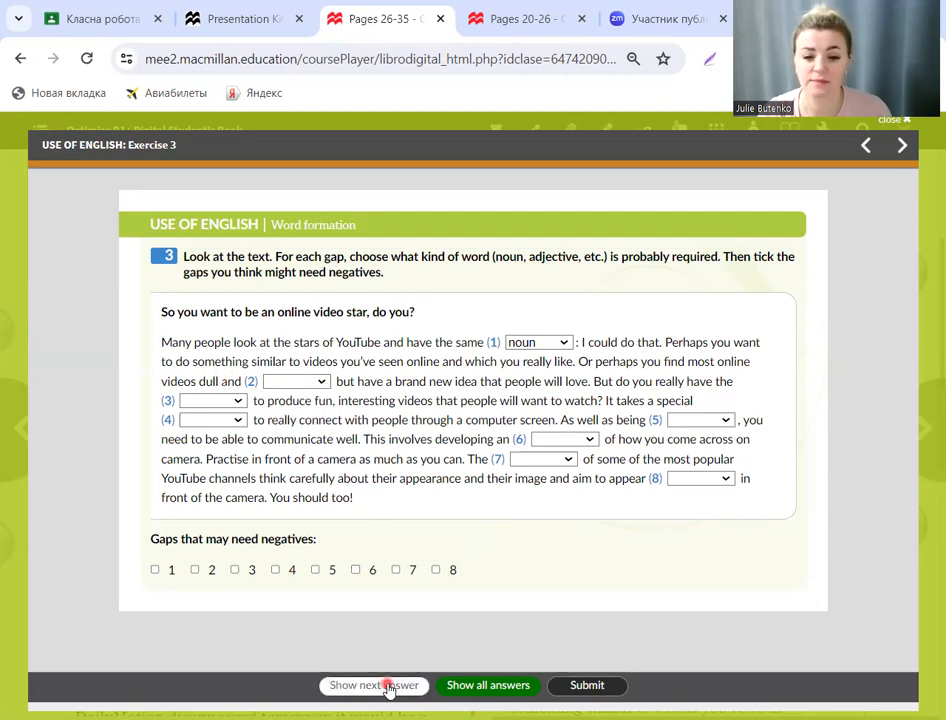
{"action": "left_click", "coordinate": [373, 685]}
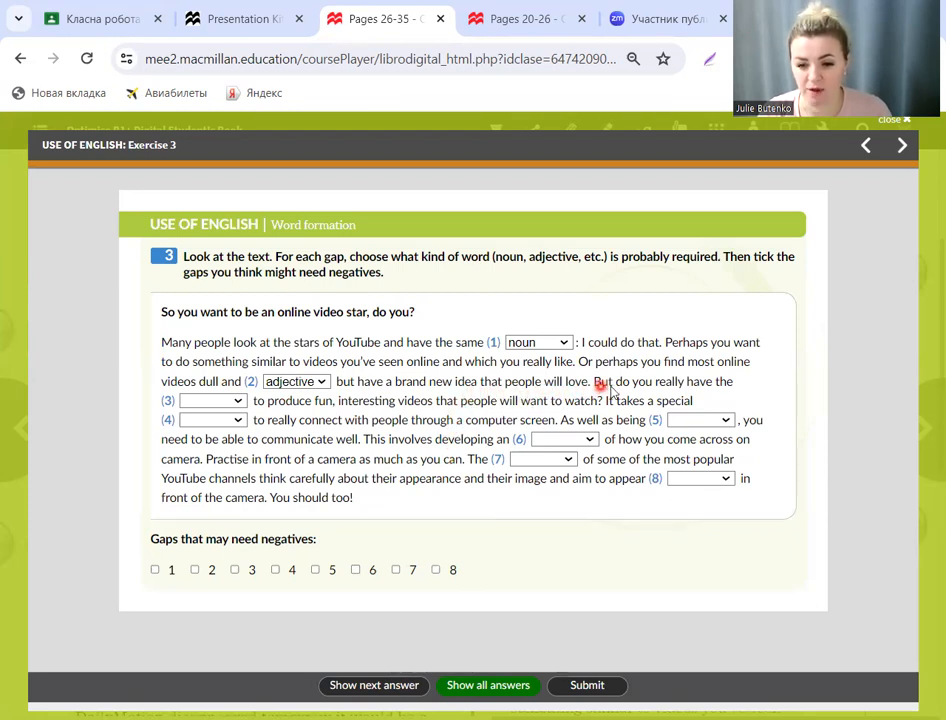
{"action": "mouse_move", "coordinate": [723, 393]}
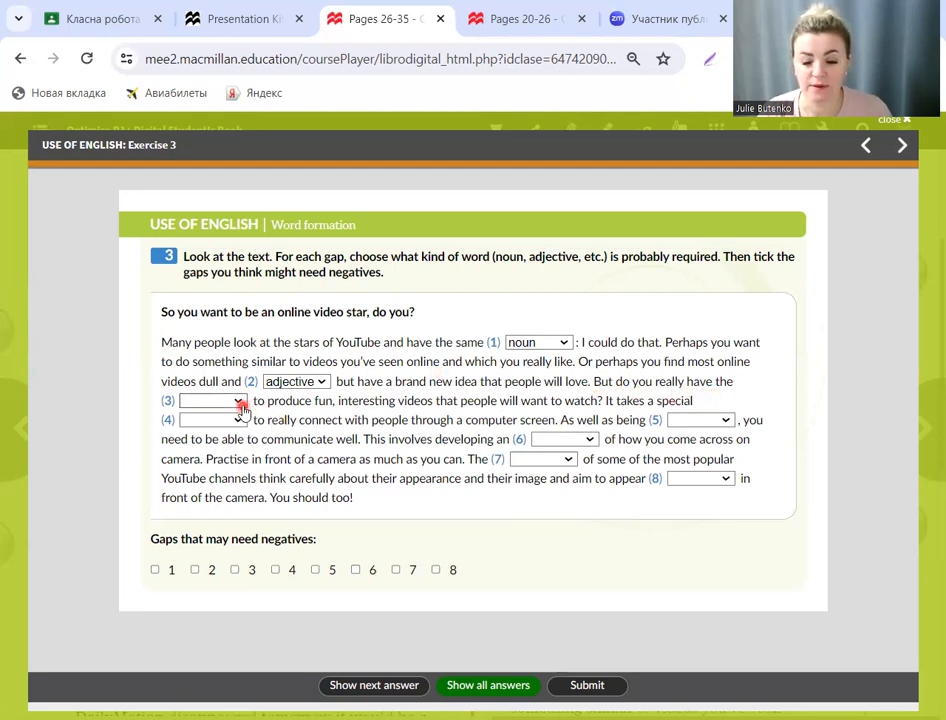
{"action": "left_click", "coordinate": [212, 401]}
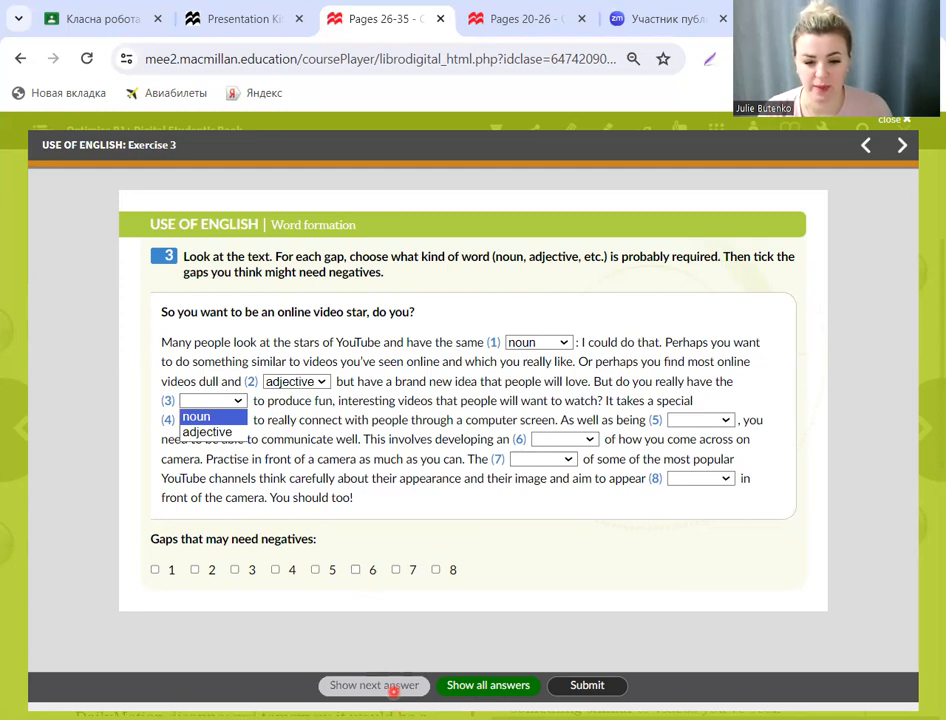
{"action": "left_click", "coordinate": [197, 400]}
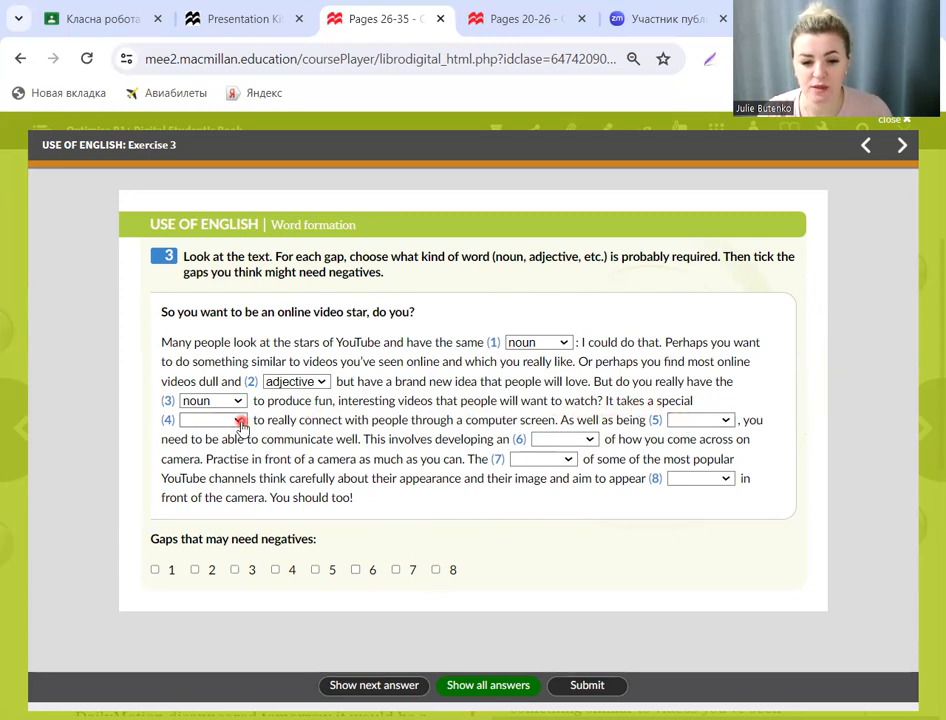
{"action": "left_click", "coordinate": [212, 419]}
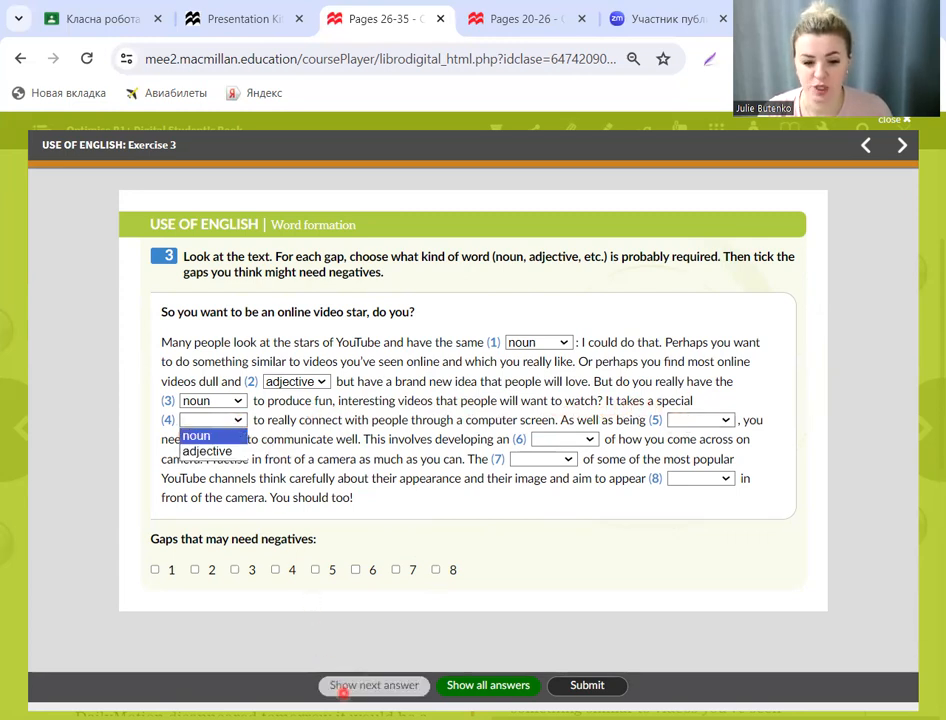
{"action": "left_click", "coordinate": [196, 435]}
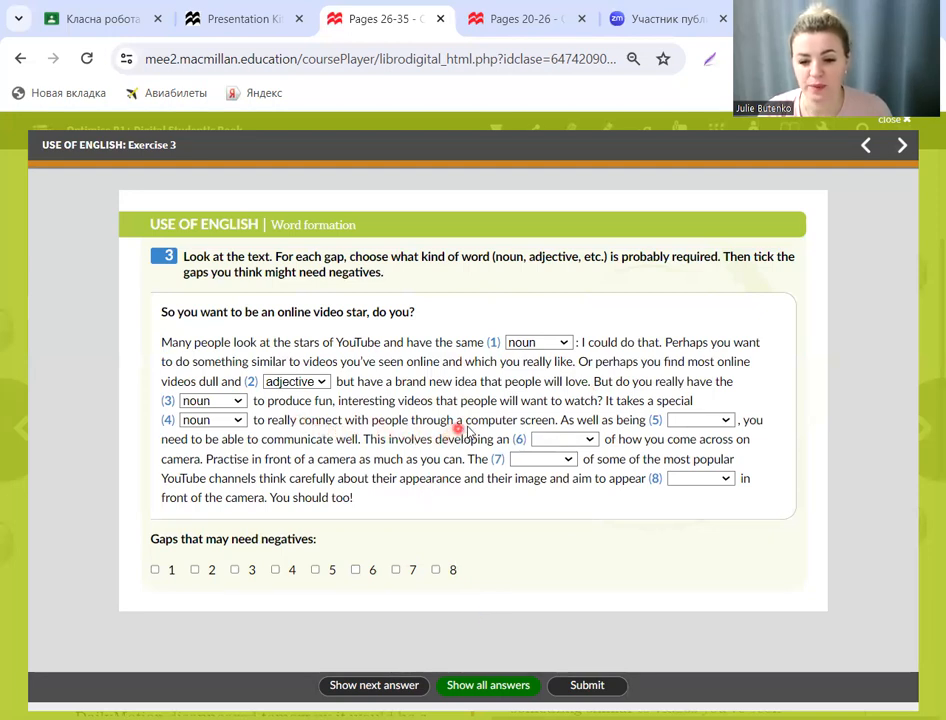
{"action": "mouse_move", "coordinate": [570, 430]}
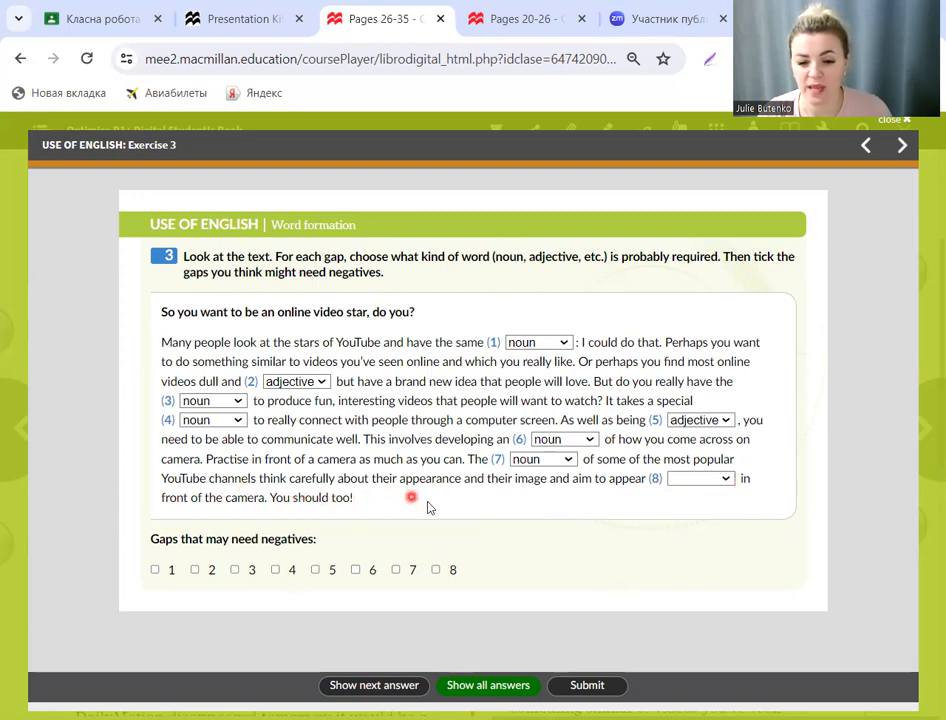
{"action": "mouse_move", "coordinate": [605, 490]}
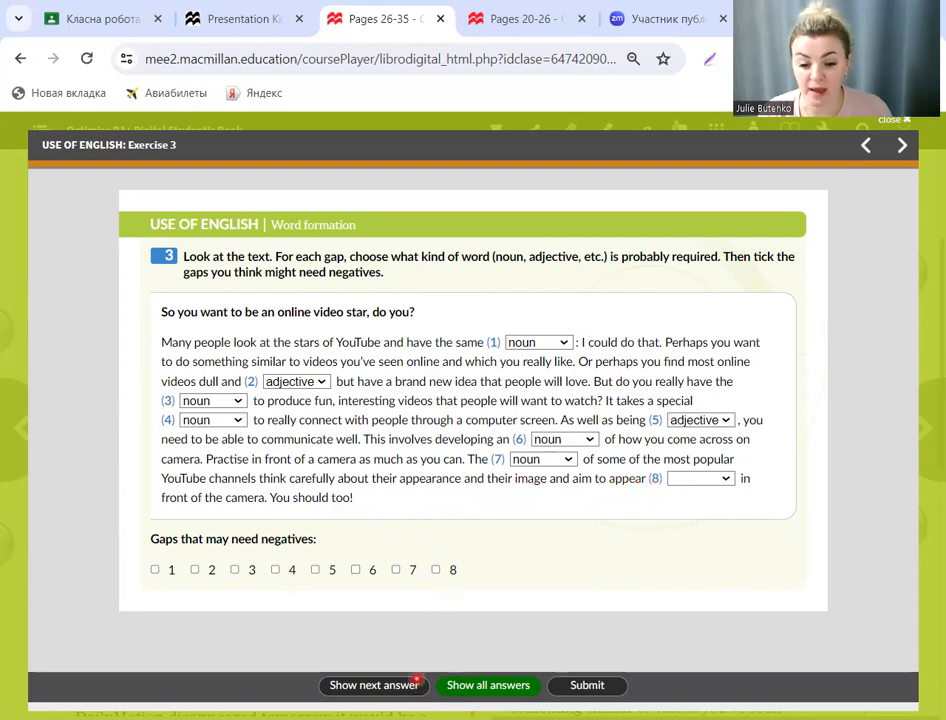
{"action": "left_click", "coordinate": [700, 478]}
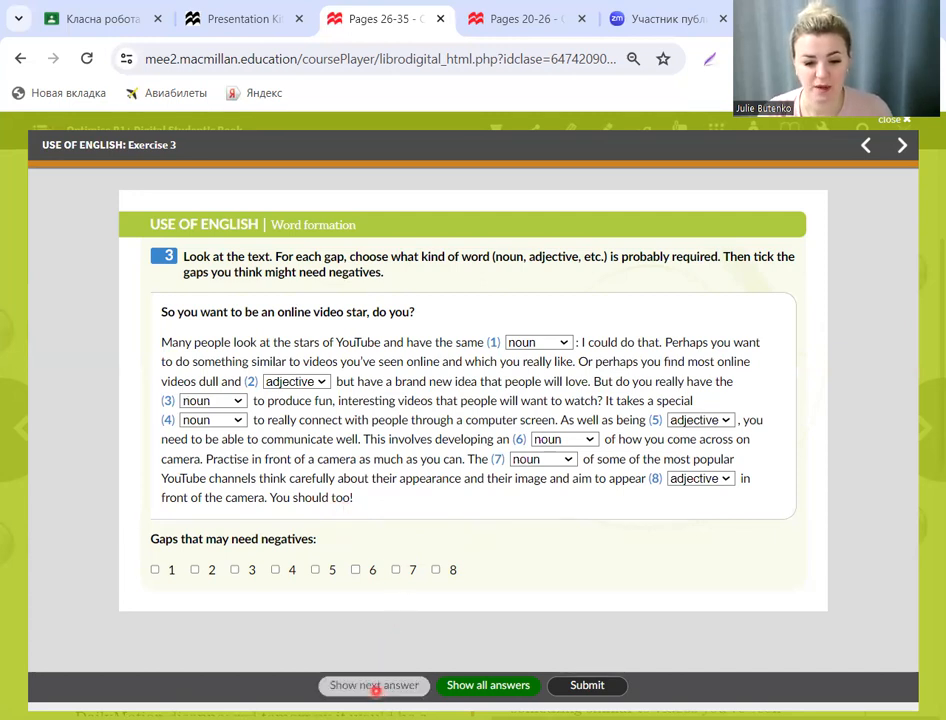
{"action": "left_click", "coordinate": [195, 569]}
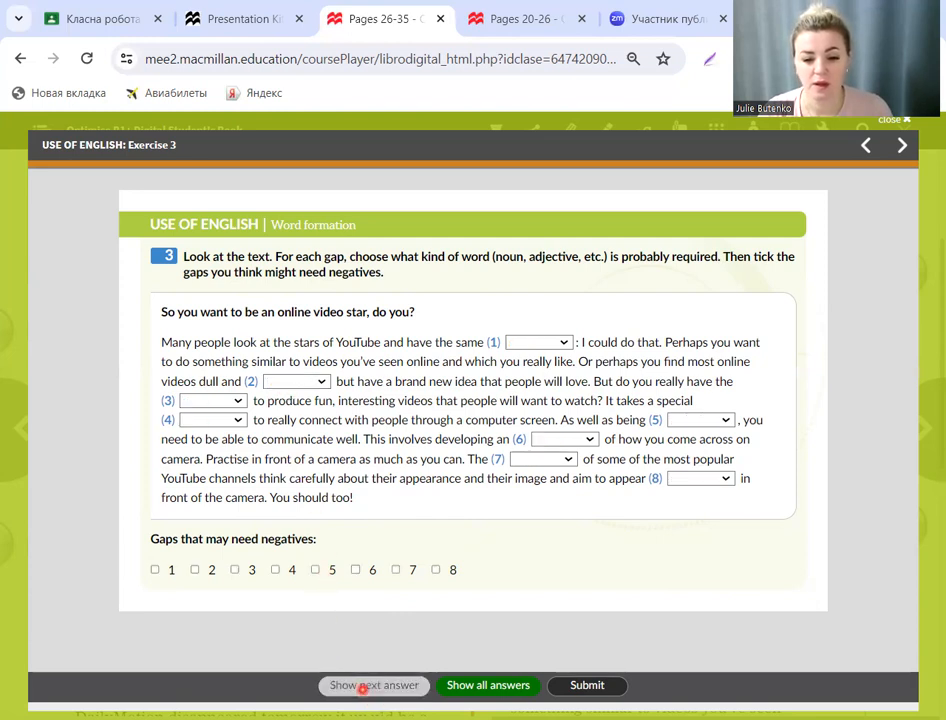
Step: Reveal gap 1's word type as noun, leaving gaps 2–8 empty
{"action": "left_click", "coordinate": [374, 685]}
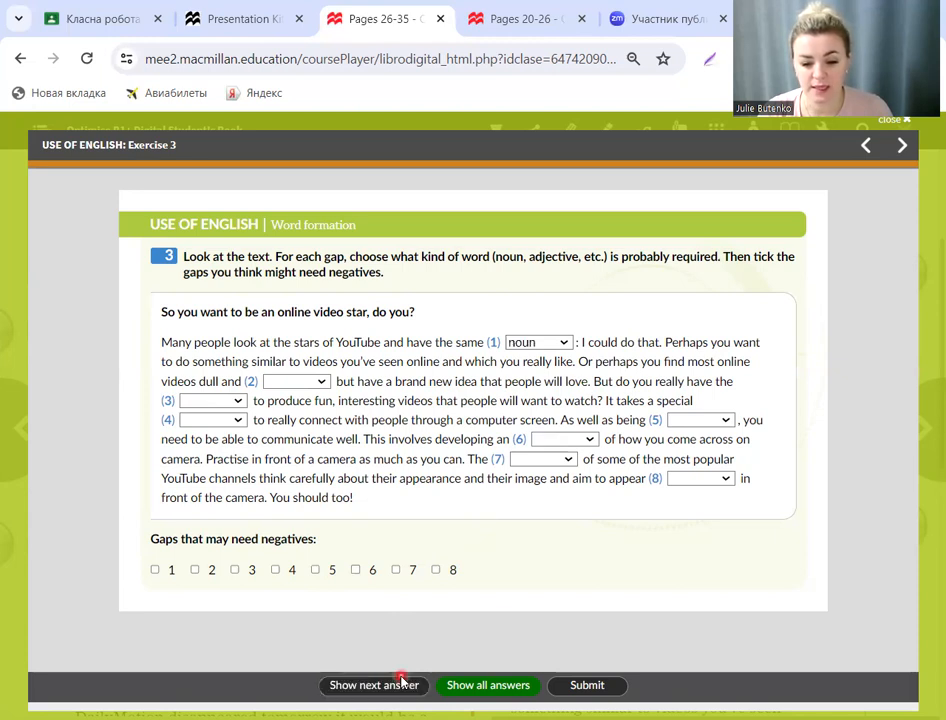
{"action": "mouse_move", "coordinate": [765, 659]}
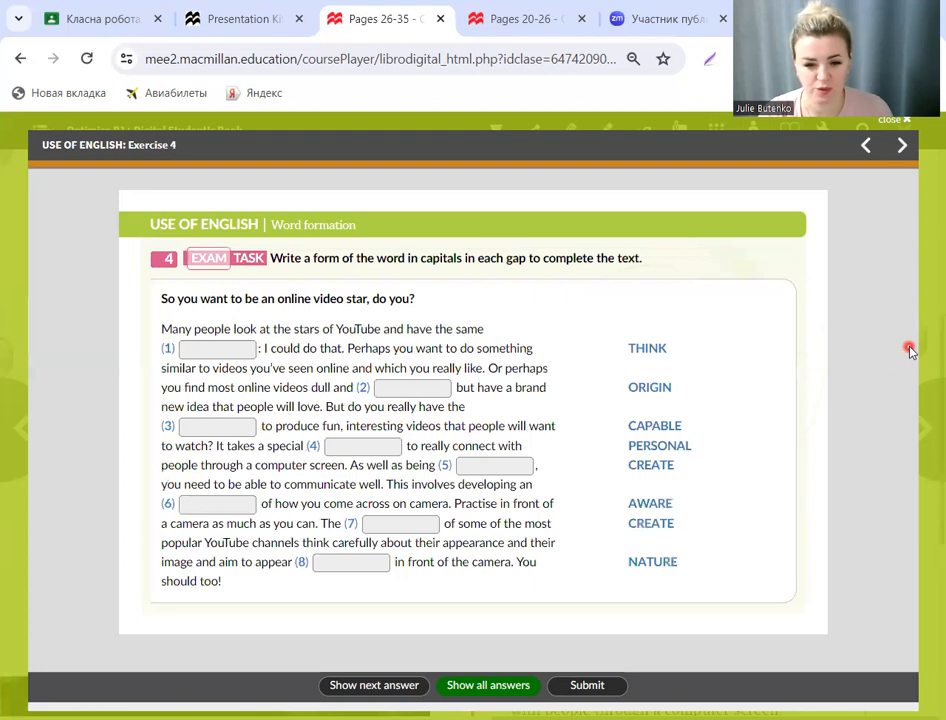
{"action": "mouse_move", "coordinate": [782, 419]}
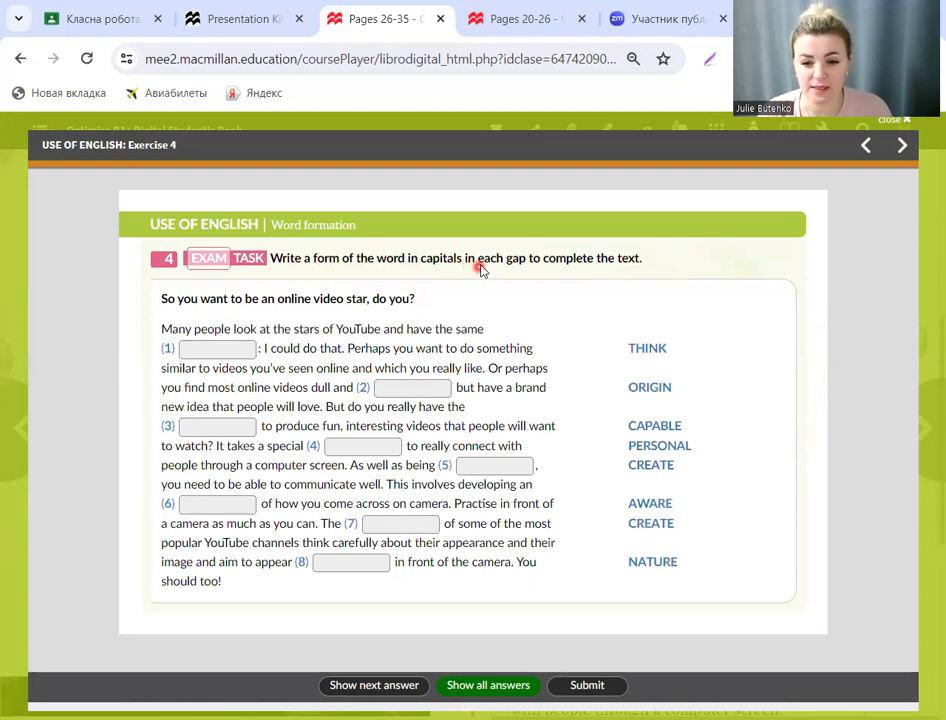
{"action": "mouse_move", "coordinate": [655, 272]}
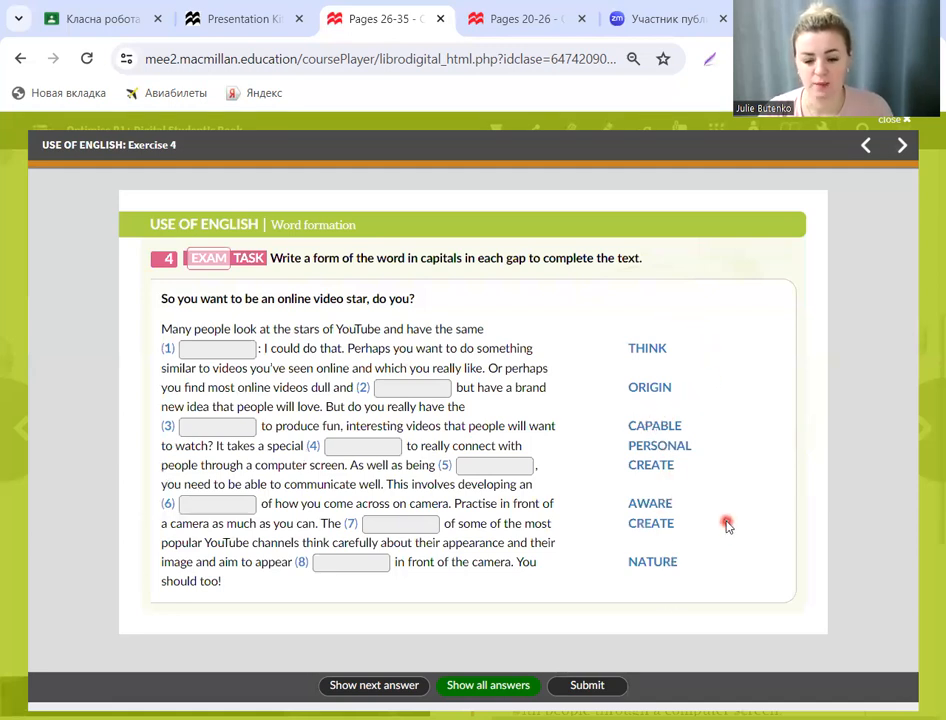
{"action": "mouse_move", "coordinate": [518, 483]}
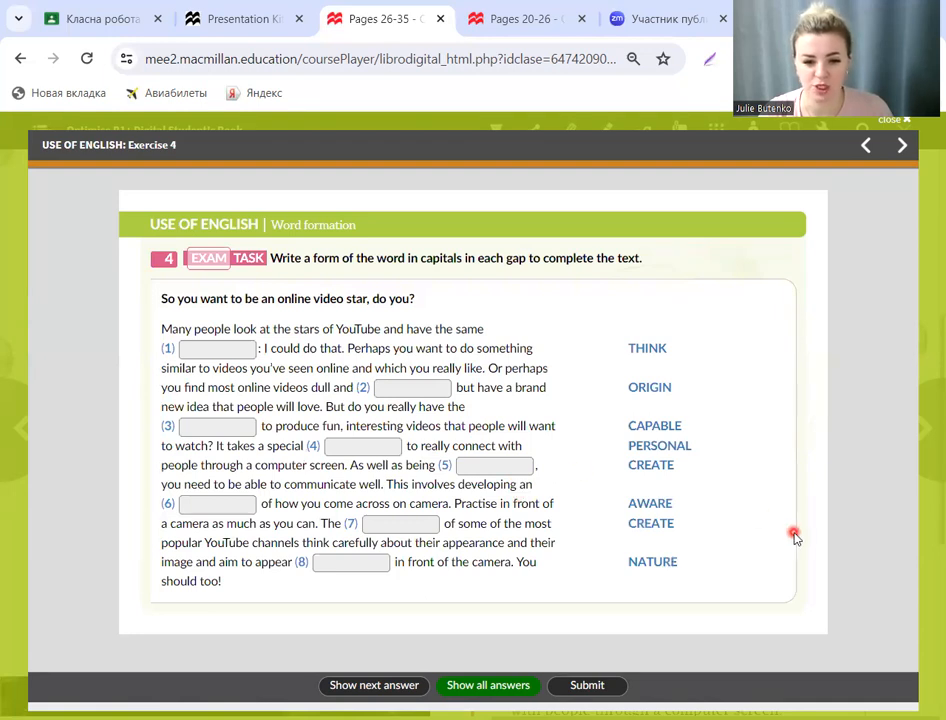
{"action": "mouse_move", "coordinate": [742, 545]}
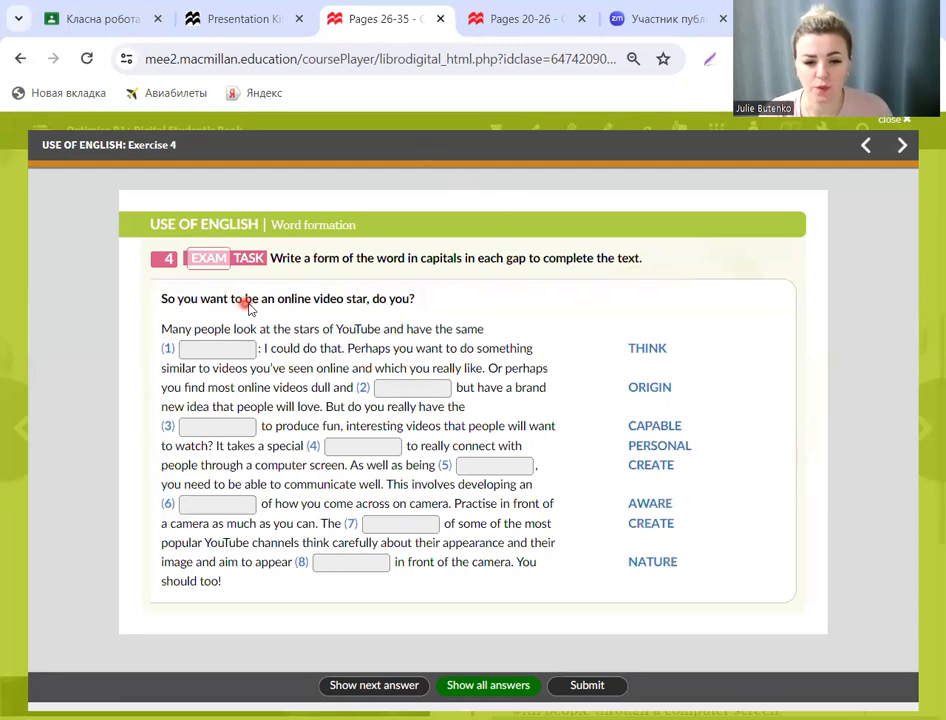
{"action": "mouse_move", "coordinate": [363, 305]}
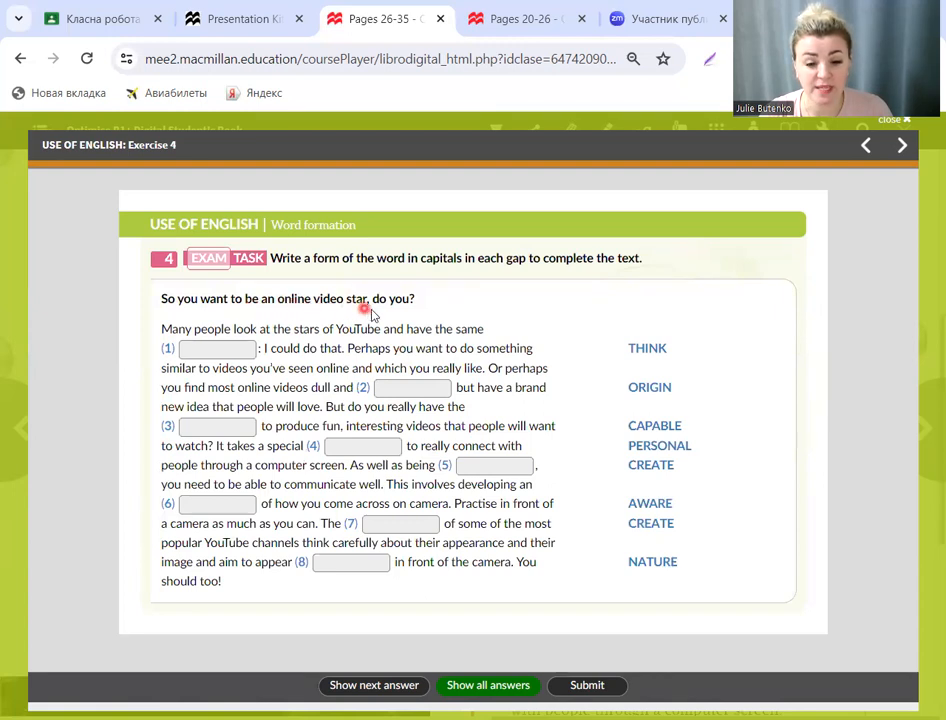
{"action": "mouse_move", "coordinate": [494, 313]}
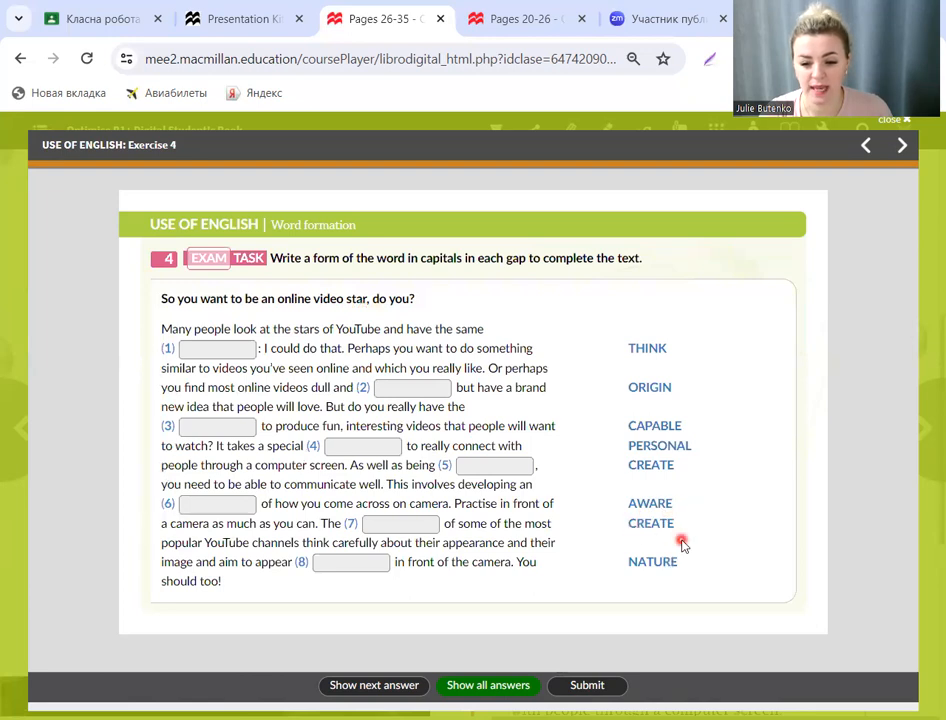
{"action": "mouse_move", "coordinate": [679, 578]}
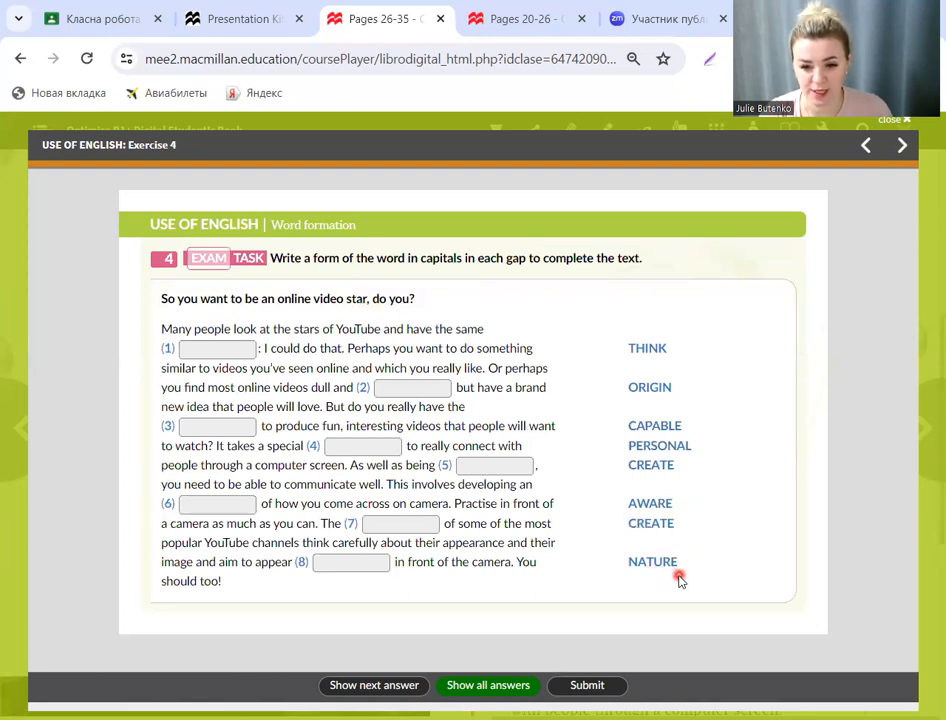
{"action": "mouse_move", "coordinate": [683, 481]}
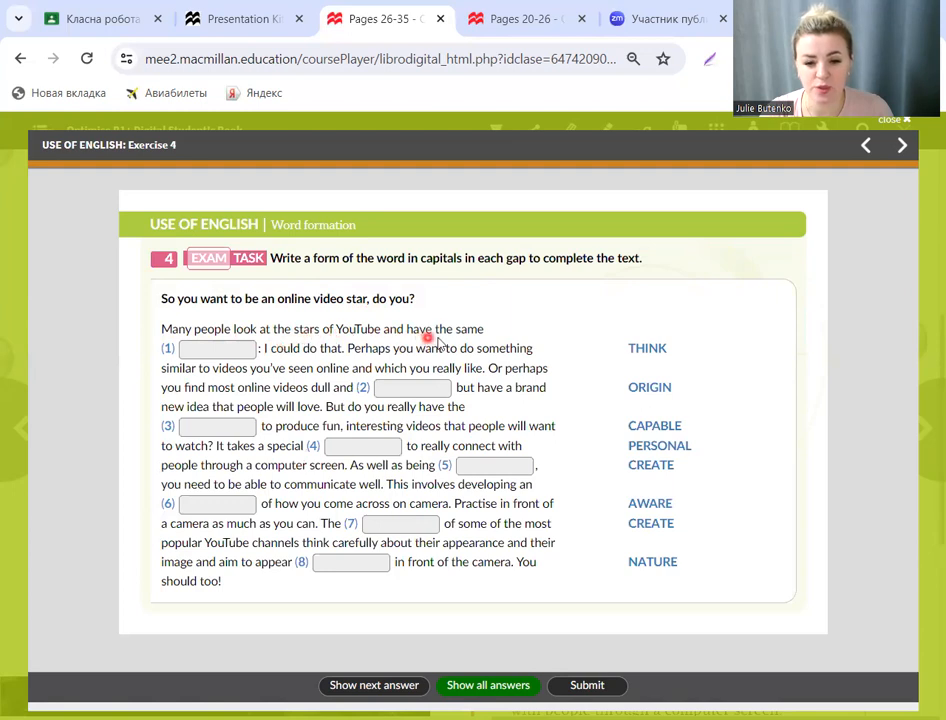
{"action": "mouse_move", "coordinate": [605, 363]}
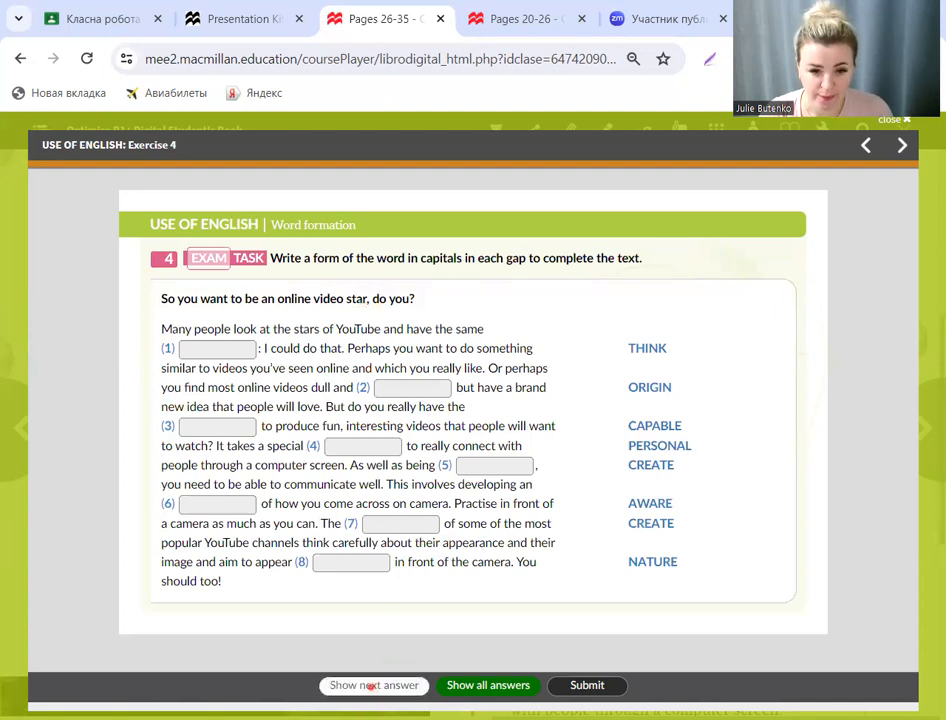
Step: Reveal Exercise 4 answers gap by gap up to gap 8, entering 'personality'
{"action": "left_click", "coordinate": [373, 685]}
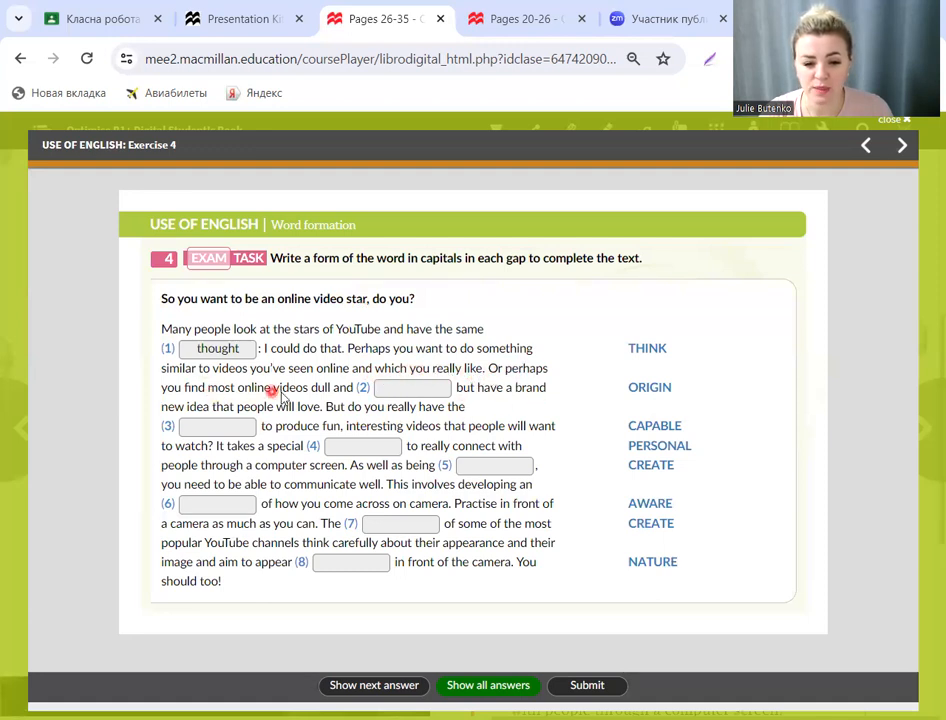
{"action": "mouse_move", "coordinate": [602, 420]}
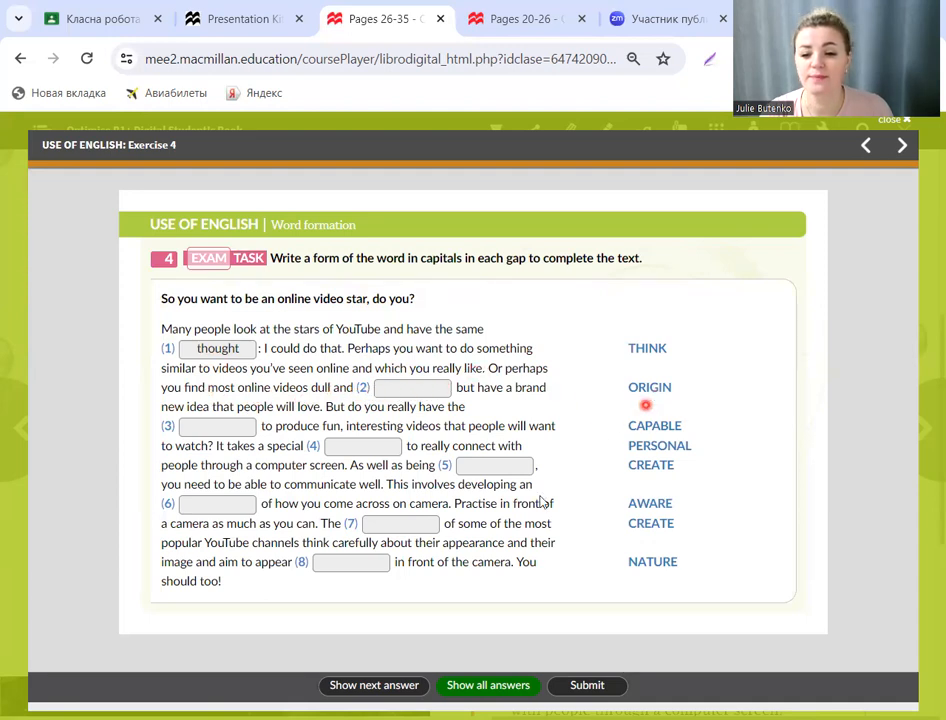
{"action": "left_click", "coordinate": [373, 685]}
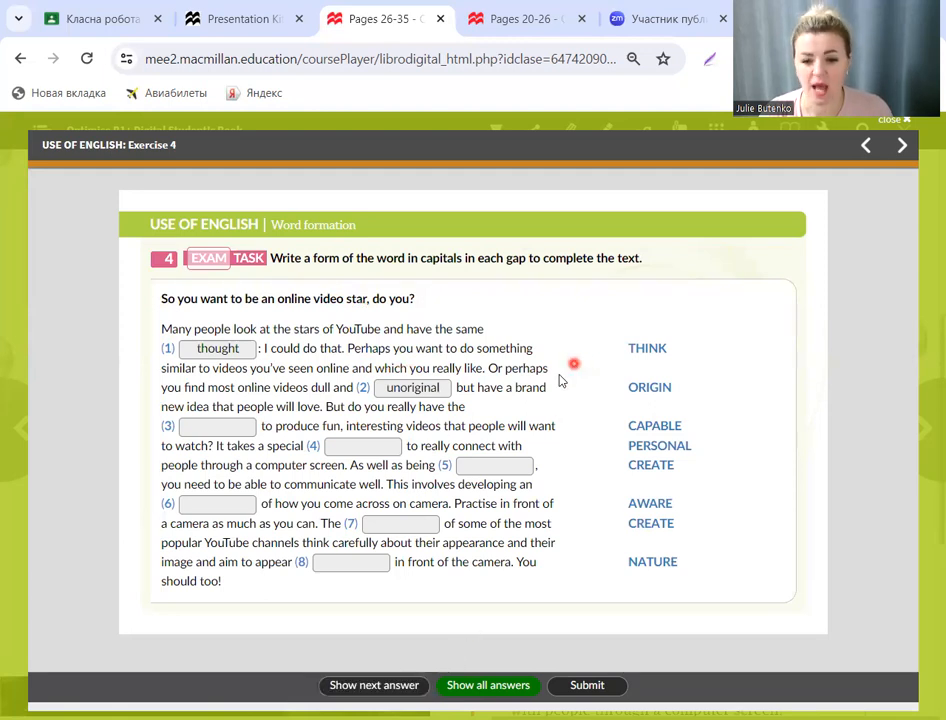
{"action": "mouse_move", "coordinate": [155, 410]}
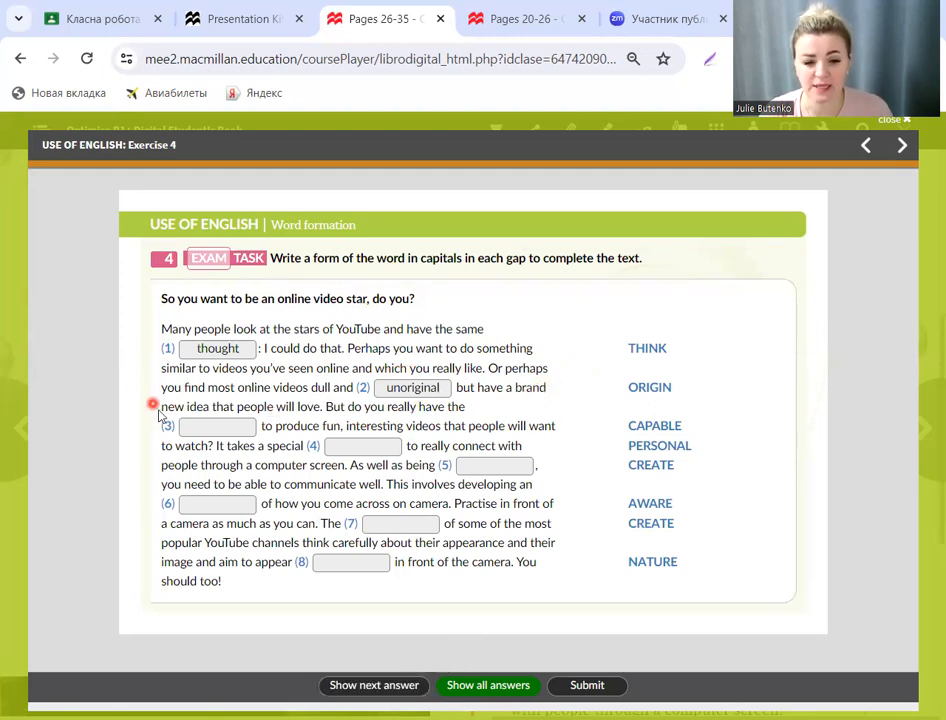
{"action": "mouse_move", "coordinate": [315, 416]}
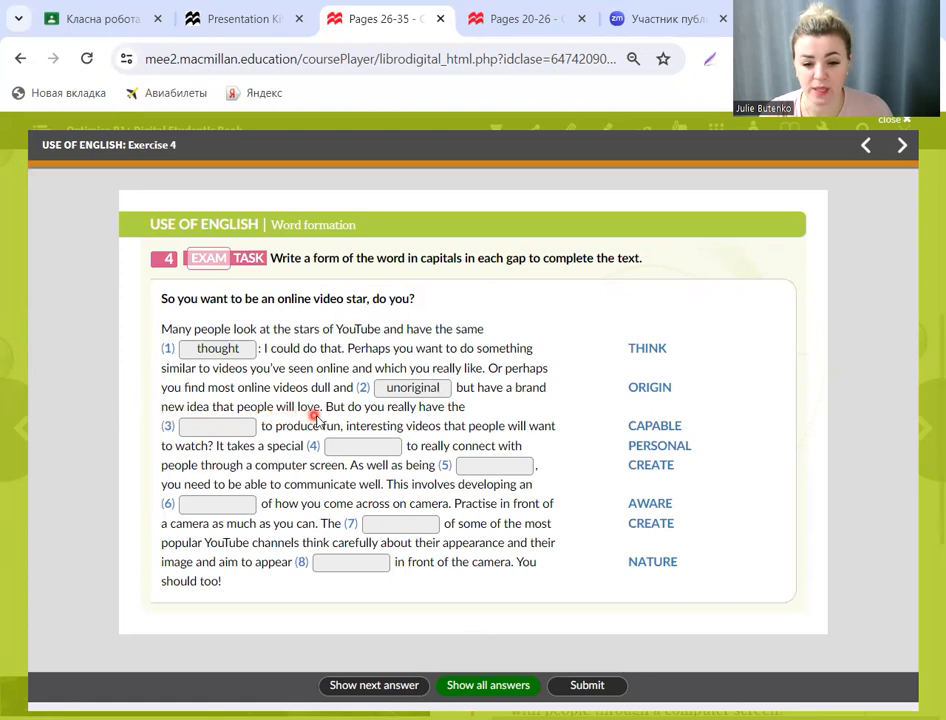
{"action": "mouse_move", "coordinate": [447, 415]}
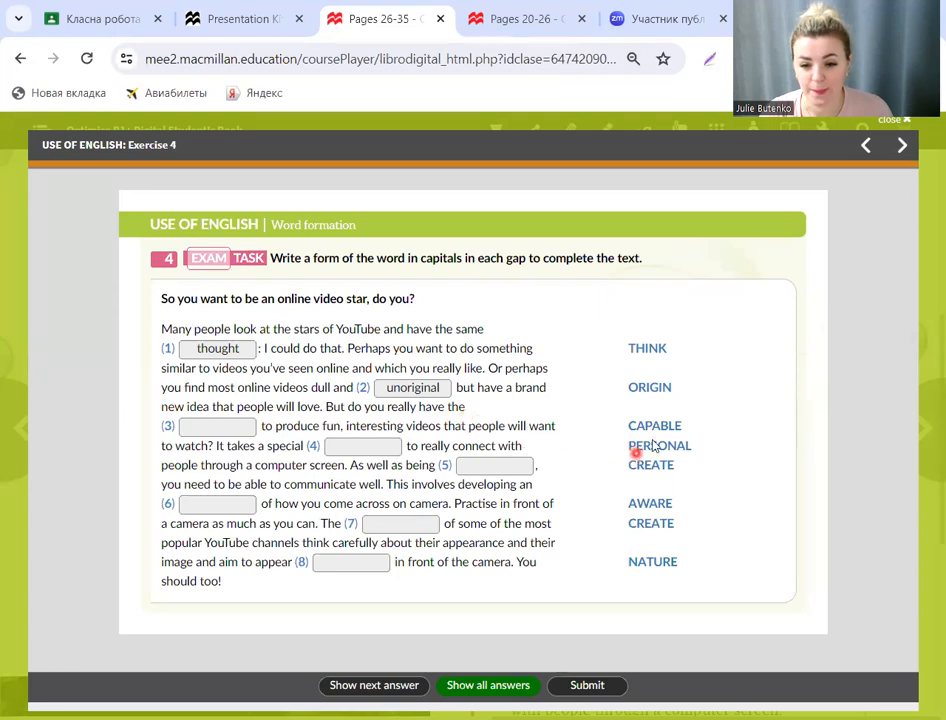
{"action": "left_click", "coordinate": [373, 685]}
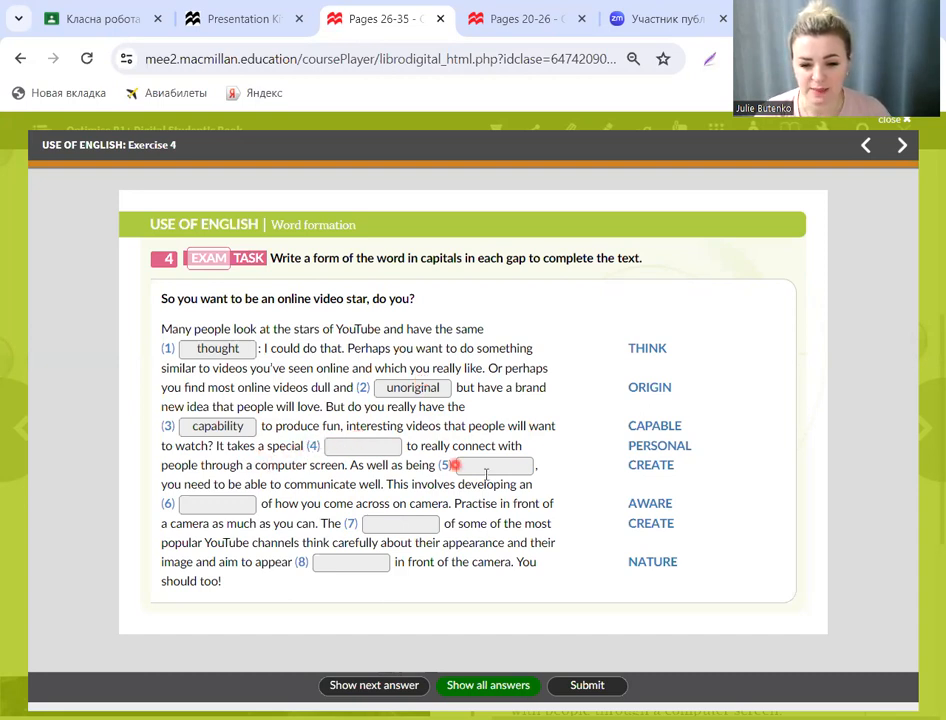
{"action": "type", "text": "personality"}
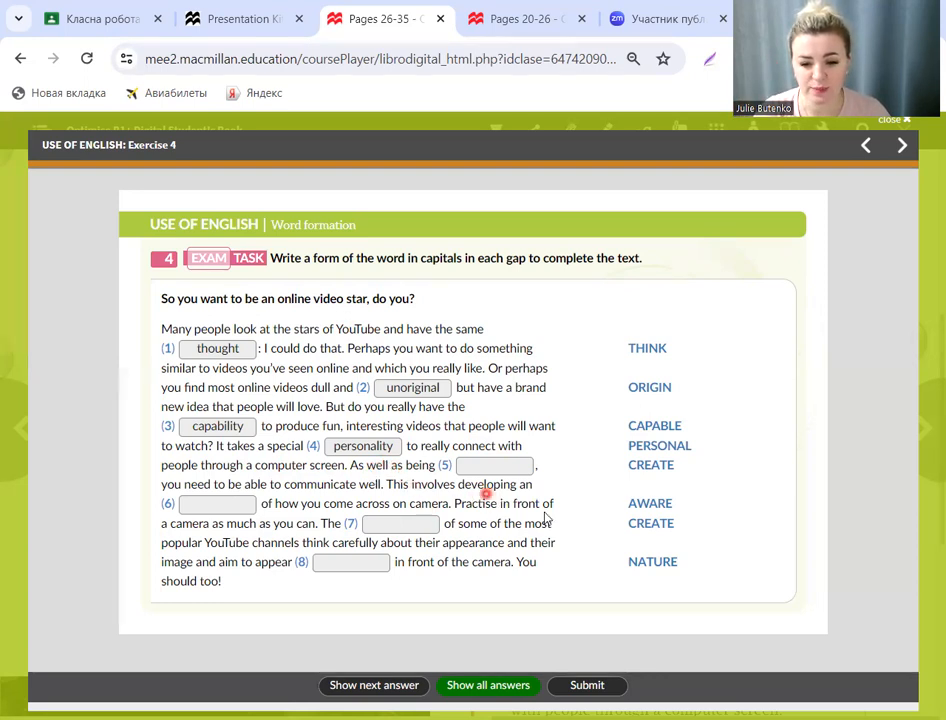
{"action": "left_click", "coordinate": [373, 685]}
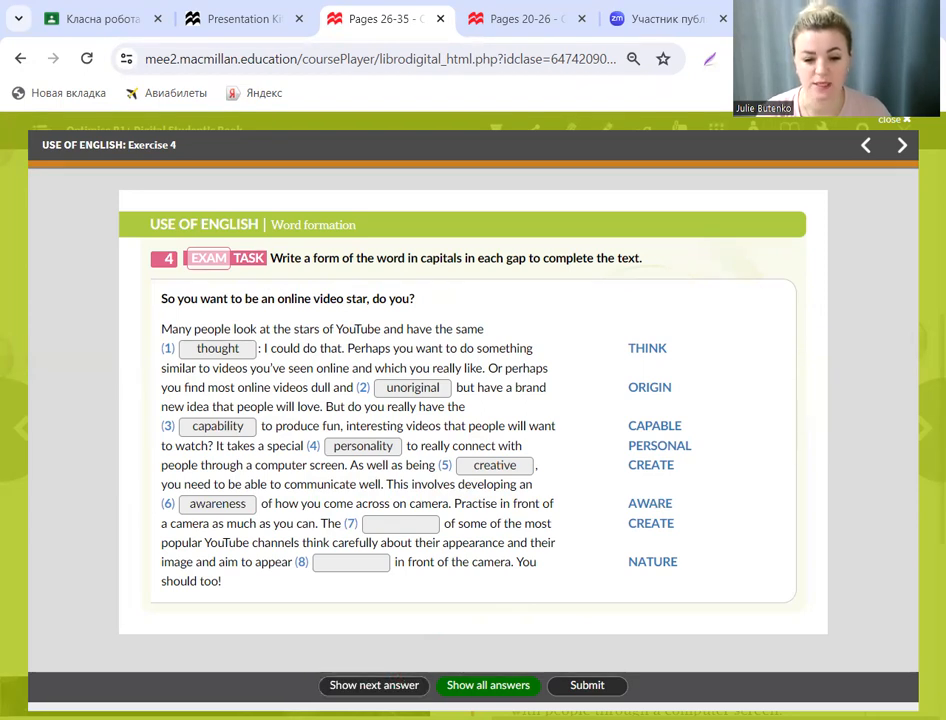
{"action": "mouse_move", "coordinate": [407, 509]}
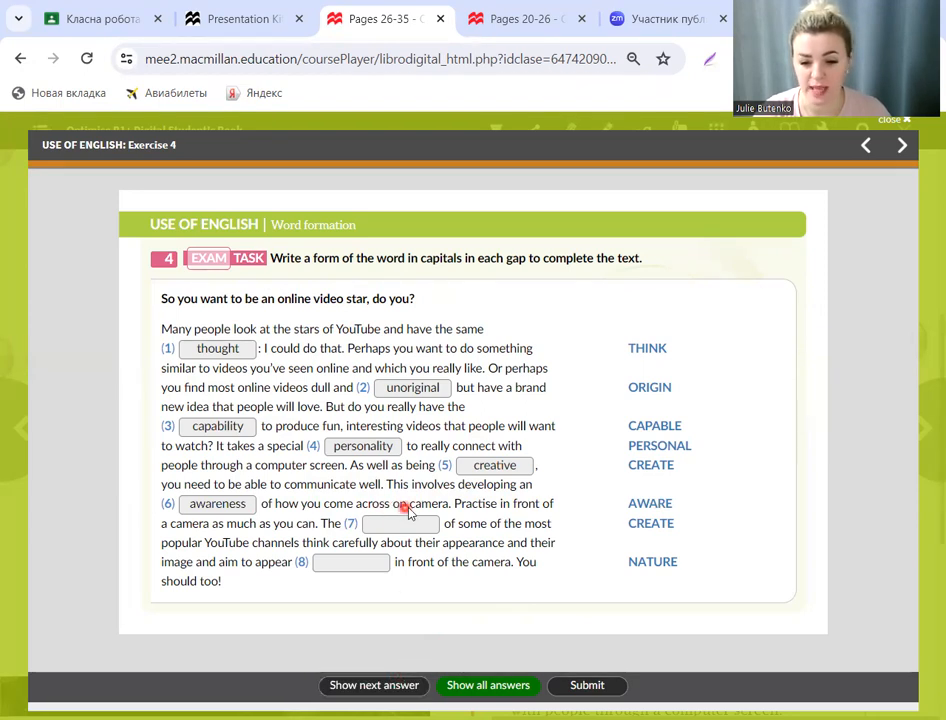
{"action": "mouse_move", "coordinate": [540, 515]}
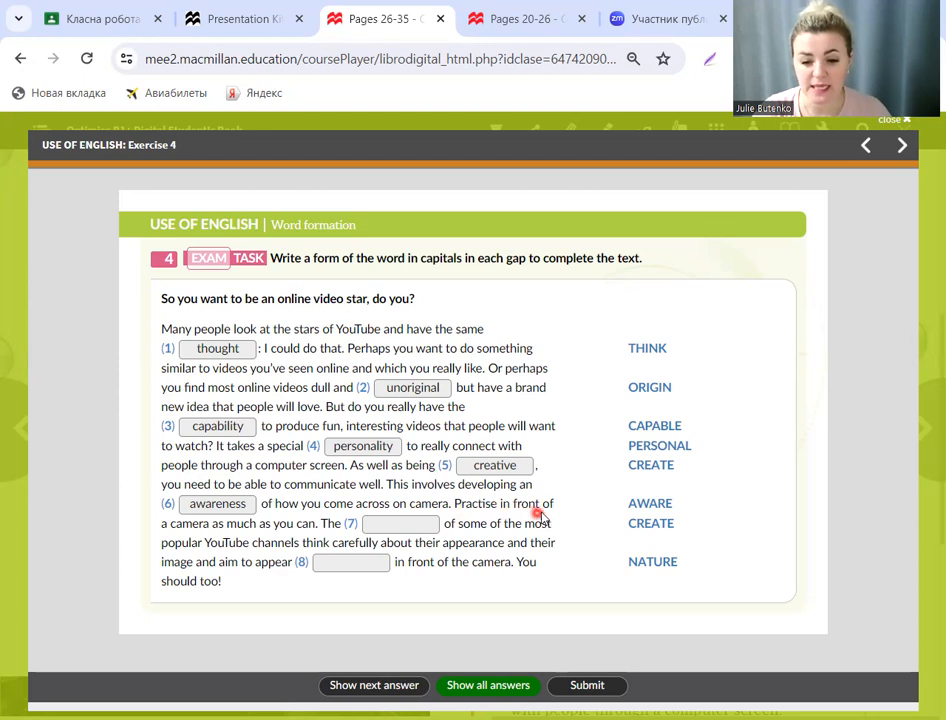
{"action": "mouse_move", "coordinate": [290, 535]}
{"action": "type", "text": "creators"}
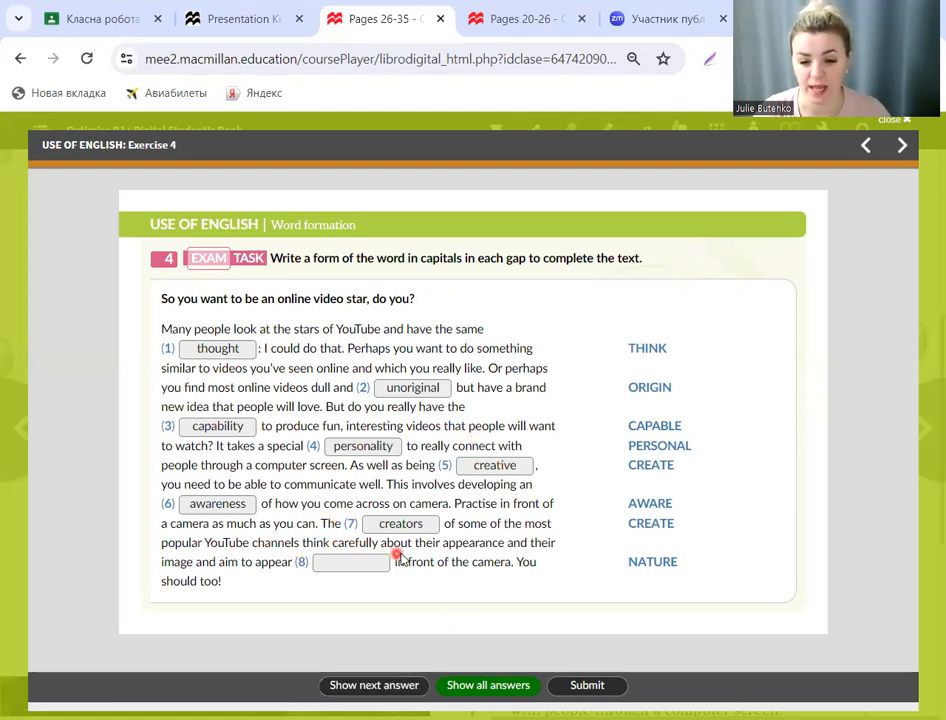
{"action": "mouse_move", "coordinate": [540, 550]}
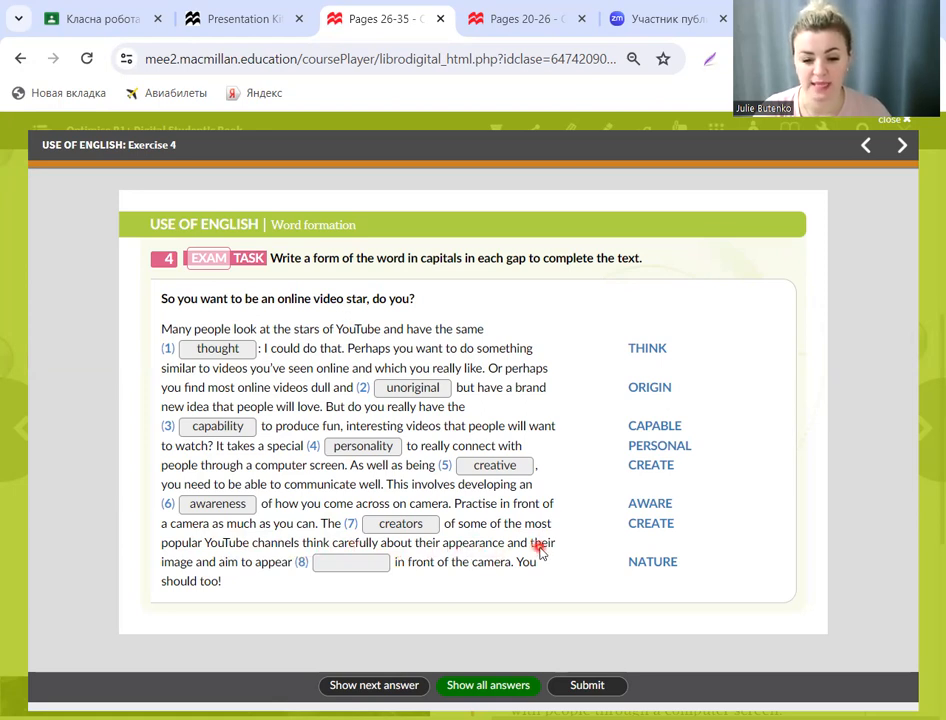
{"action": "mouse_move", "coordinate": [280, 570]}
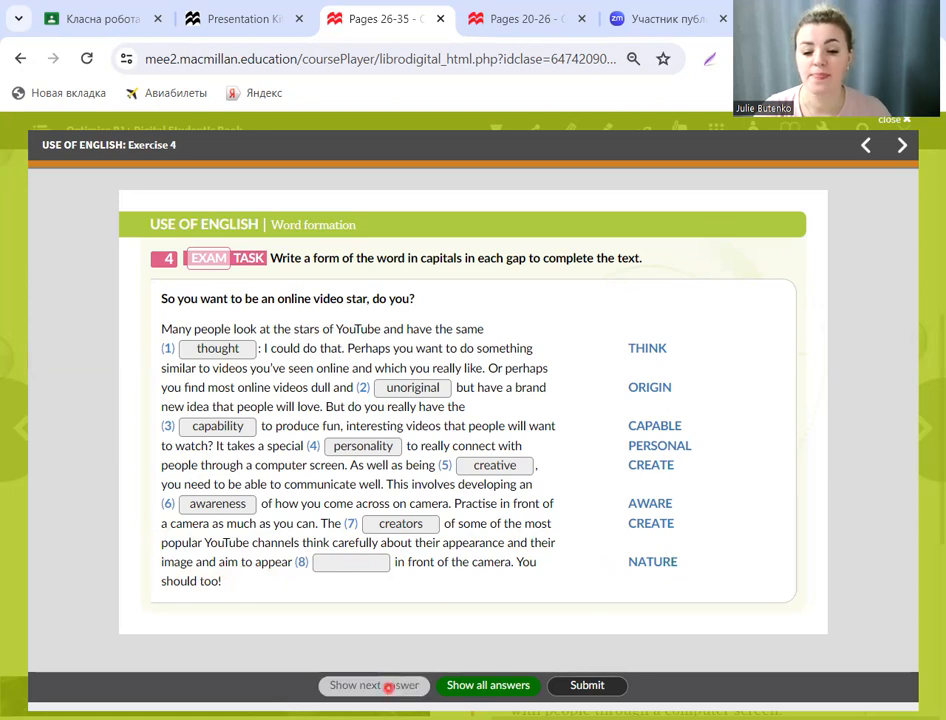
{"action": "left_click", "coordinate": [373, 685]}
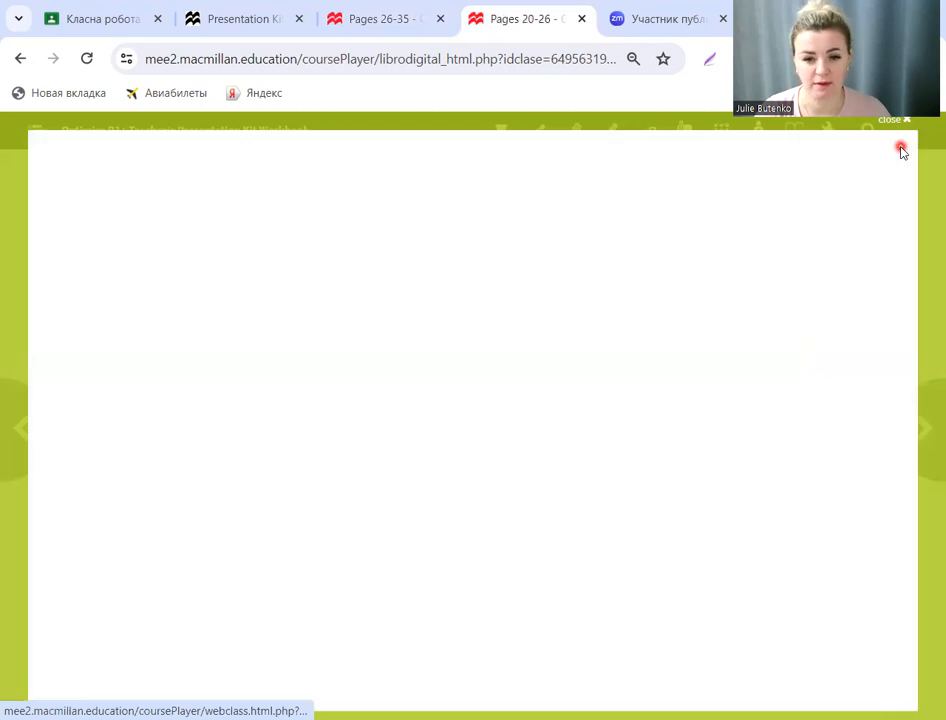
Step: Open Workbook Exercise 2, the internet word-formation text with eight empty gaps
{"action": "left_click", "coordinate": [899, 148]}
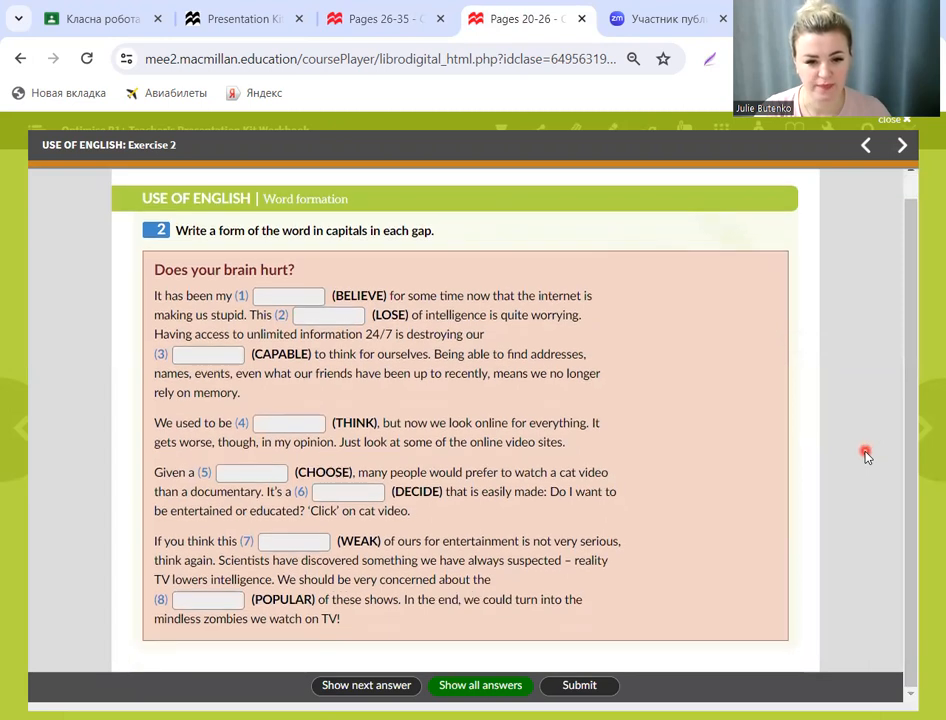
{"action": "mouse_move", "coordinate": [170, 208]}
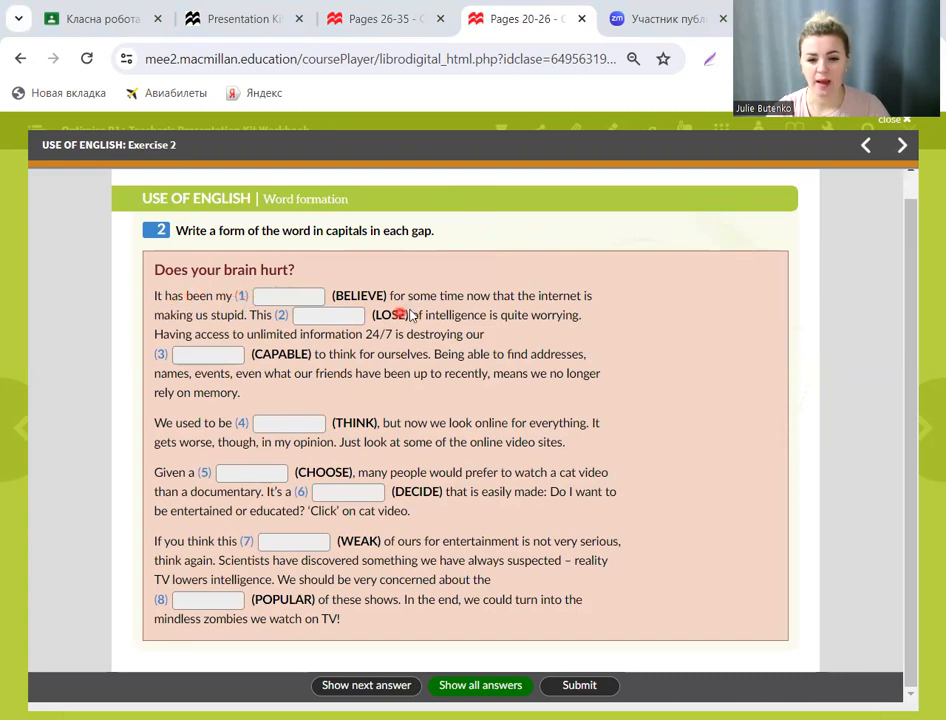
{"action": "mouse_move", "coordinate": [470, 302]}
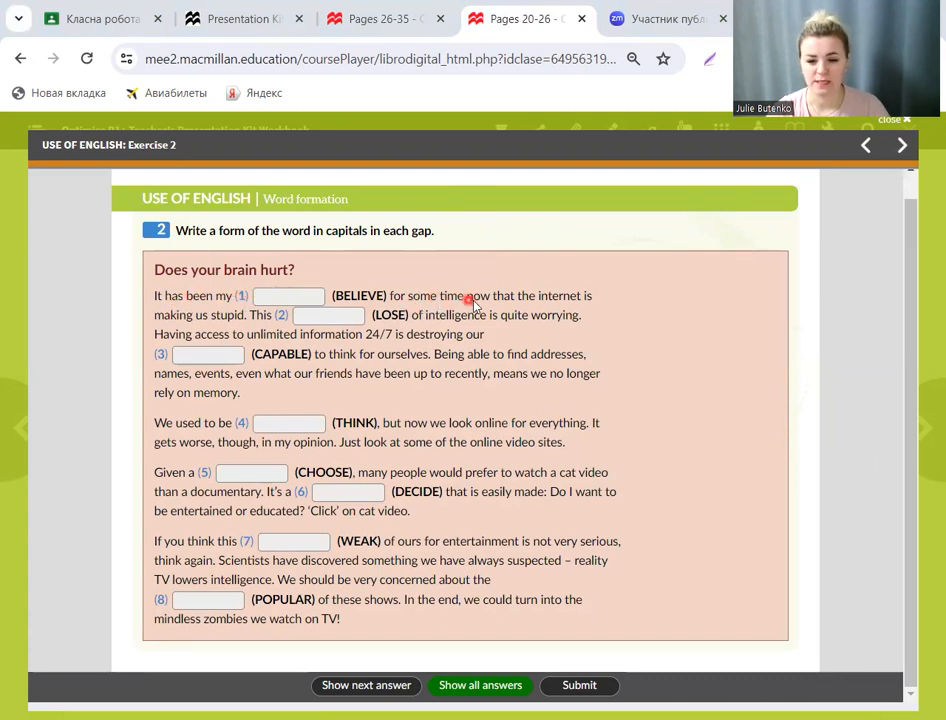
{"action": "mouse_move", "coordinate": [585, 315]}
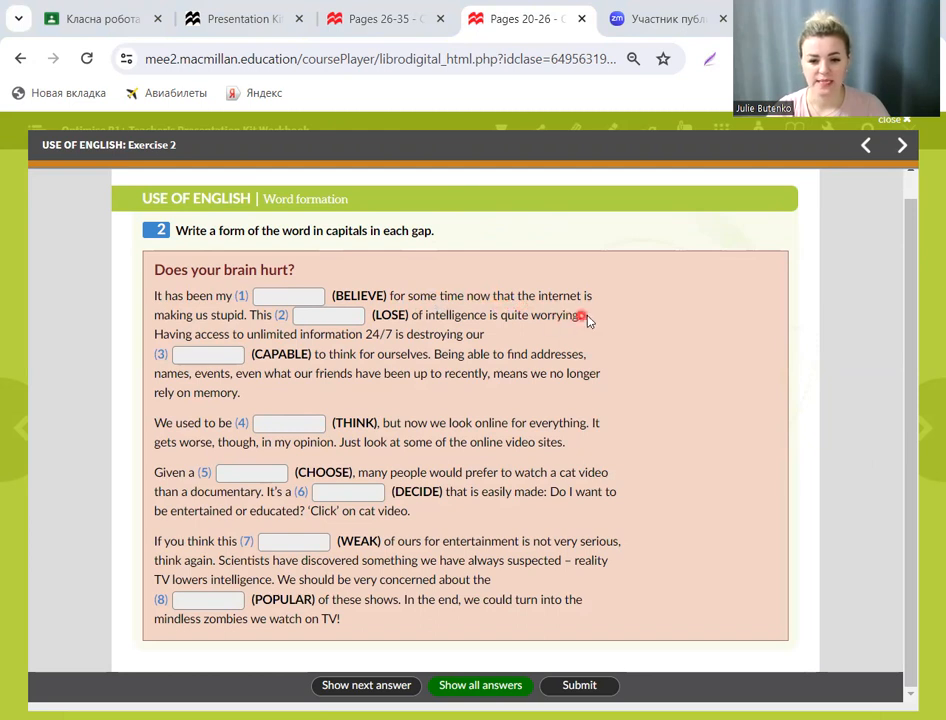
{"action": "mouse_move", "coordinate": [233, 321]}
{"action": "type", "text": "belief"}
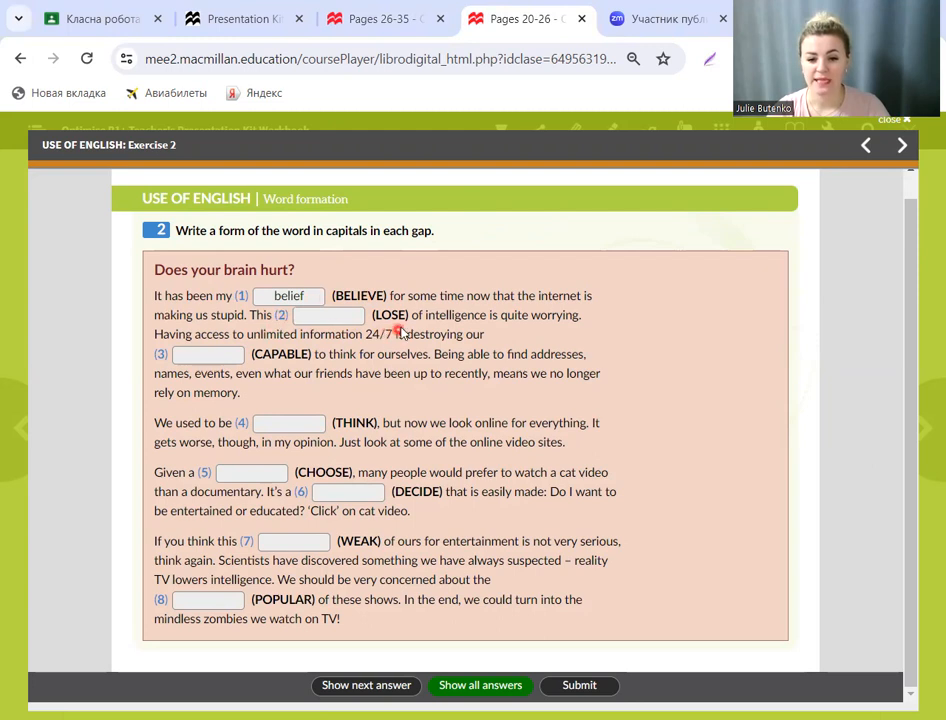
{"action": "mouse_move", "coordinate": [500, 330]}
{"action": "type", "text": "loss"}
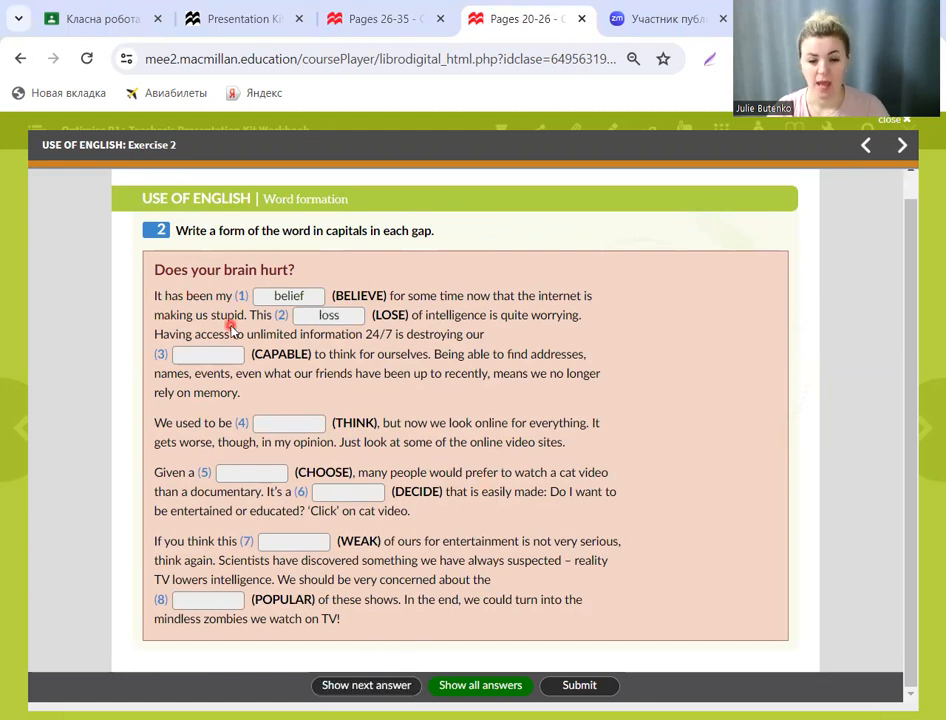
{"action": "mouse_move", "coordinate": [305, 345]}
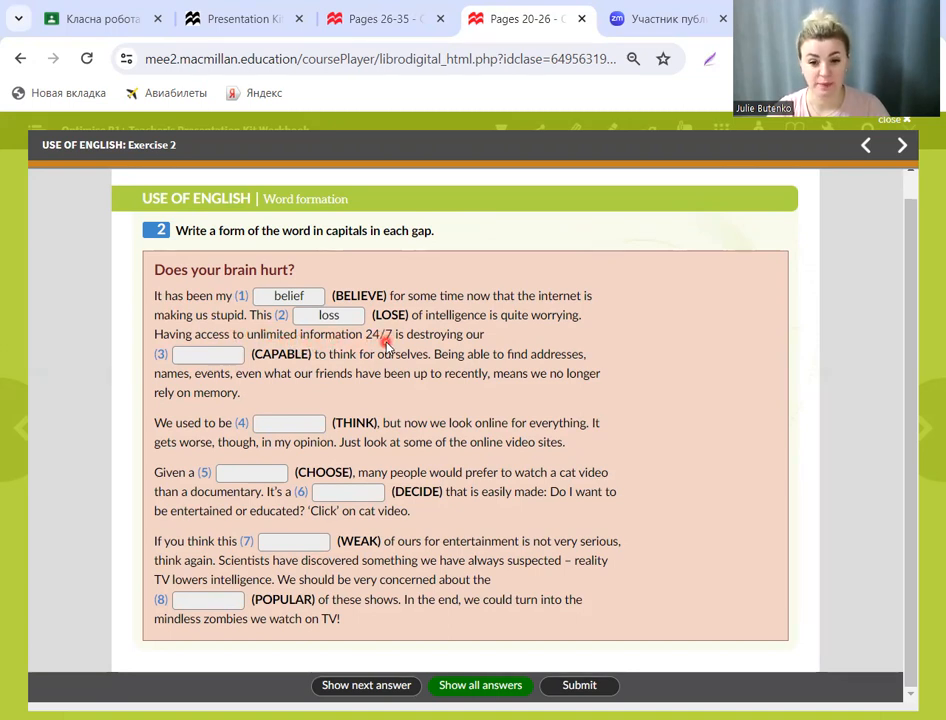
{"action": "mouse_move", "coordinate": [458, 343]}
{"action": "type", "text": "capability"}
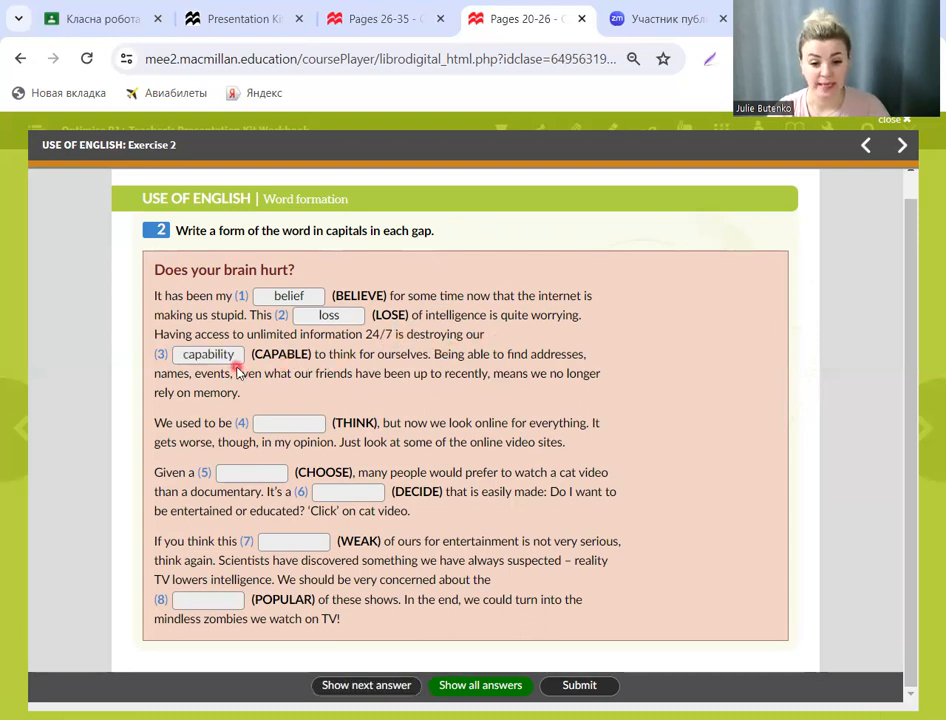
{"action": "mouse_move", "coordinate": [430, 360]}
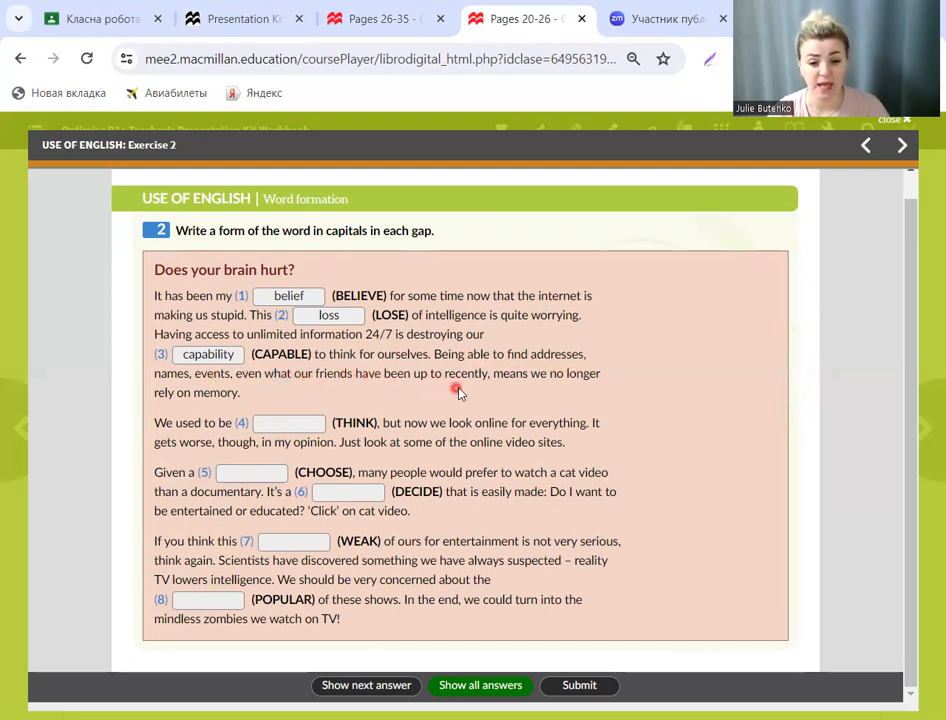
{"action": "mouse_move", "coordinate": [527, 389]}
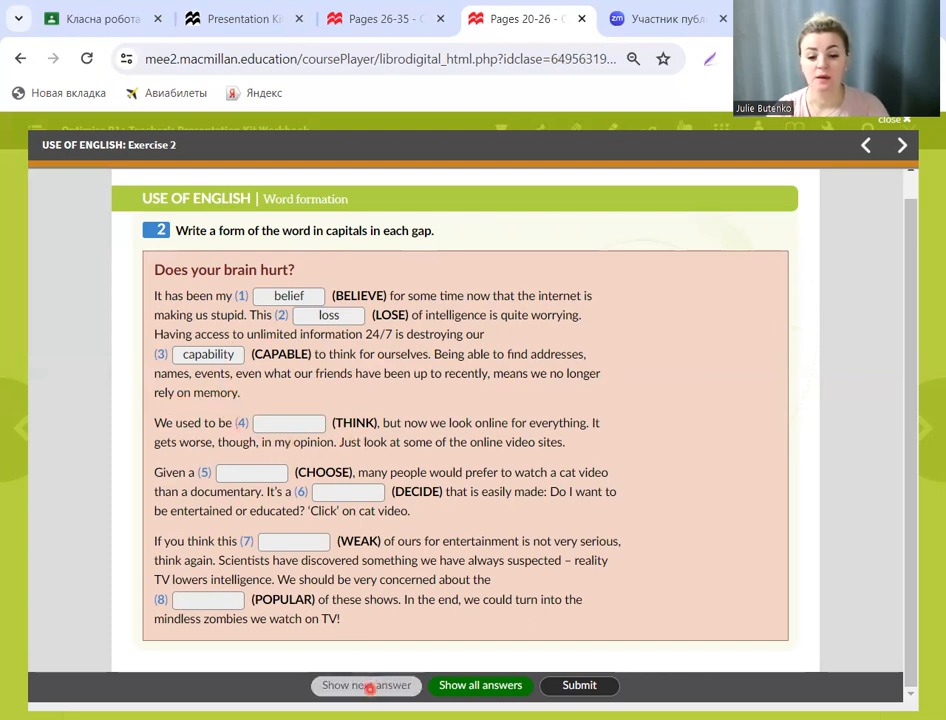
Step: Reveal gaps 4–7 of Exercise 2: thinkers, choice, decision and weakness
{"action": "left_click", "coordinate": [366, 685]}
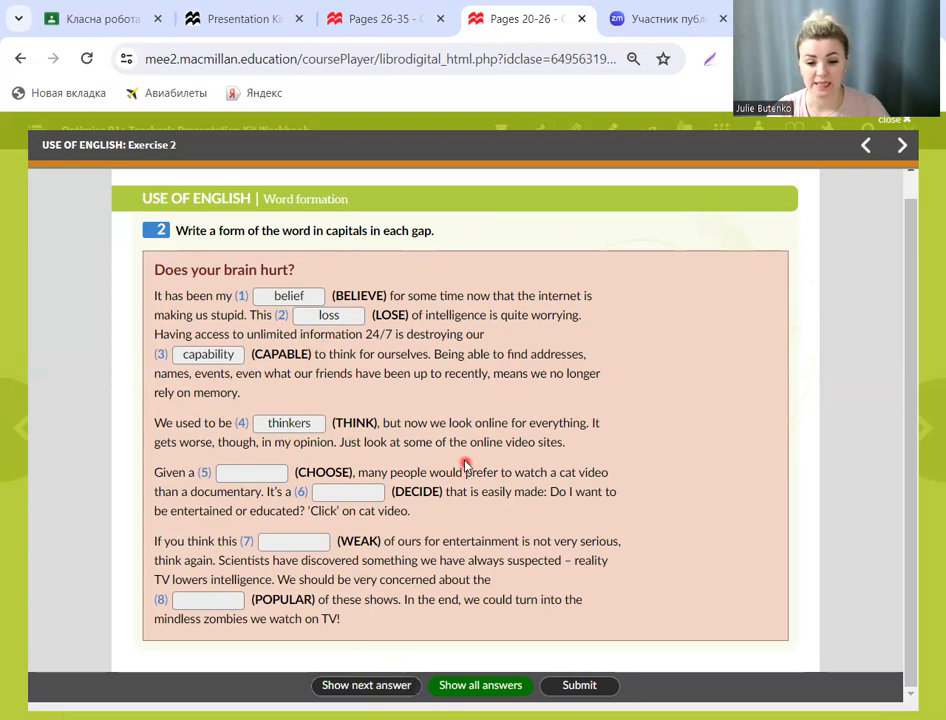
{"action": "mouse_move", "coordinate": [567, 432]}
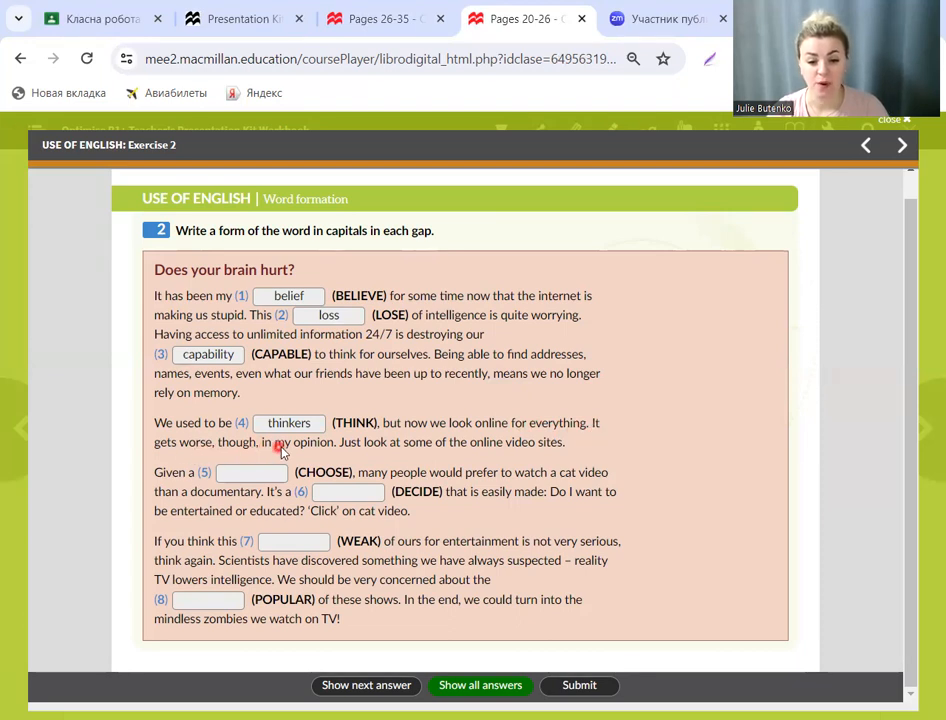
{"action": "mouse_move", "coordinate": [392, 447]}
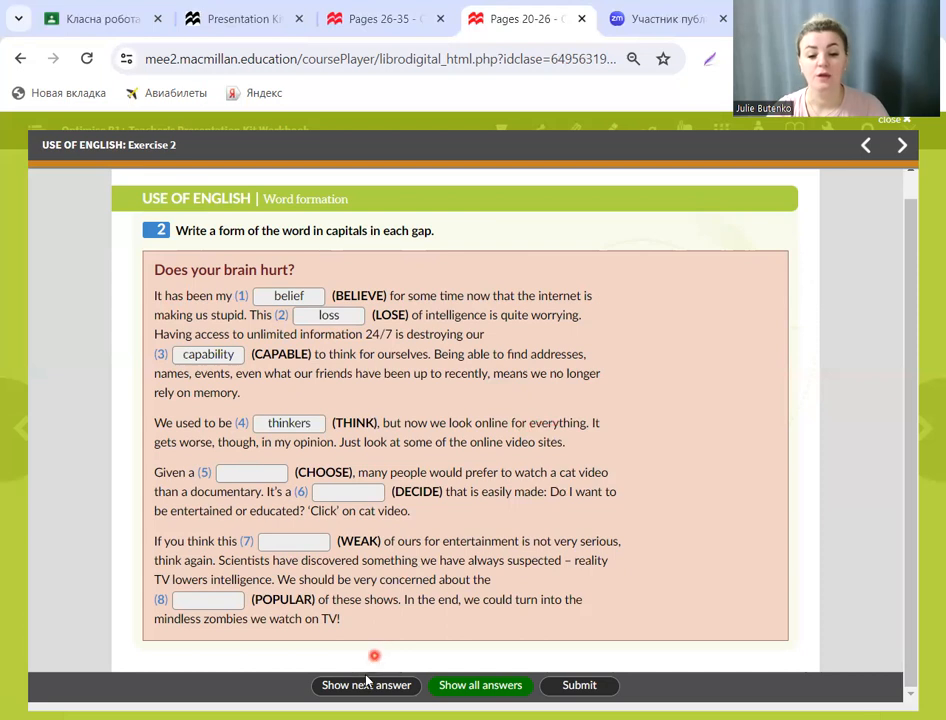
{"action": "left_click", "coordinate": [365, 685]}
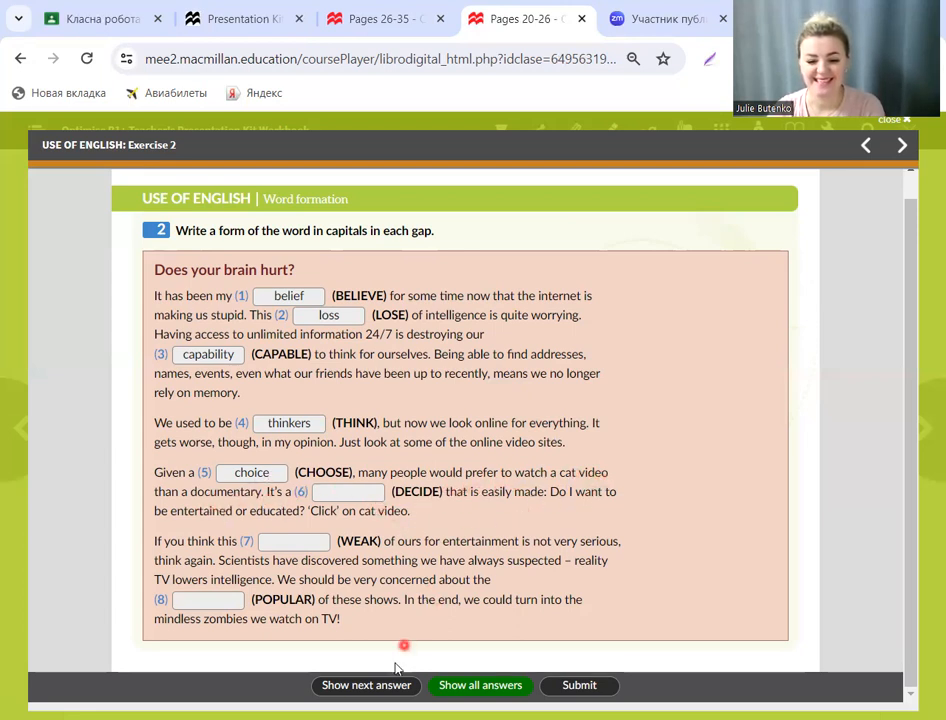
{"action": "type", "text": "decision"}
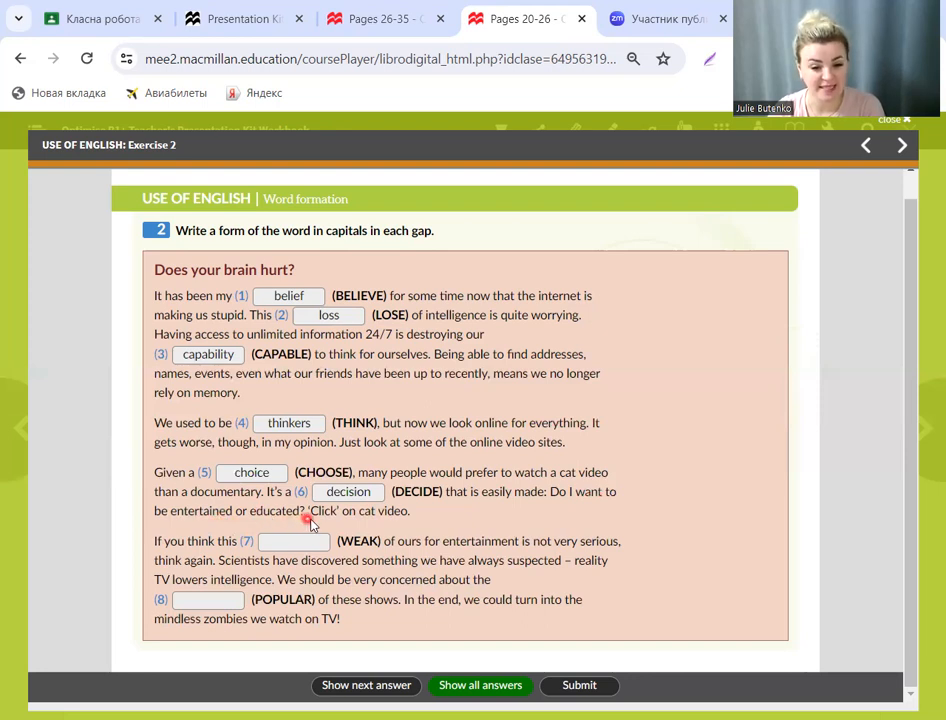
{"action": "left_click", "coordinate": [90, 18]}
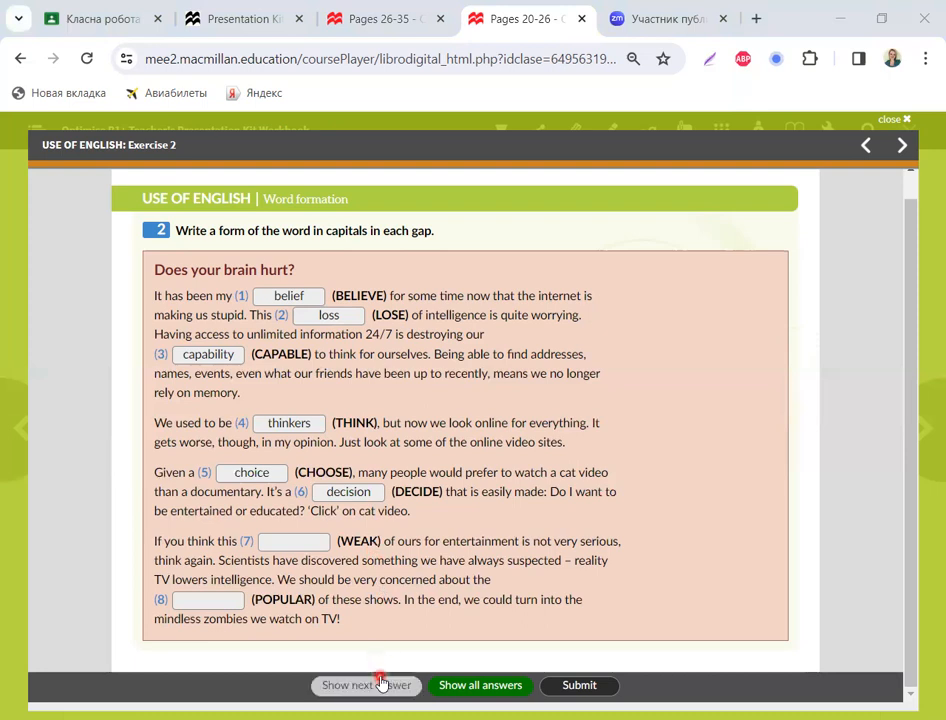
{"action": "left_click", "coordinate": [365, 685]}
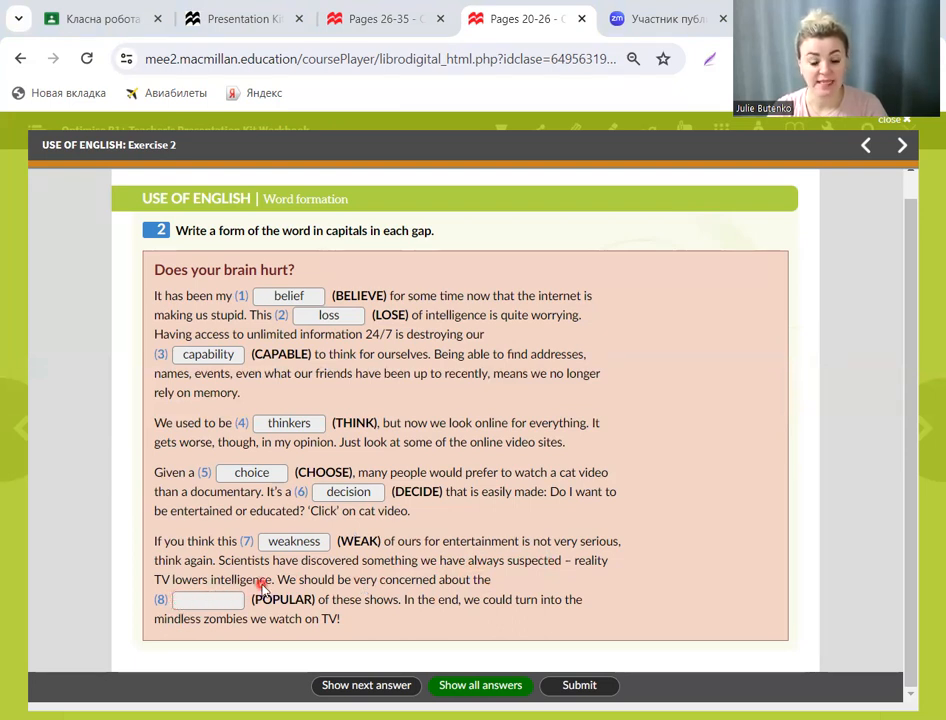
{"action": "mouse_move", "coordinate": [373, 590]}
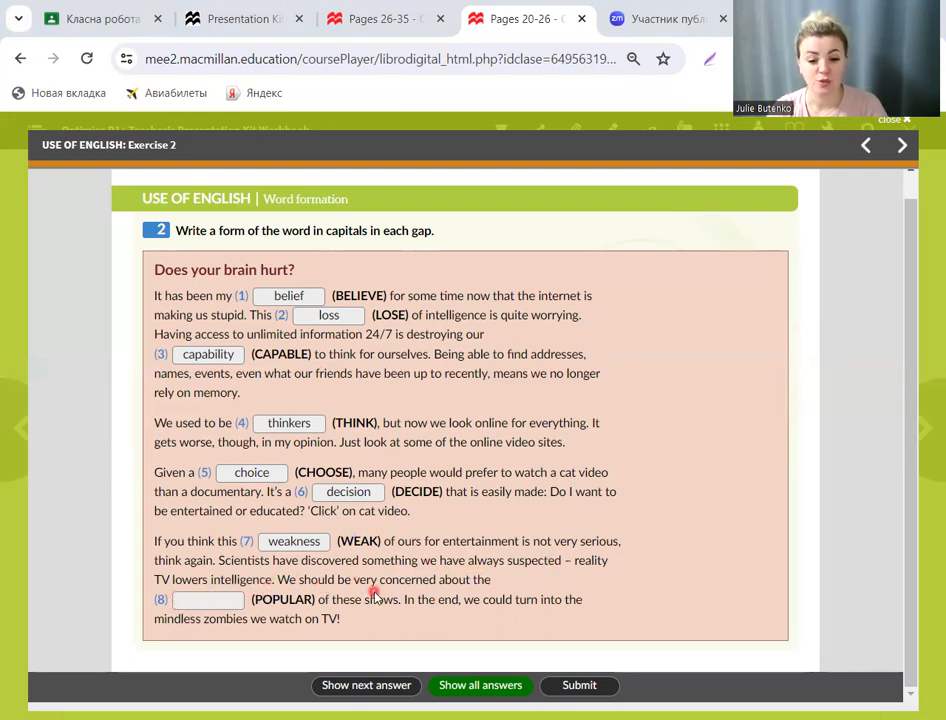
{"action": "mouse_move", "coordinate": [480, 590]}
{"action": "type", "text": "popularity"}
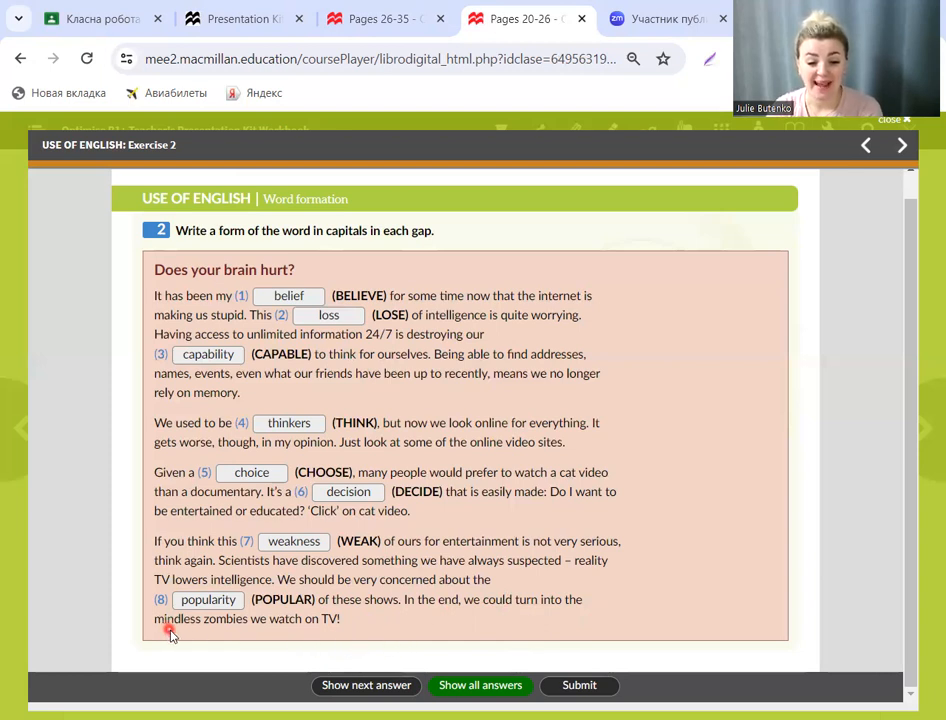
{"action": "mouse_move", "coordinate": [360, 645]}
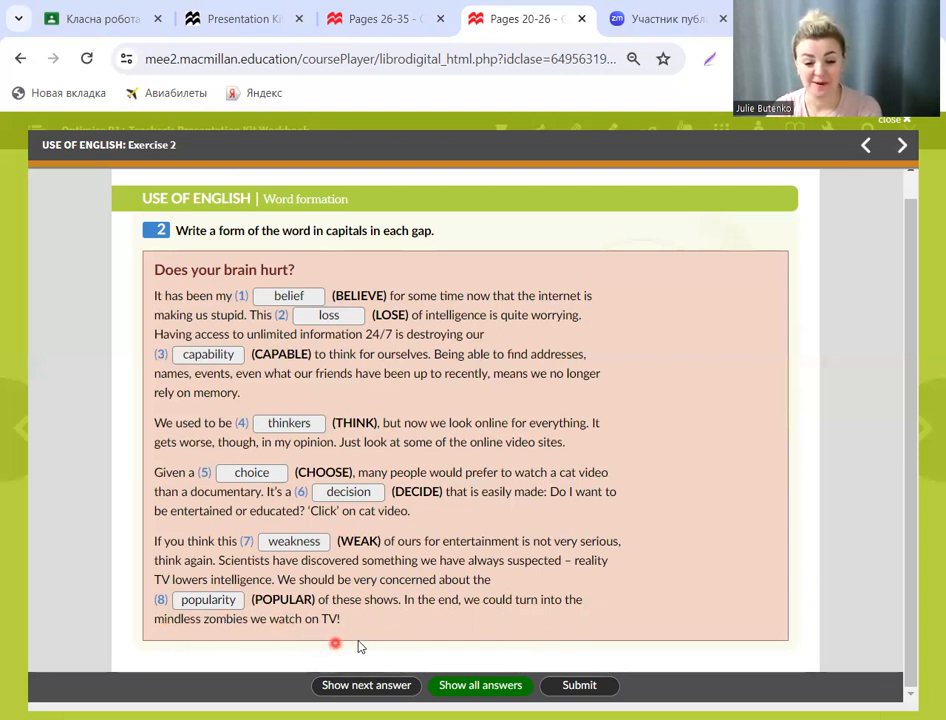
{"action": "mouse_move", "coordinate": [197, 494]}
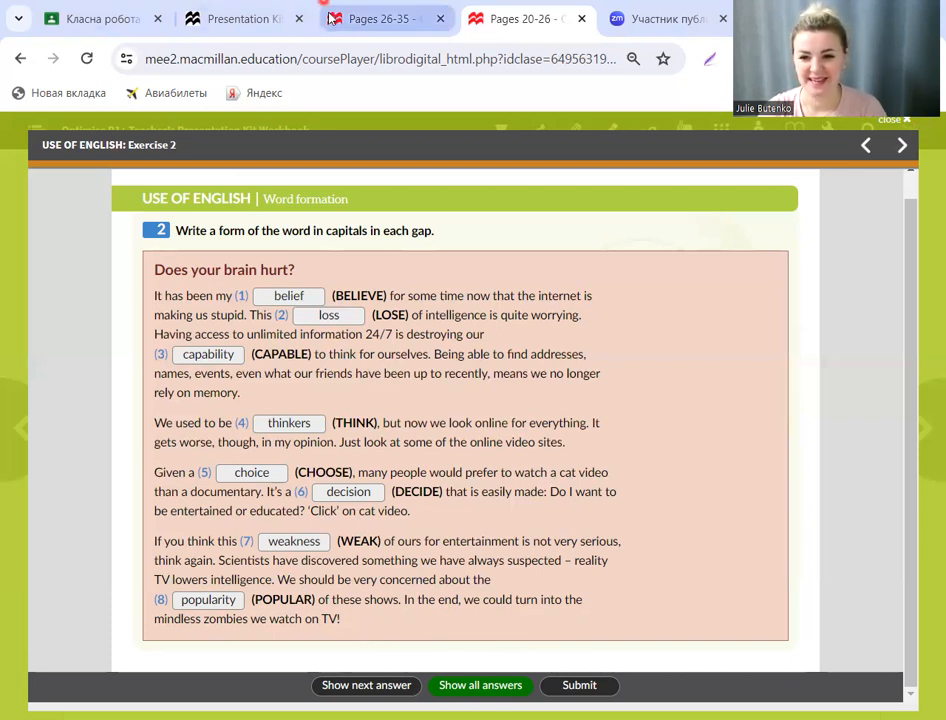
Step: Switch to the Student's Book Pages 26-35 tab and close Exercise 4
{"action": "left_click", "coordinate": [901, 145]}
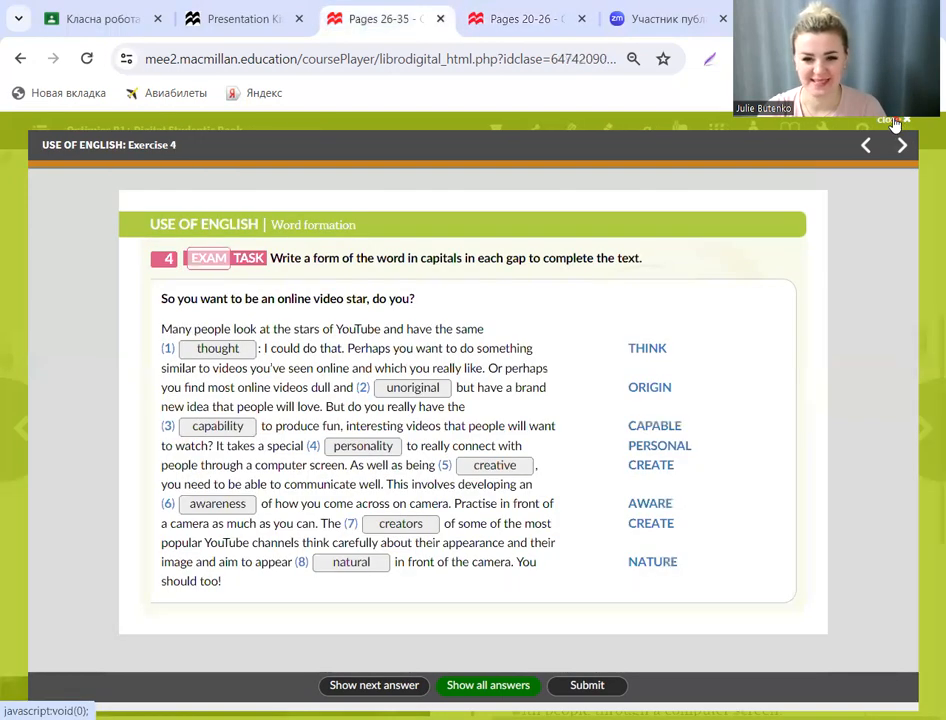
{"action": "left_click", "coordinate": [888, 120]}
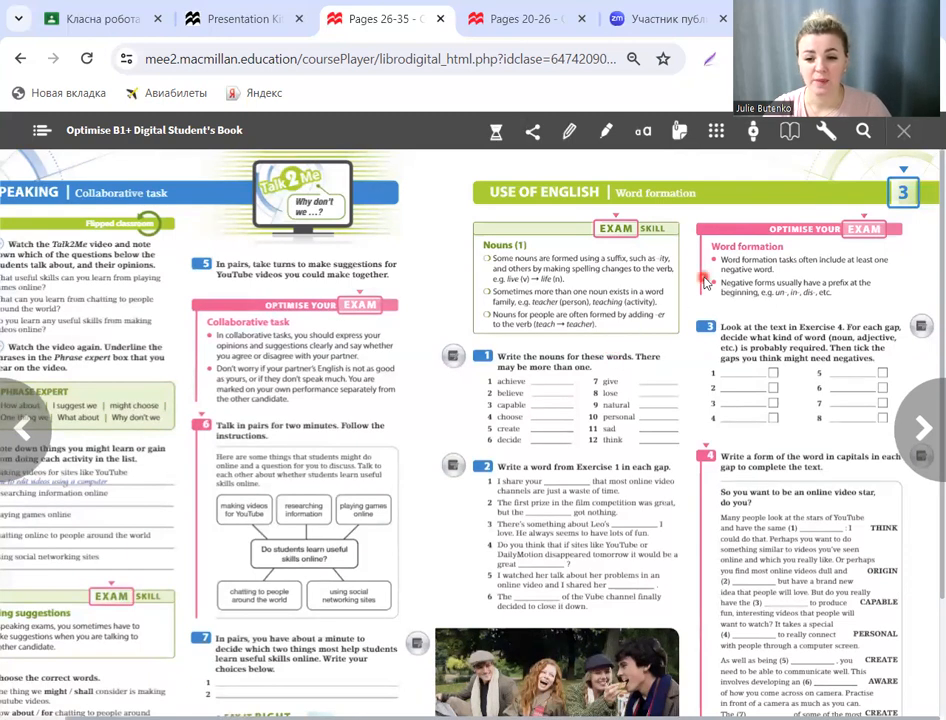
{"action": "mouse_move", "coordinate": [800, 298]}
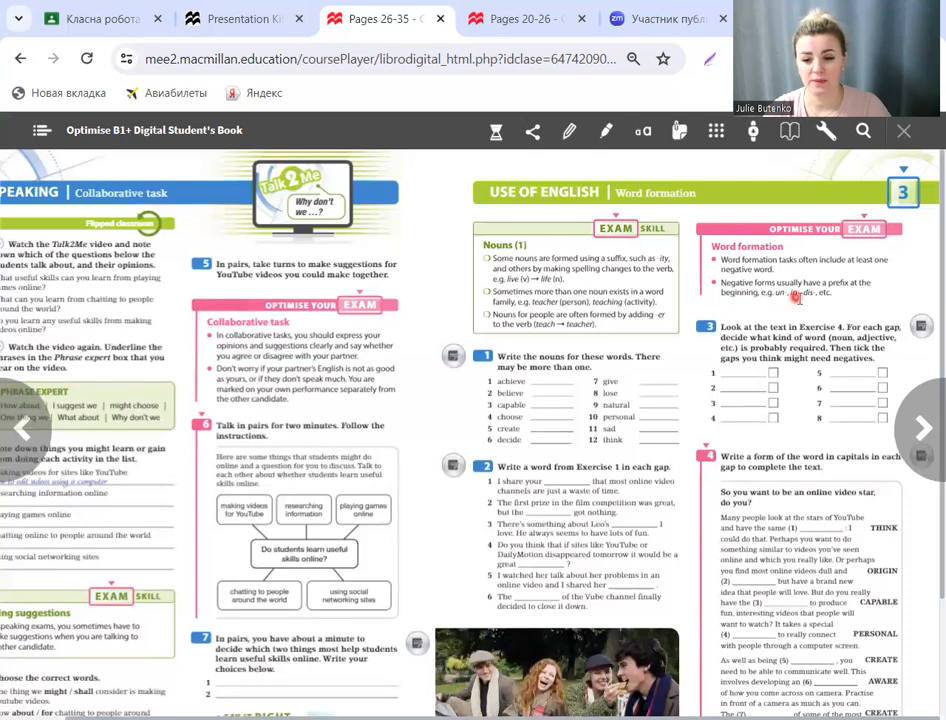
{"action": "mouse_move", "coordinate": [797, 300]}
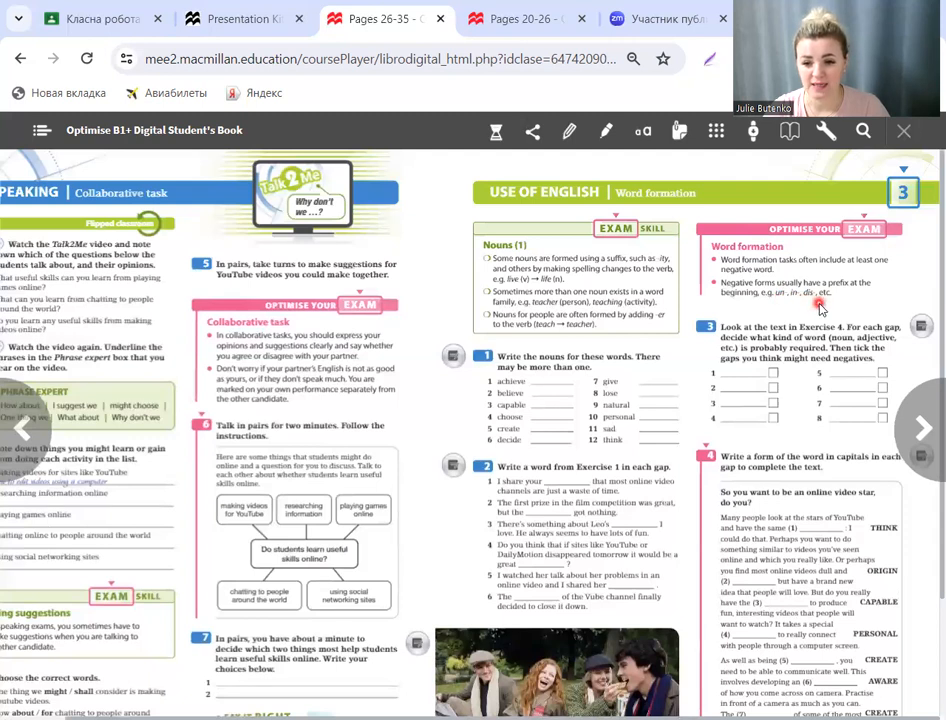
{"action": "mouse_move", "coordinate": [785, 235]}
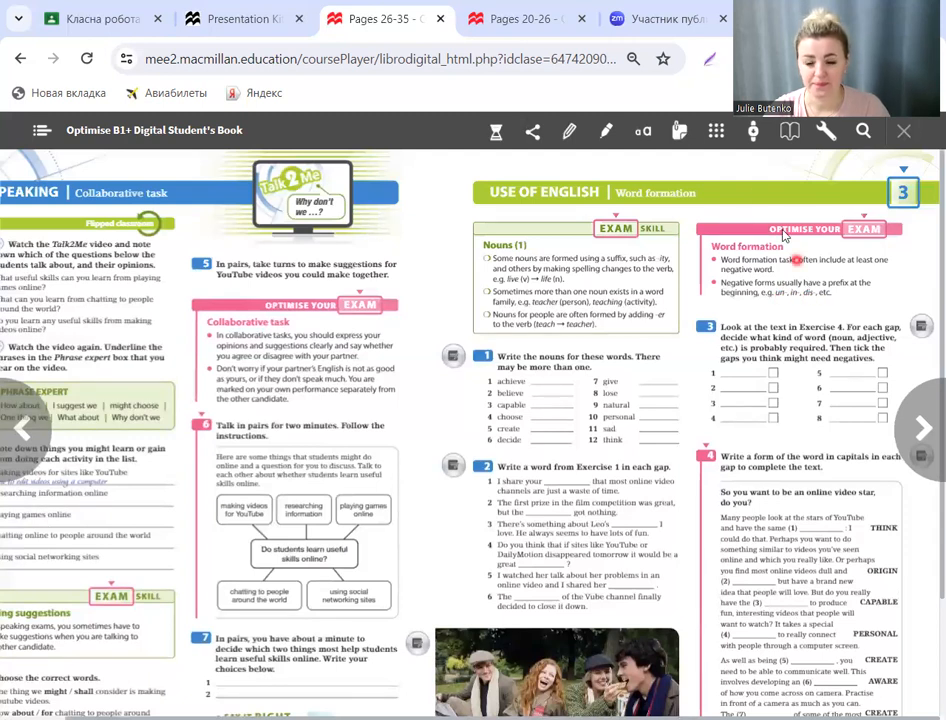